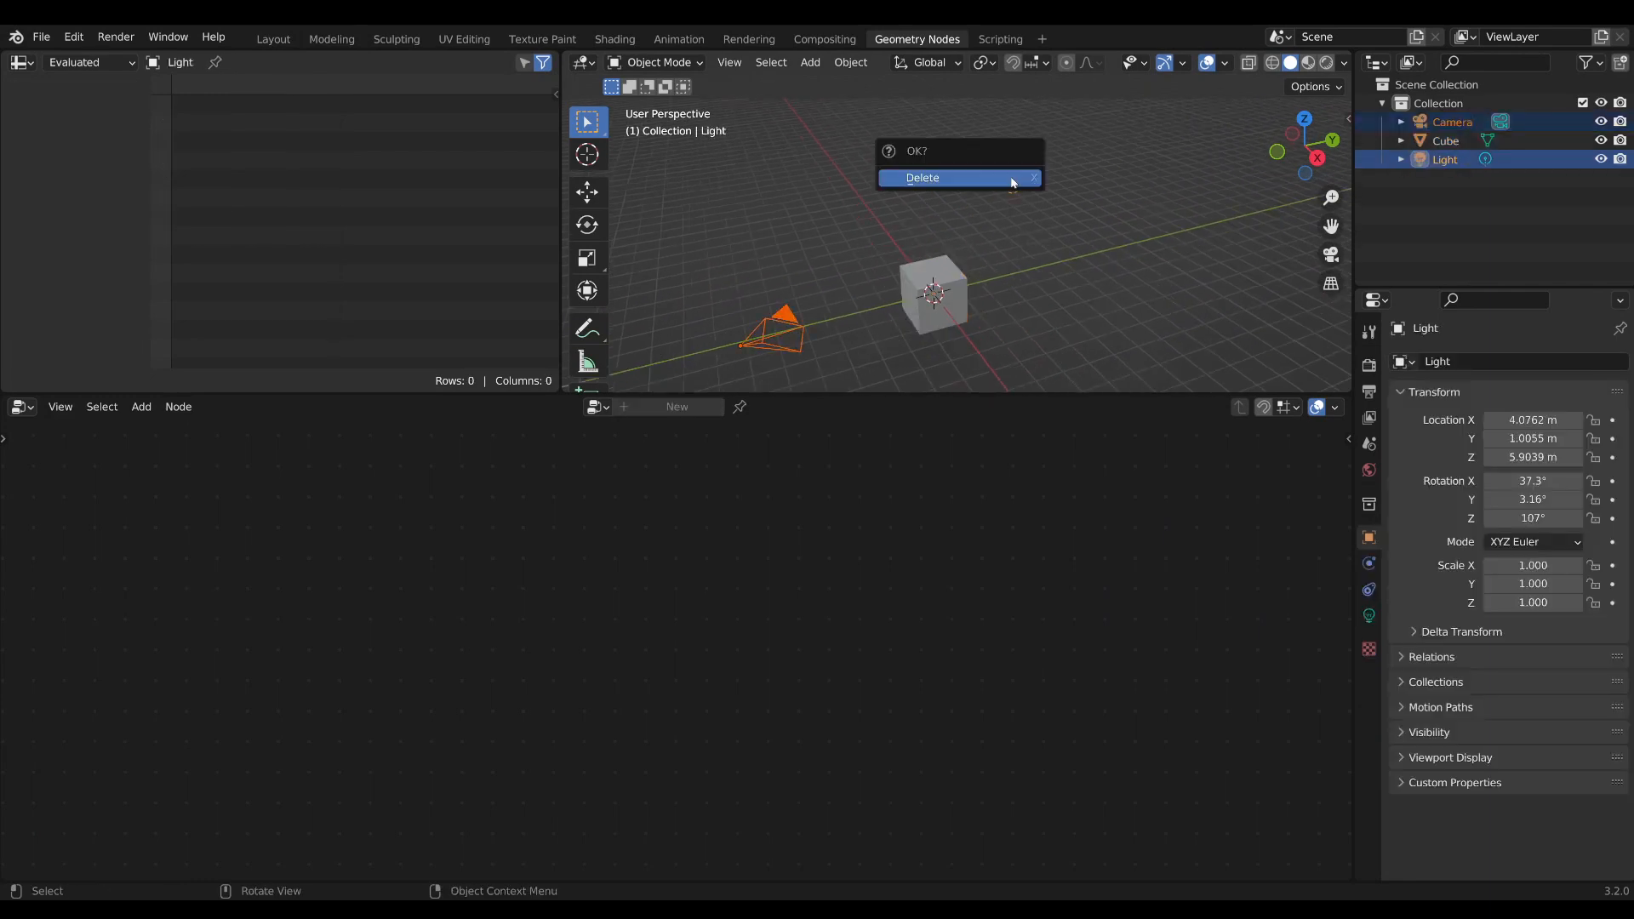
Confirm deleting the light so only the Cube remains.
{"action": "left_click", "coordinate": [921, 177]}
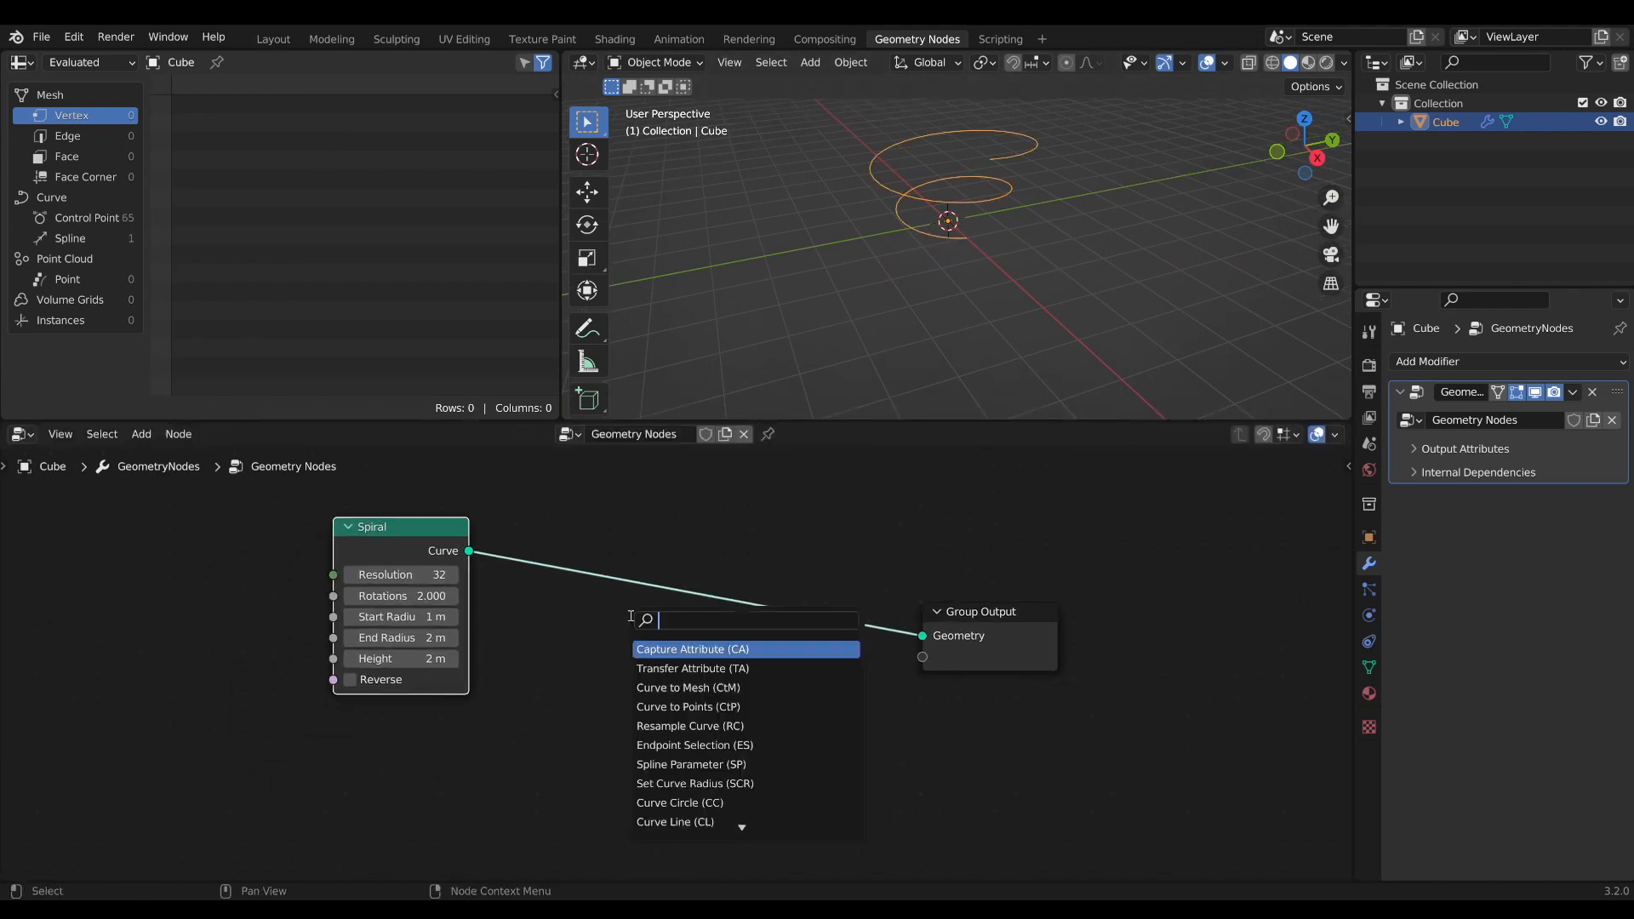
Sweep the spiral into a ribbon via Curve to Mesh with a Curve Line profile ending at X -0.1.
{"action": "left_click", "coordinate": [686, 686]}
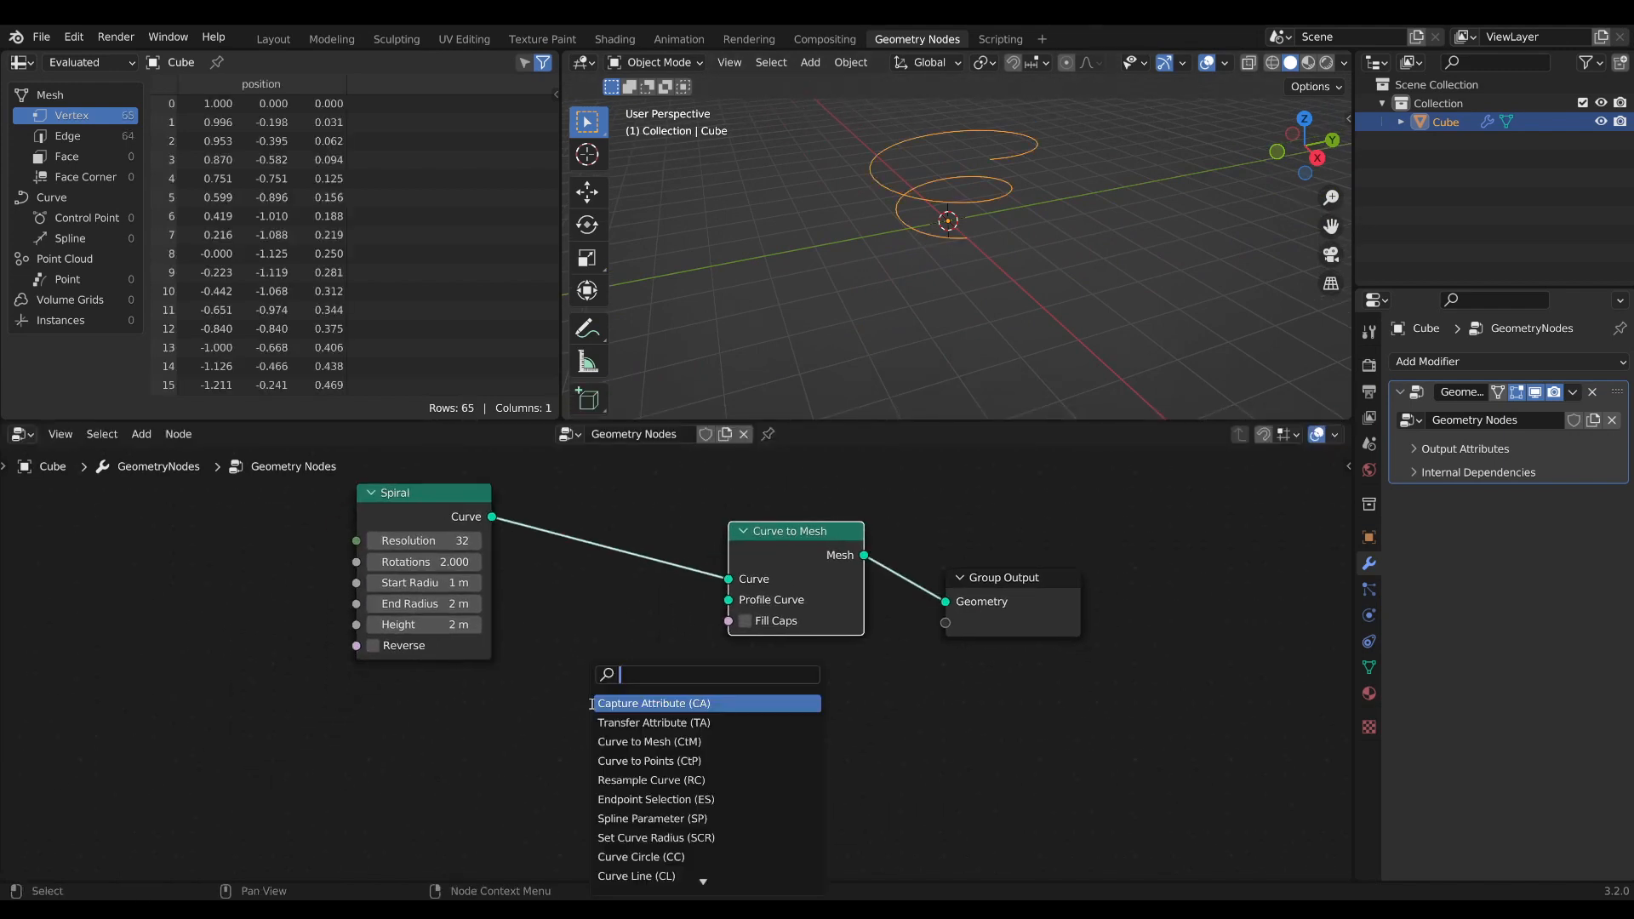
{"action": "left_click", "coordinate": [635, 875]}
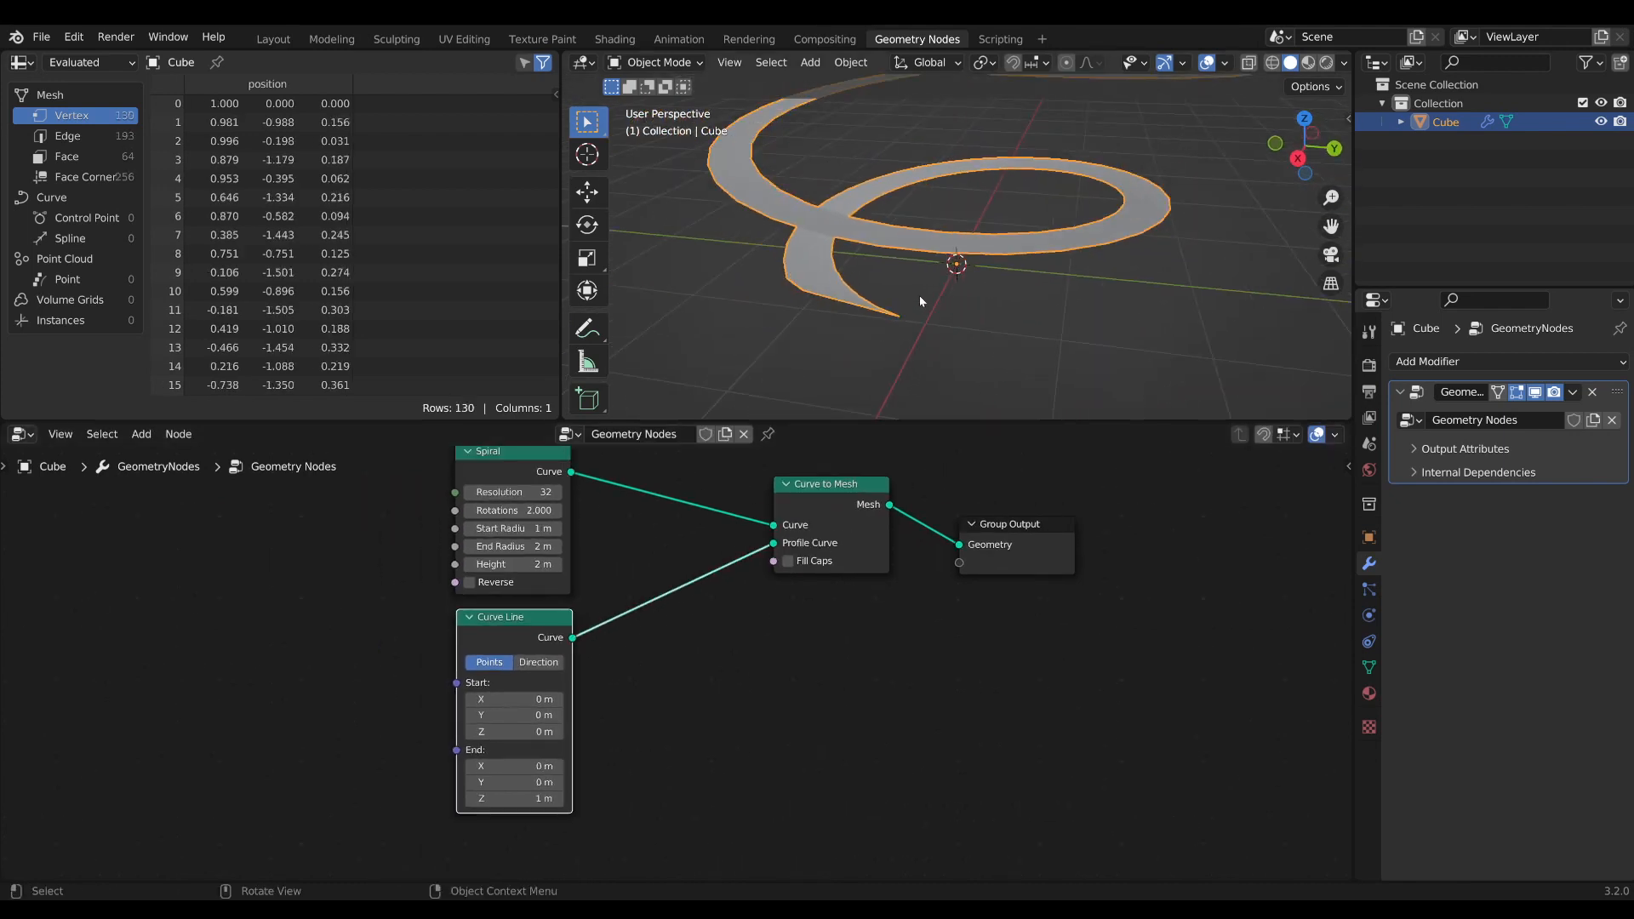
{"action": "left_click", "coordinate": [541, 698]}
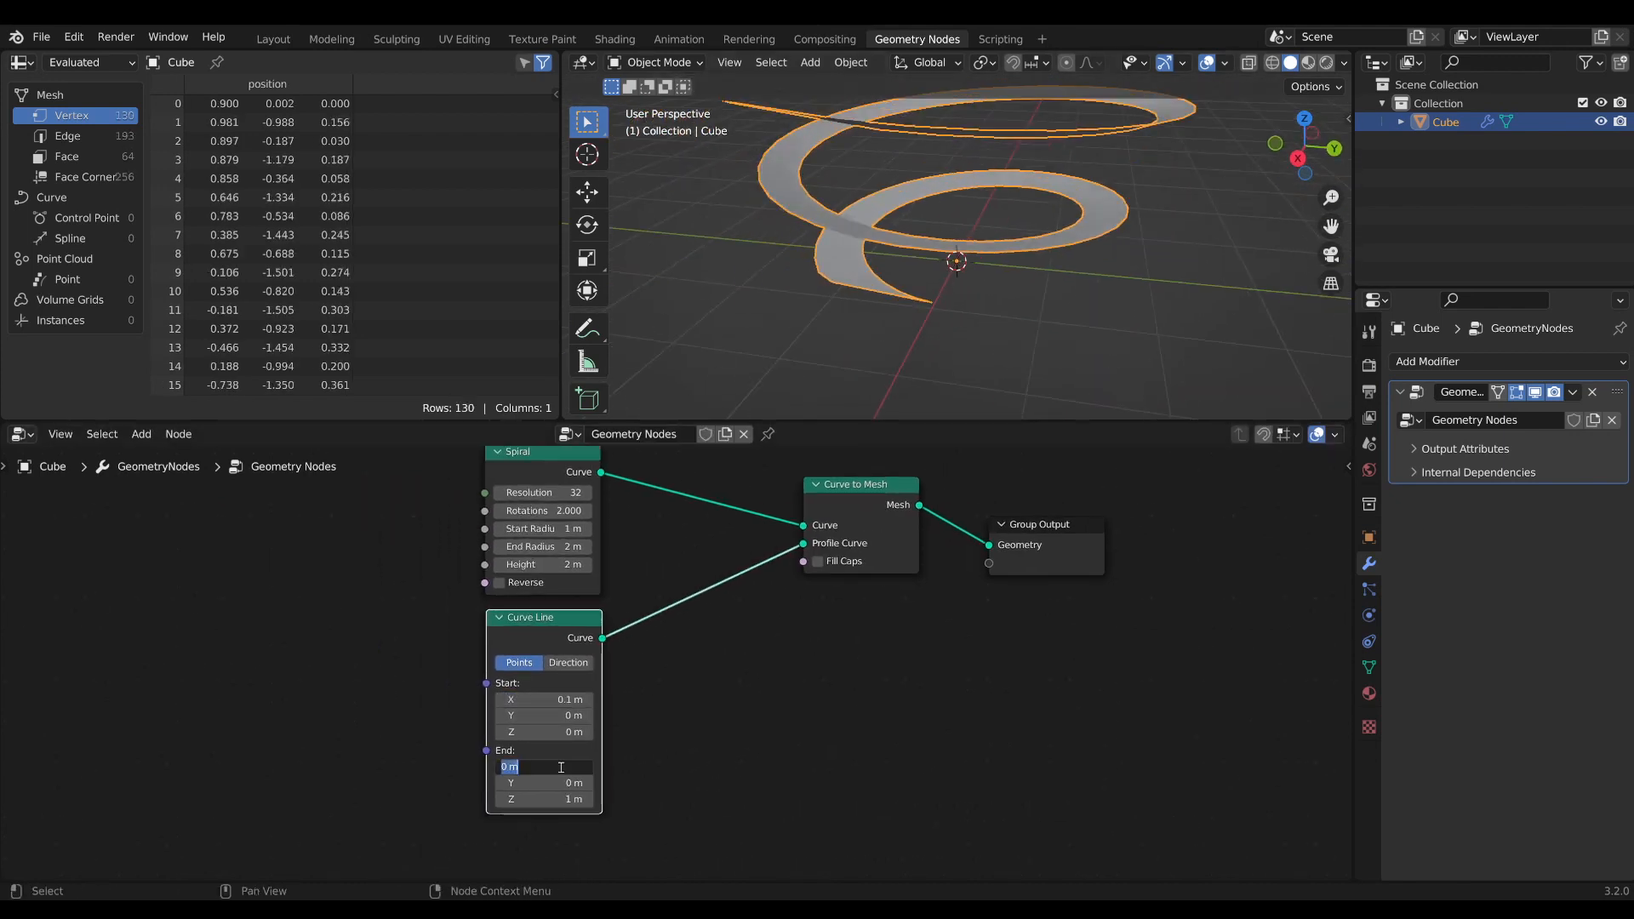
{"action": "type", "text": "-0.1"}
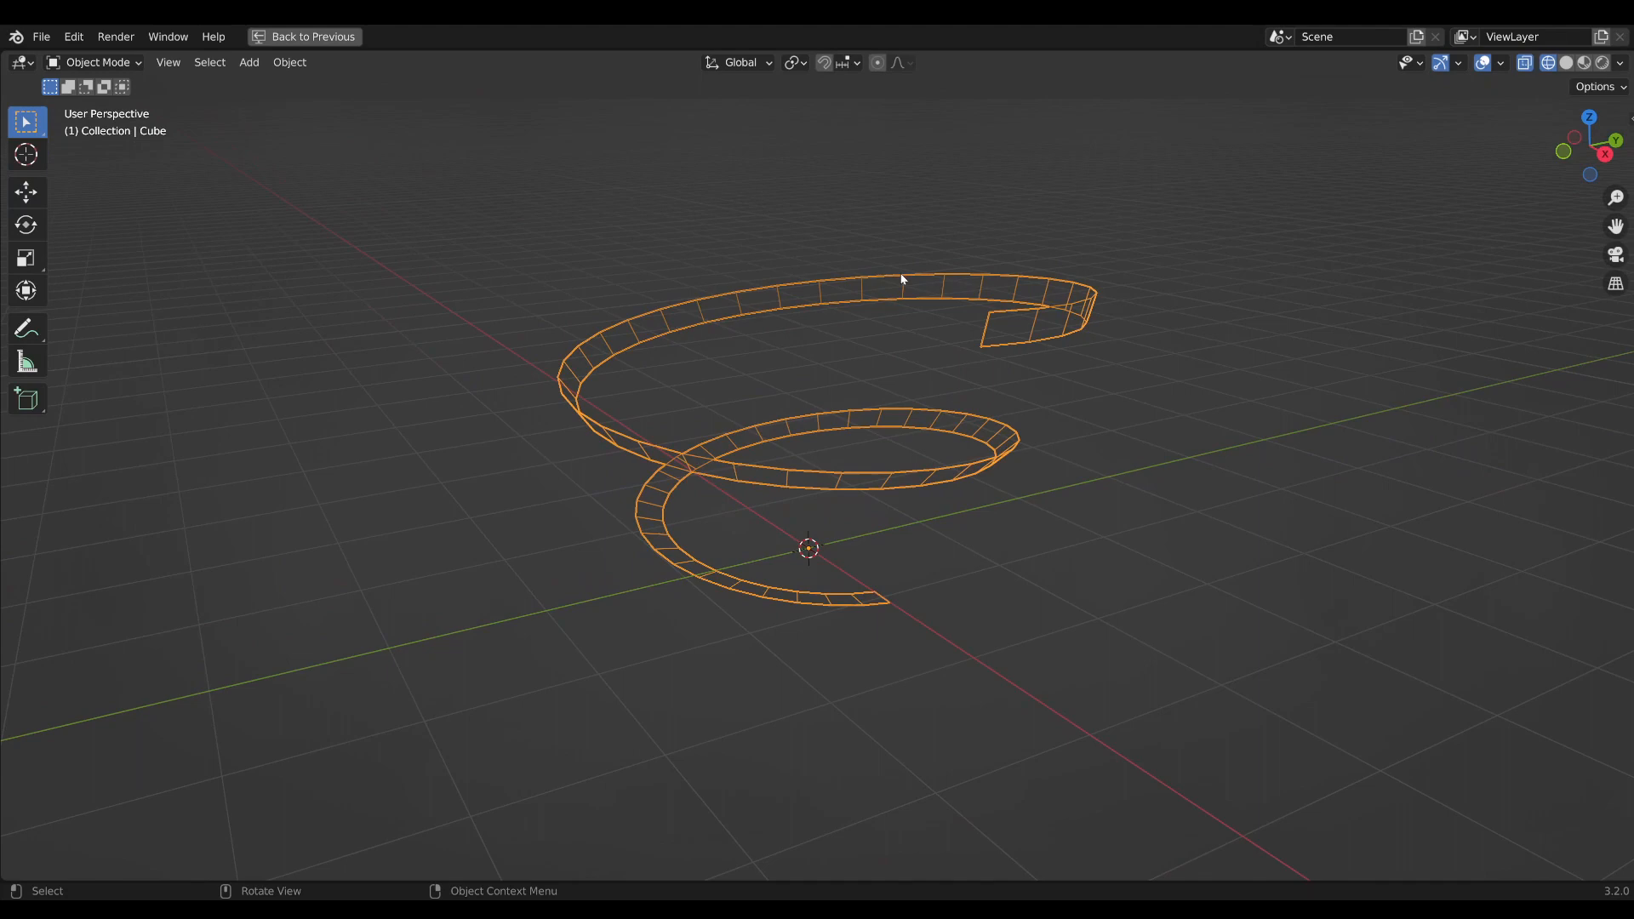
{"action": "left_click", "coordinate": [915, 39]}
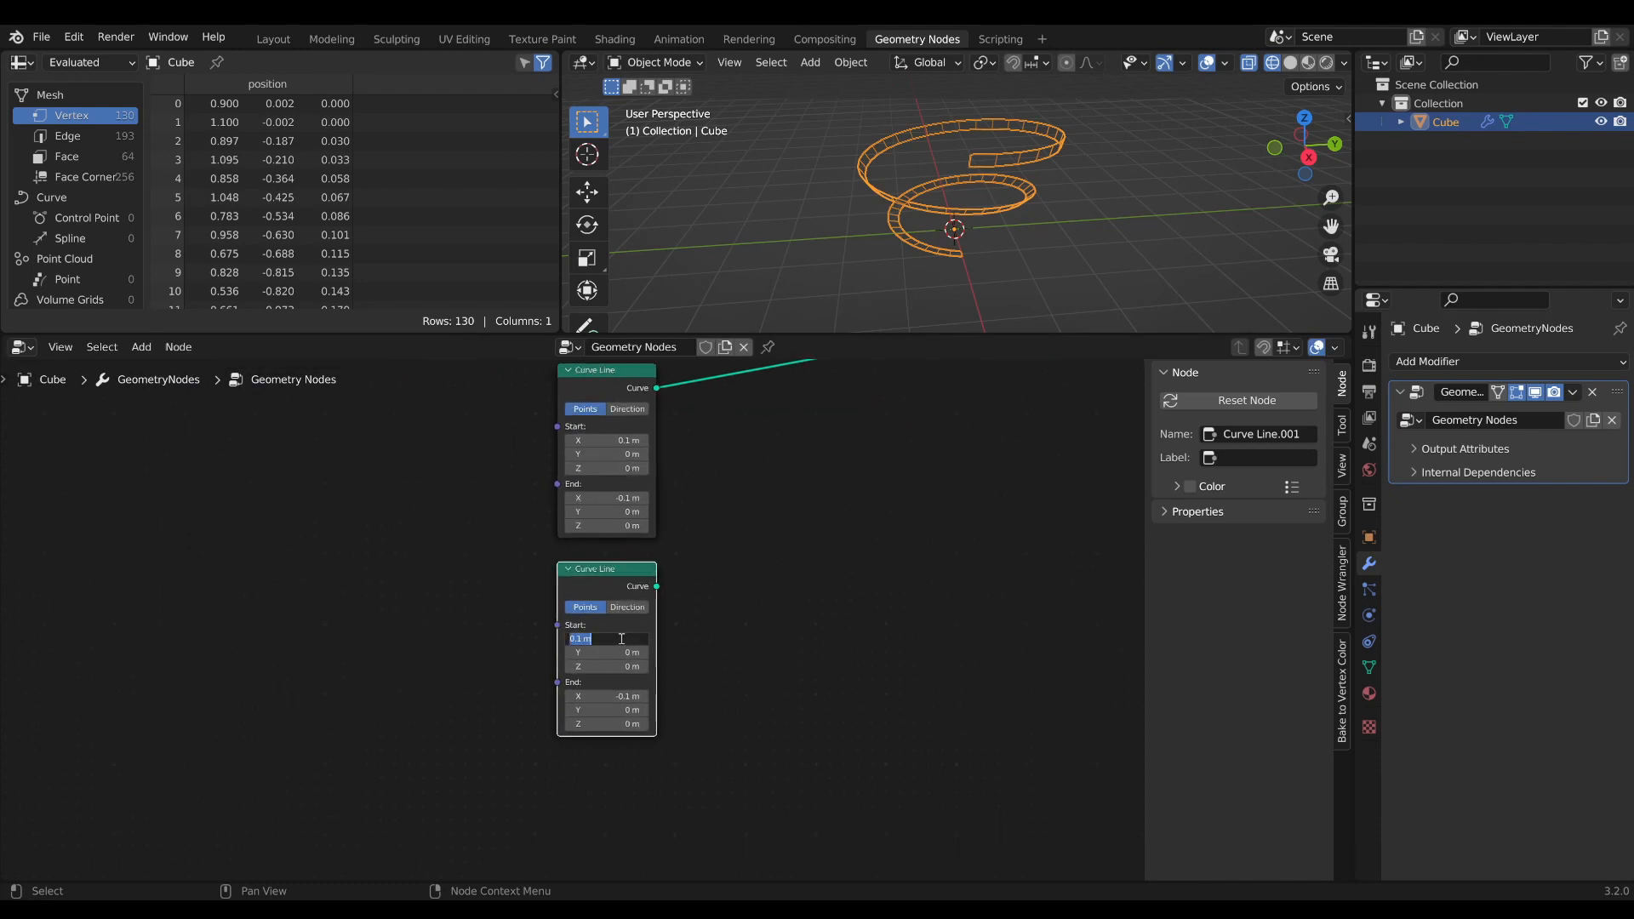
Add a Delete Geometry node trimmed by Endpoint Selection for the second strand.
{"action": "type", "text": "del"}
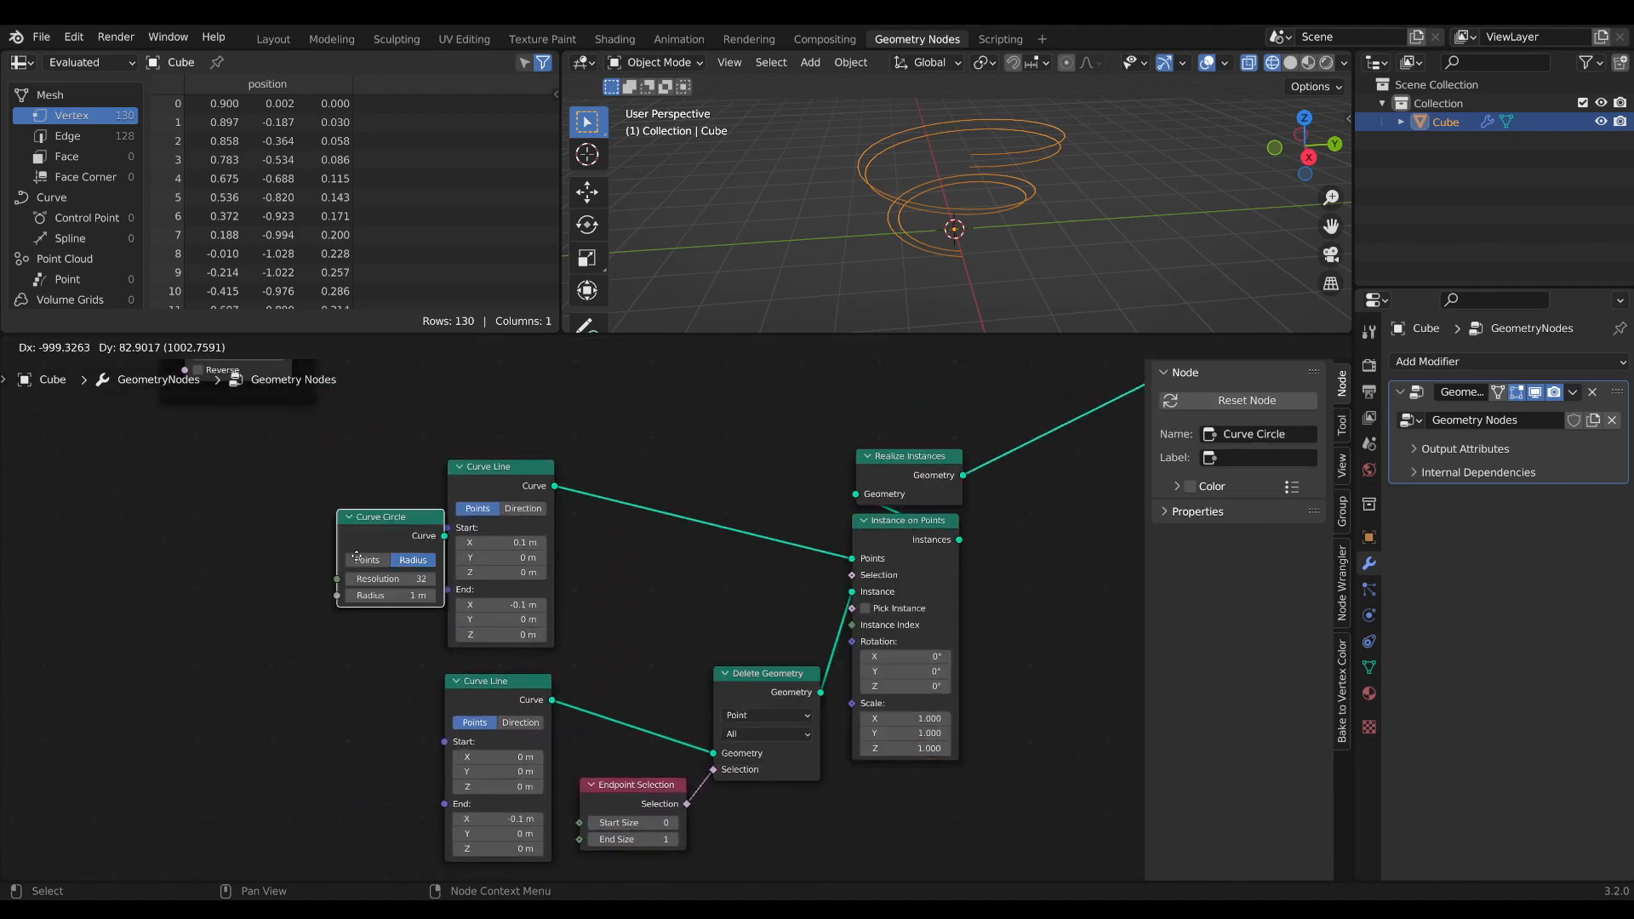
Add Curve to Points feeding 0.1 m Cube instances along the strands.
{"action": "double_click", "coordinate": [386, 572]}
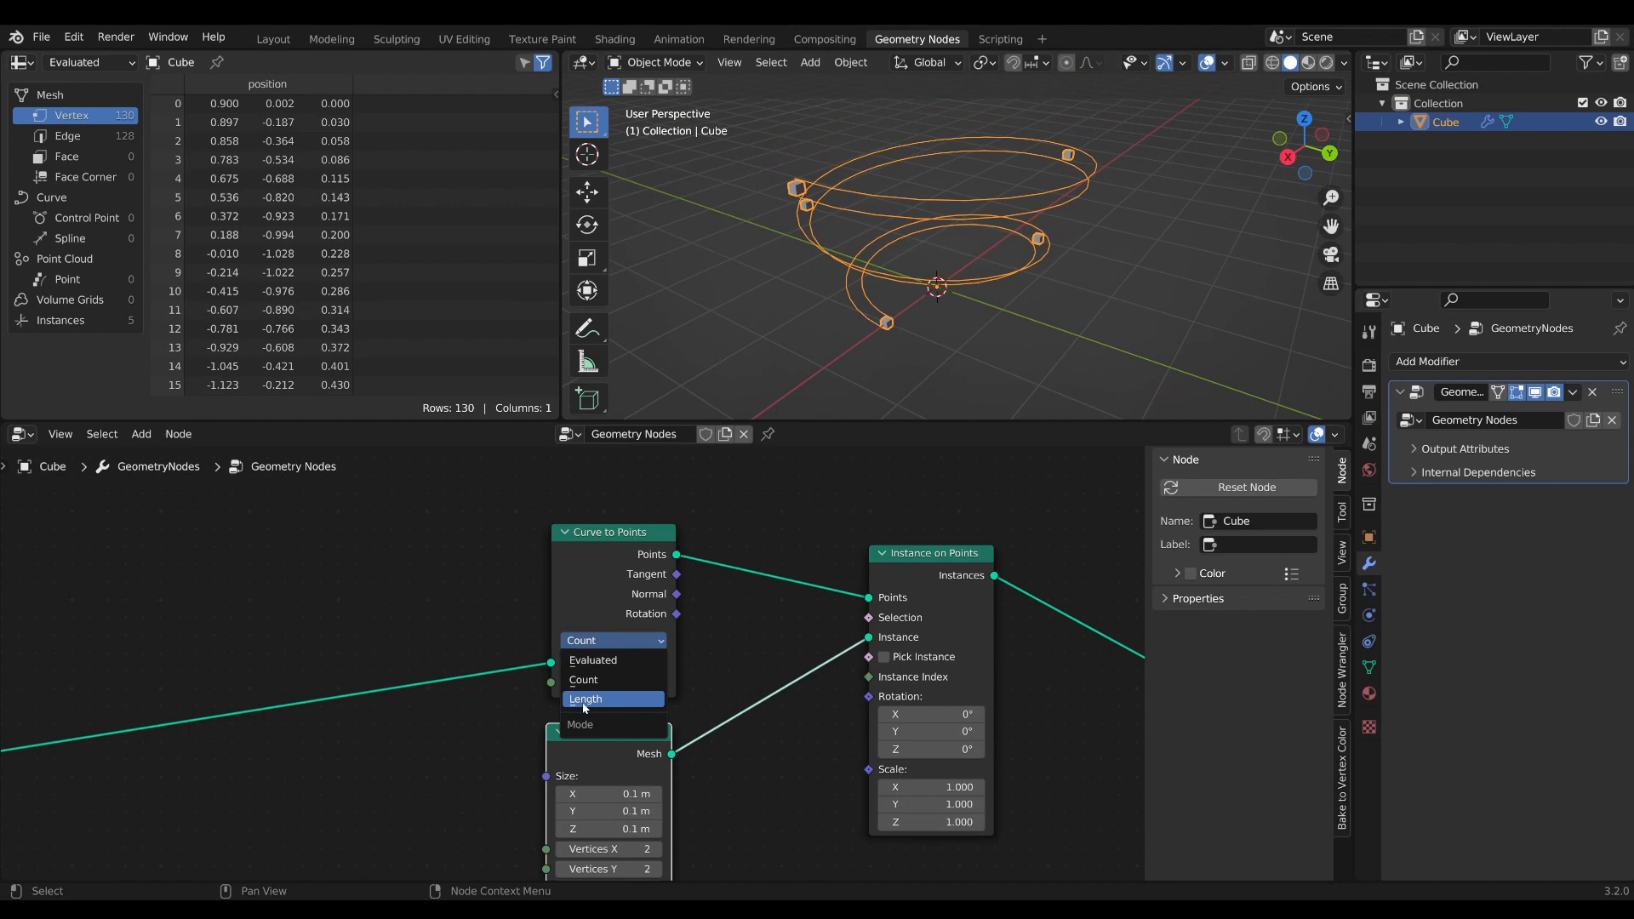
Space cube points by Length and insert a proximity-driven node on the spiral link.
{"action": "left_click", "coordinate": [586, 698]}
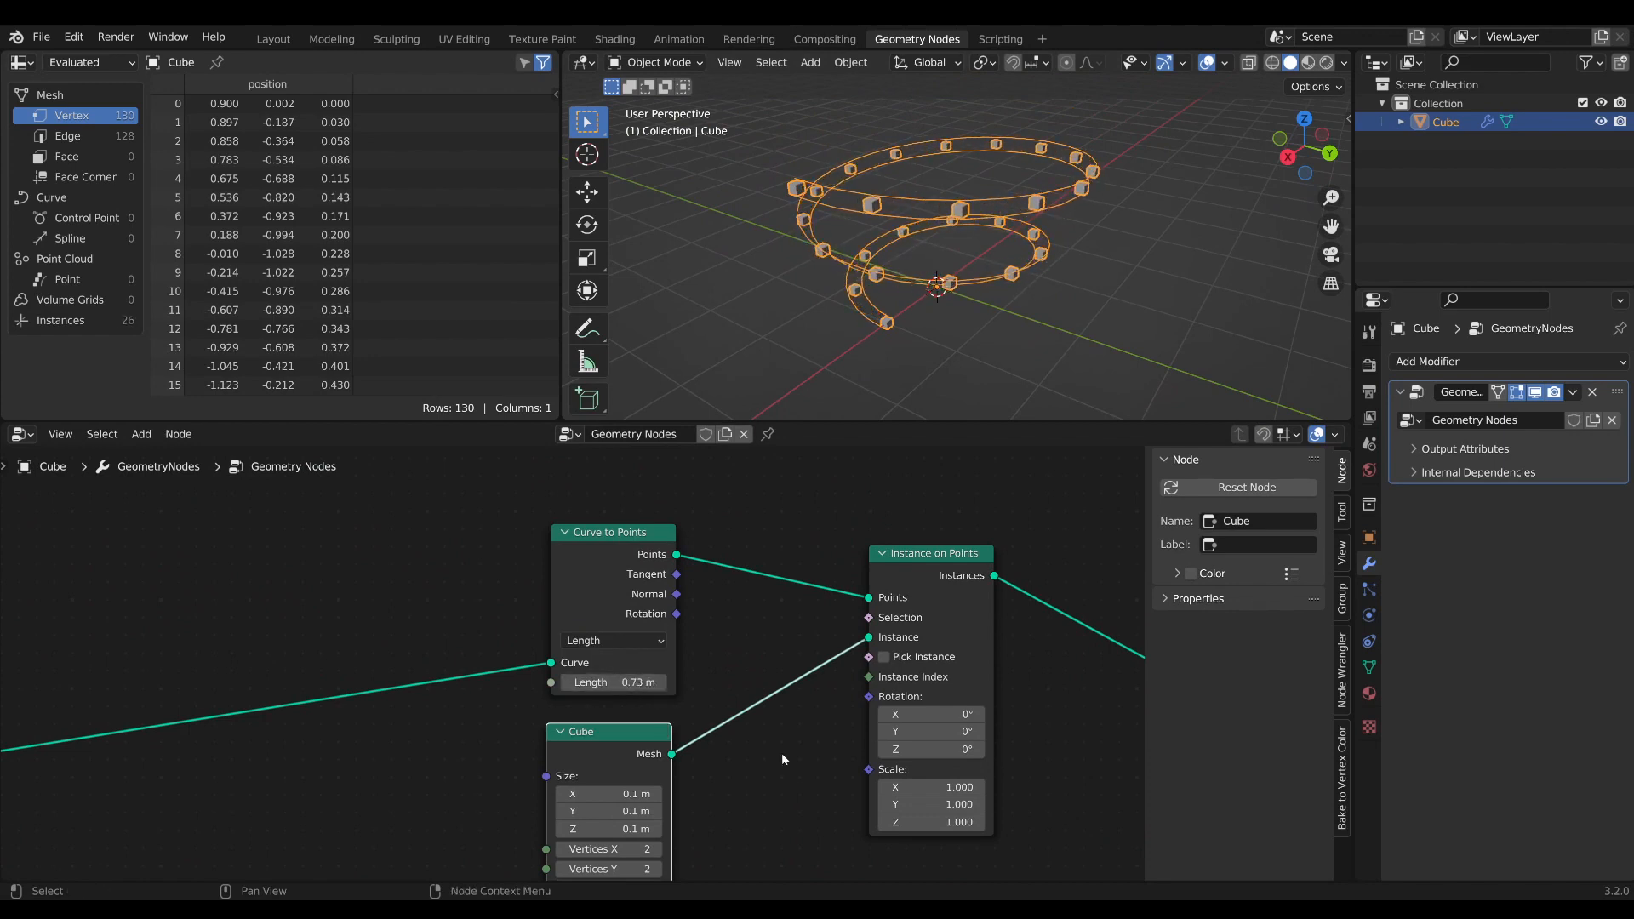
{"action": "scroll", "scroll_direction": "down", "scroll_amount": 3}
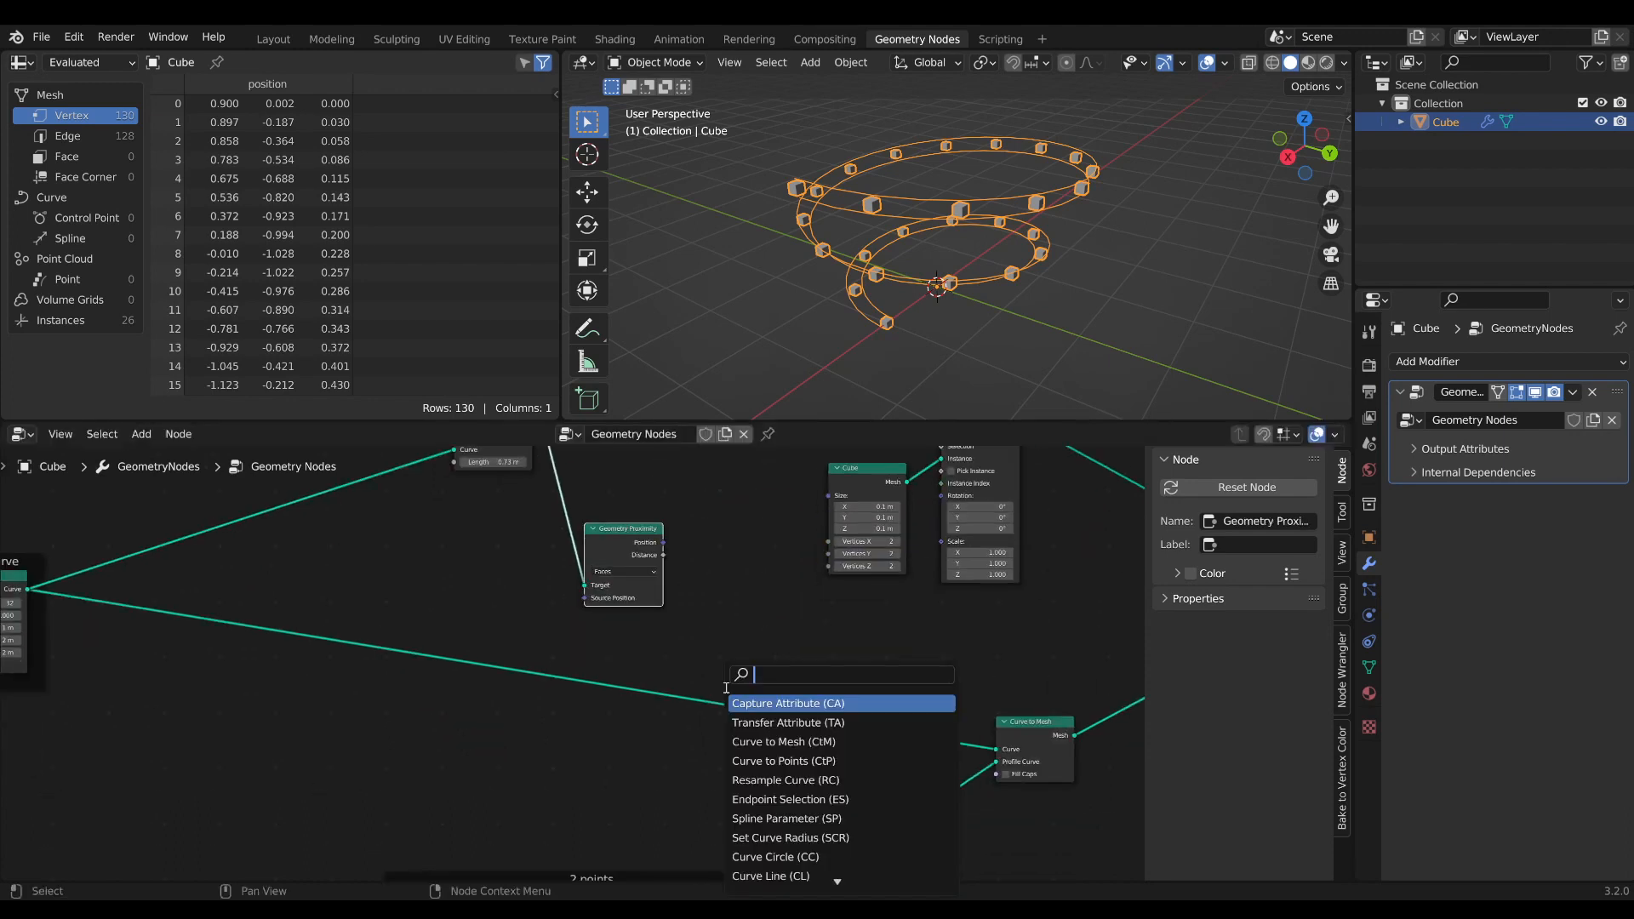
{"action": "left_click", "coordinate": [790, 837]}
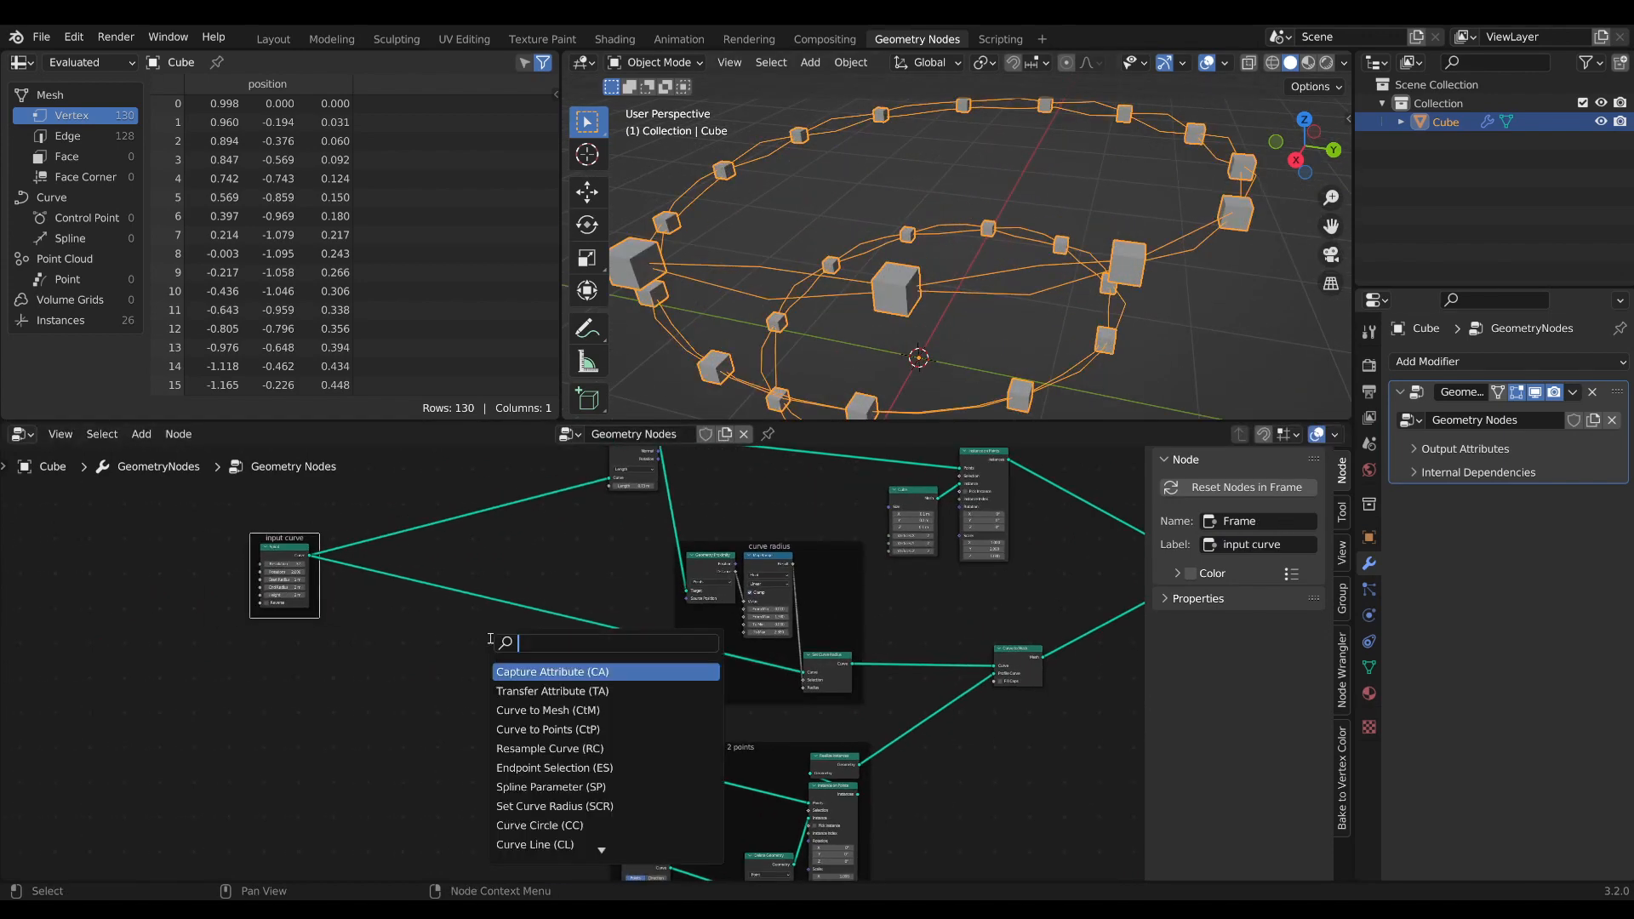
Resample the input curve at 0.01 m and retune Map Range From Min 0 and From Max.
{"action": "left_click", "coordinate": [550, 749]}
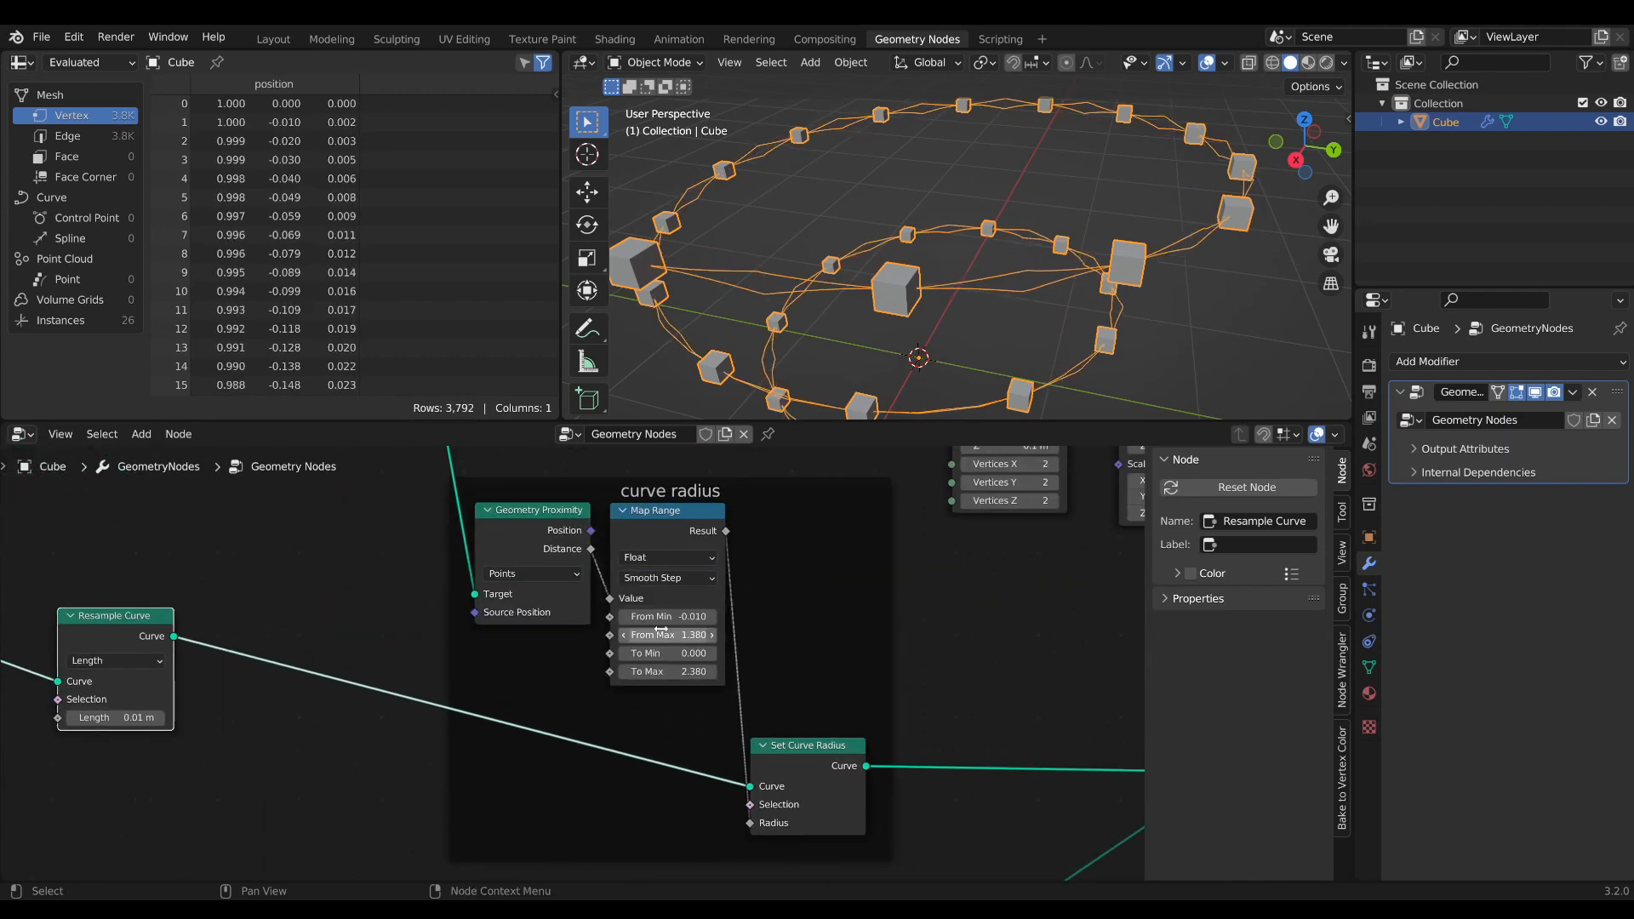
{"action": "left_click", "coordinate": [667, 616]}
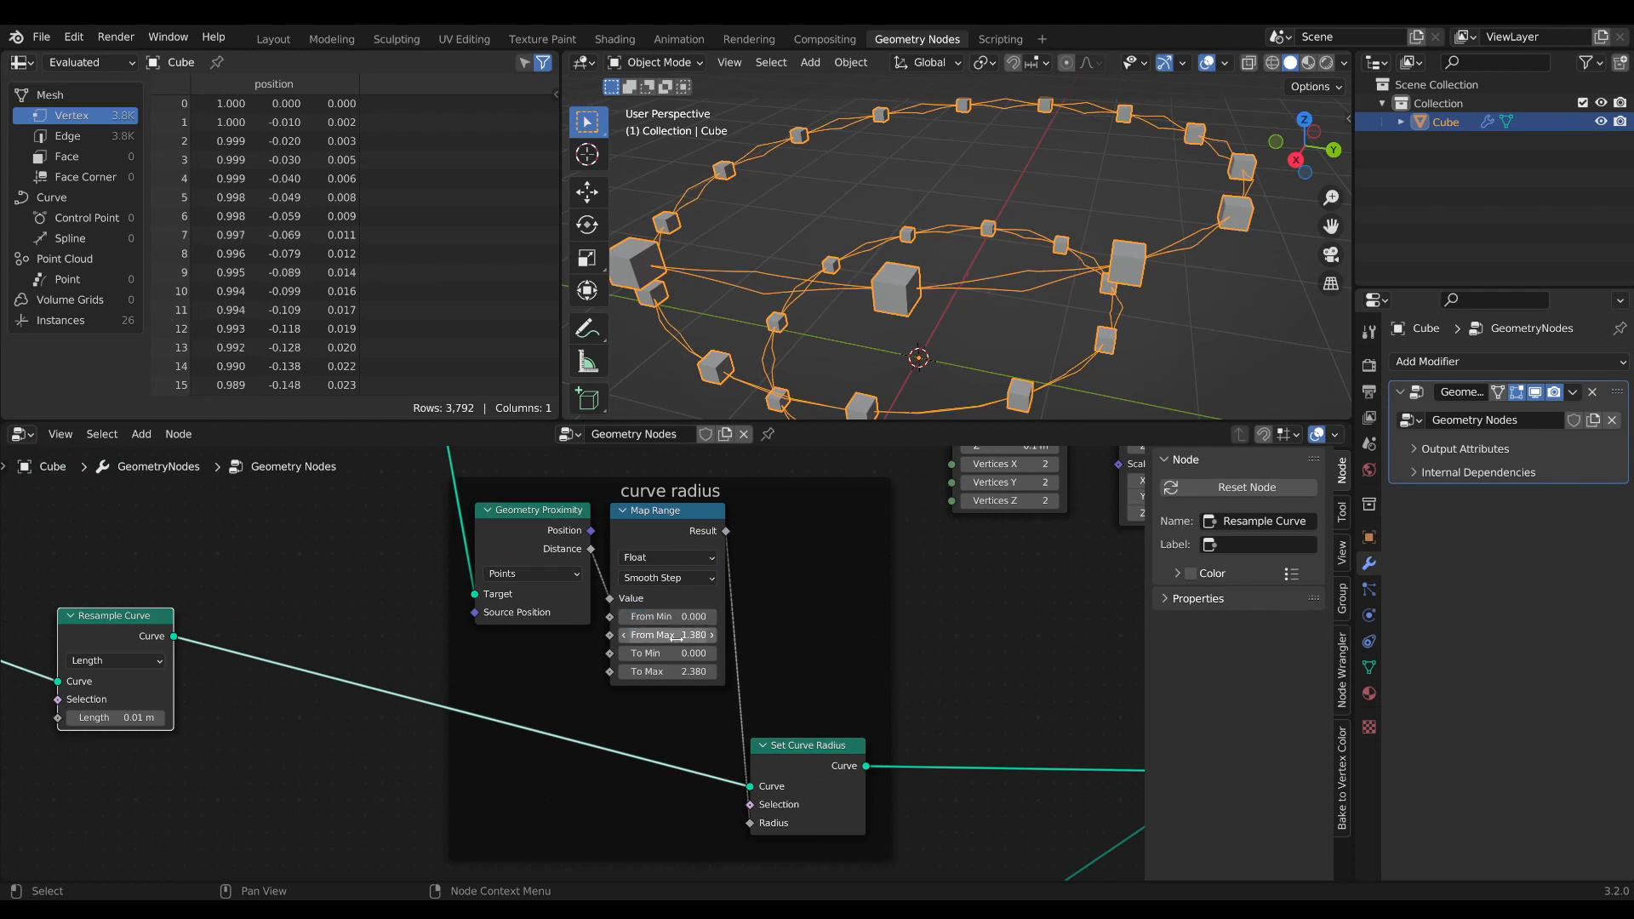
{"action": "left_click", "coordinate": [667, 635]}
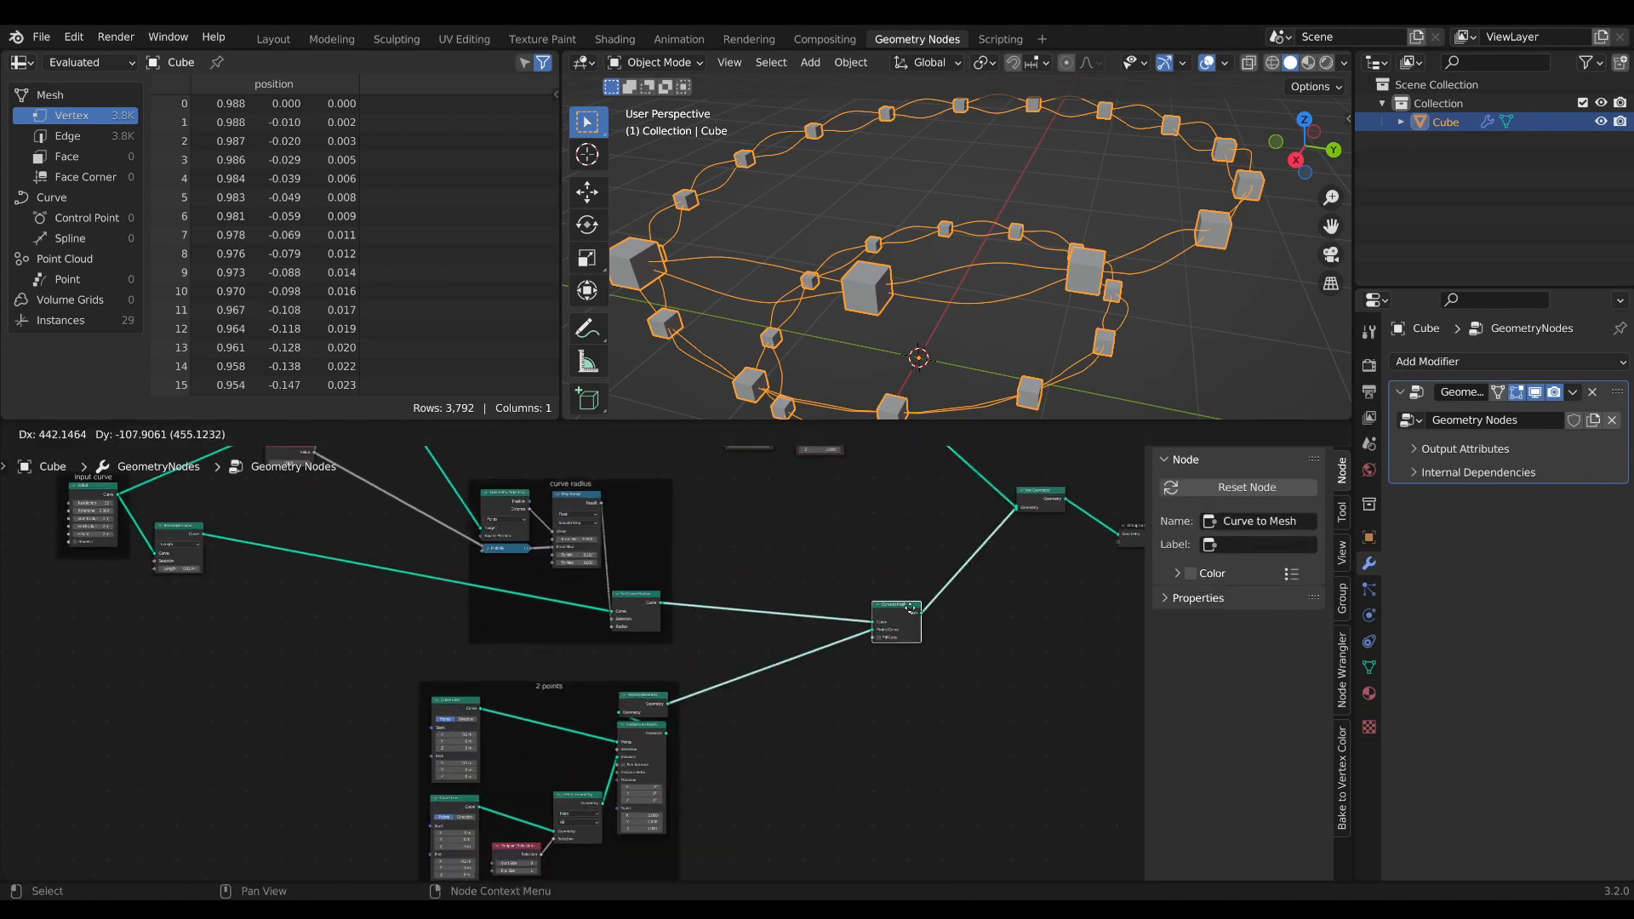
Add Set Curve Tilt driven by Spline Parameter through a Multiply node.
{"action": "type", "text": "set t"}
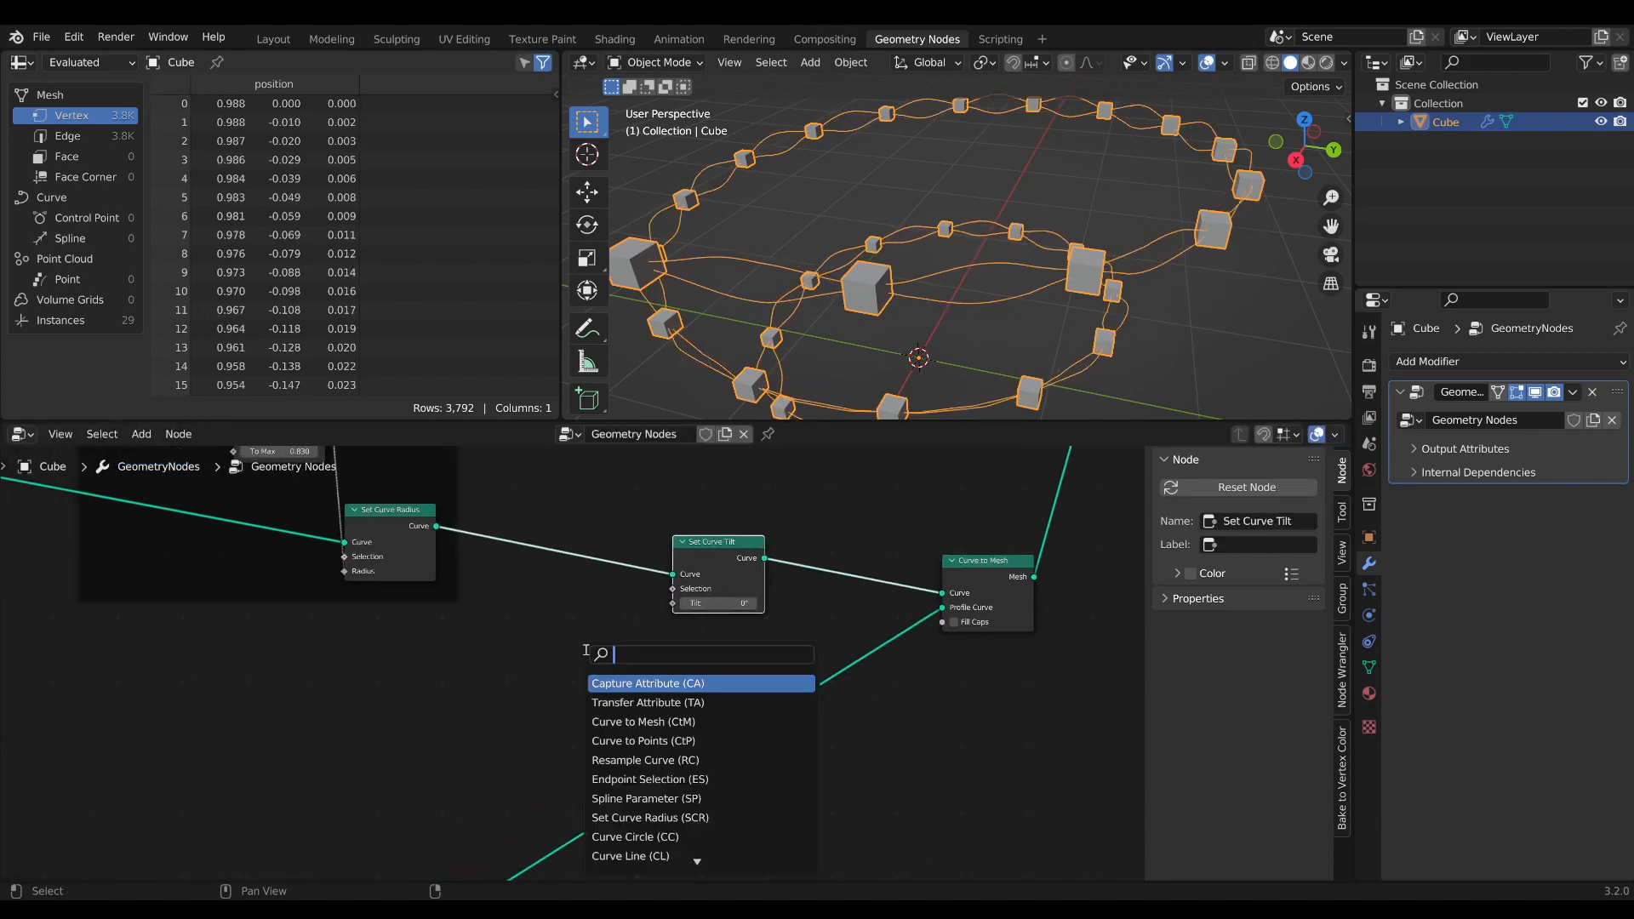
{"action": "left_click", "coordinate": [645, 798]}
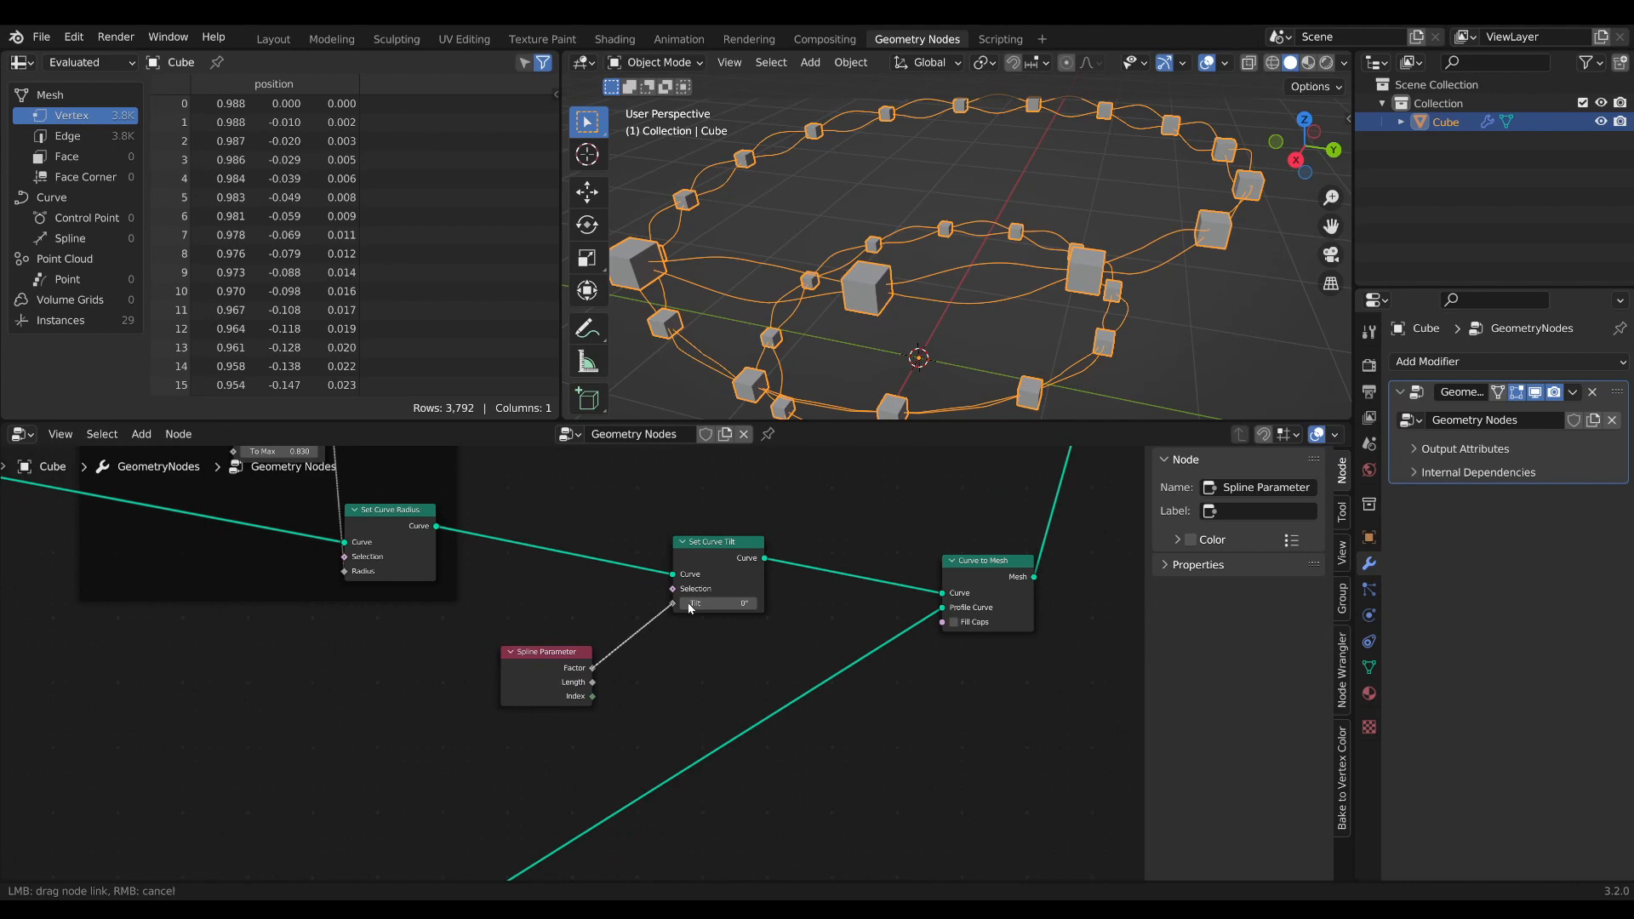
{"action": "type", "text": "mul"}
{"action": "type", "text": "io"}
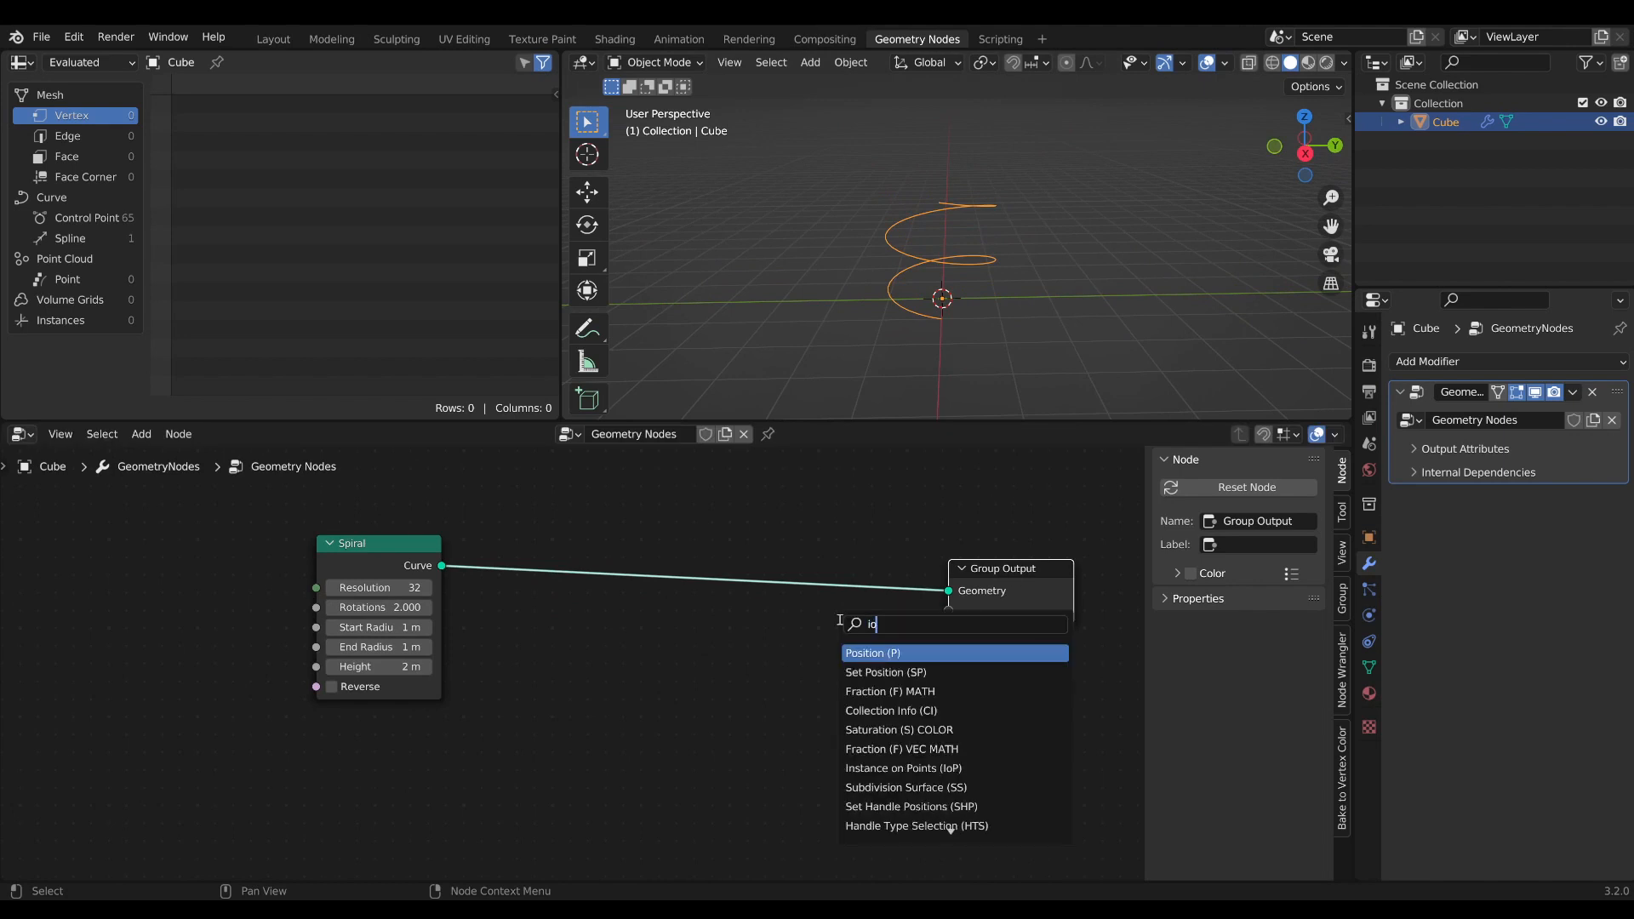
Add Instance on Points and Join Geometry for endpoint lines, then a Sample Curve node.
{"action": "left_click", "coordinate": [902, 767]}
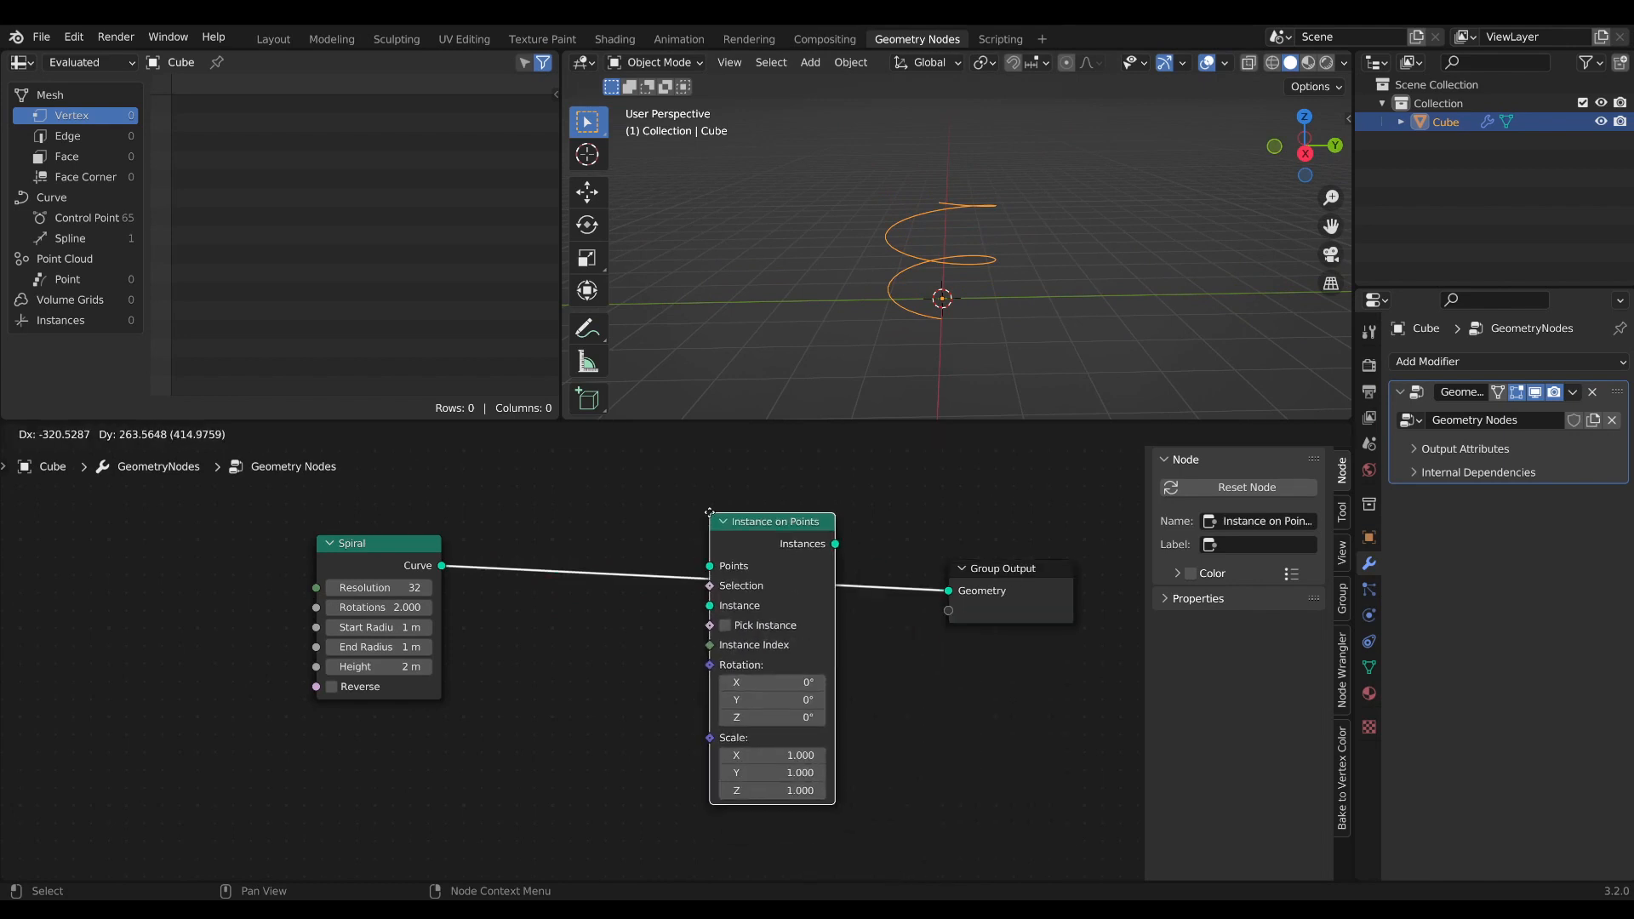
{"action": "type", "text": "jo"}
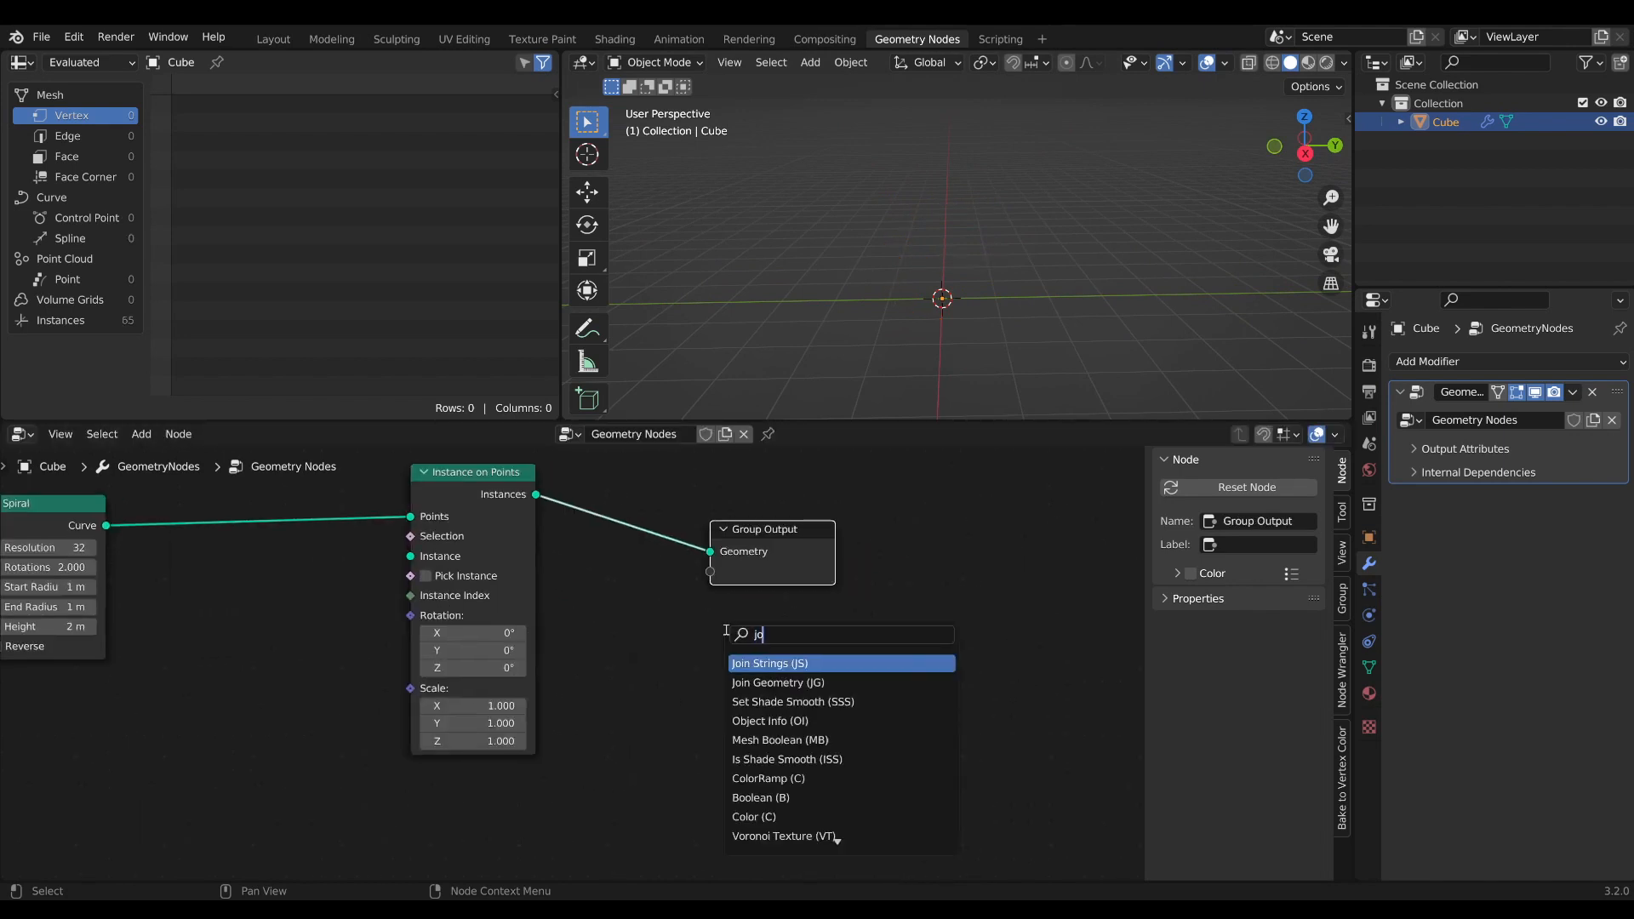
{"action": "left_click", "coordinate": [778, 681]}
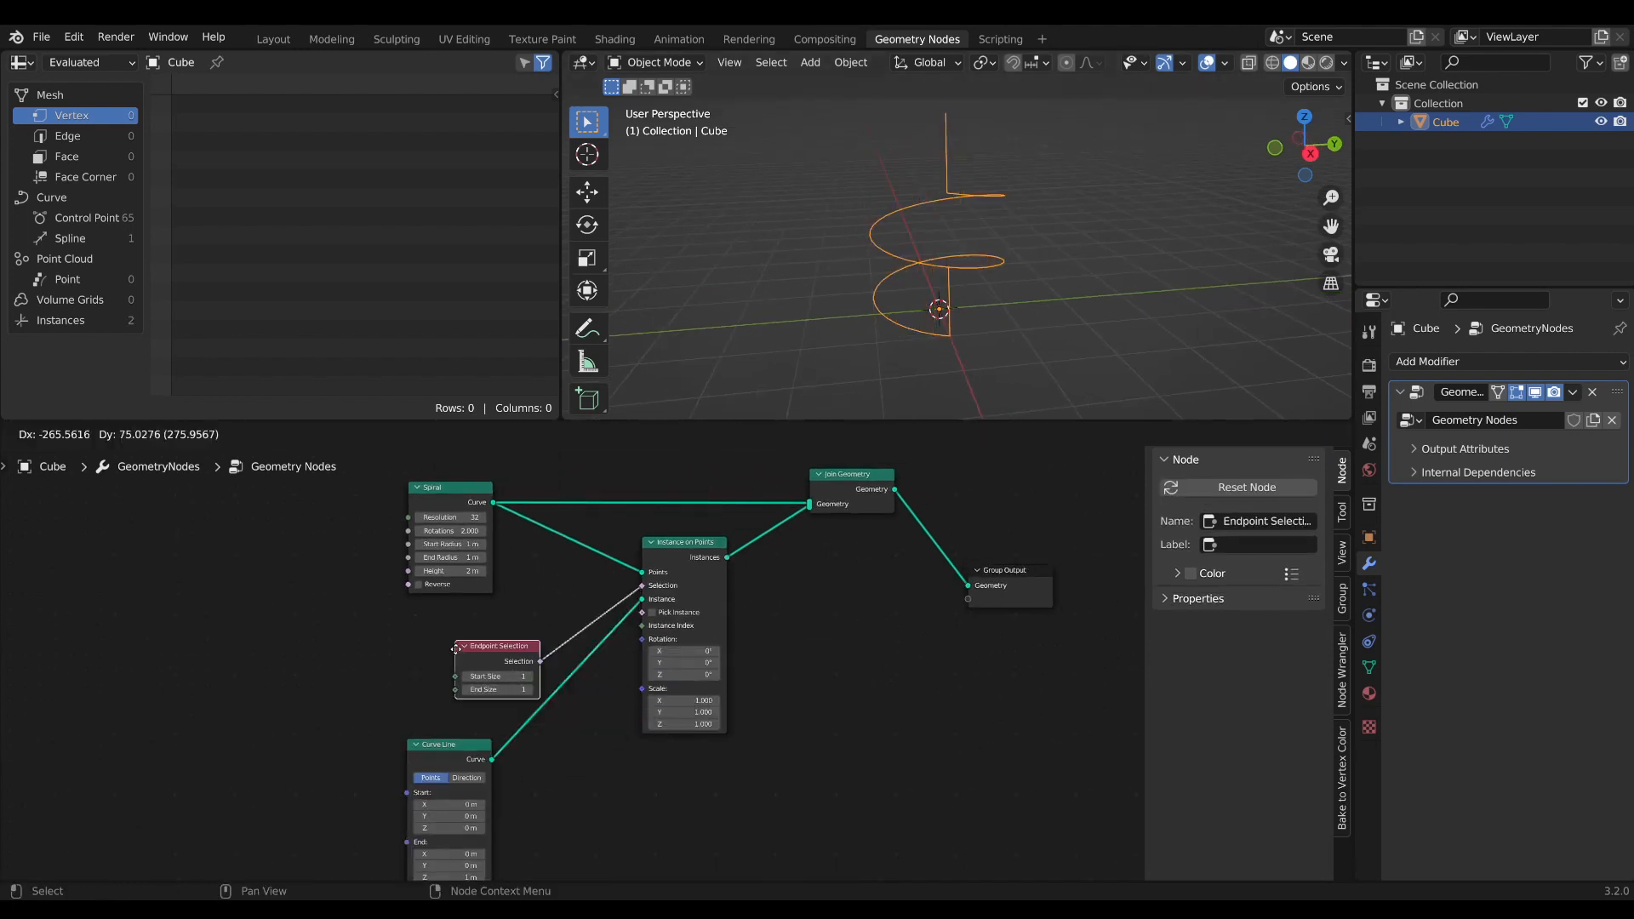
{"action": "type", "text": "samo"}
{"action": "type", "text": "al"}
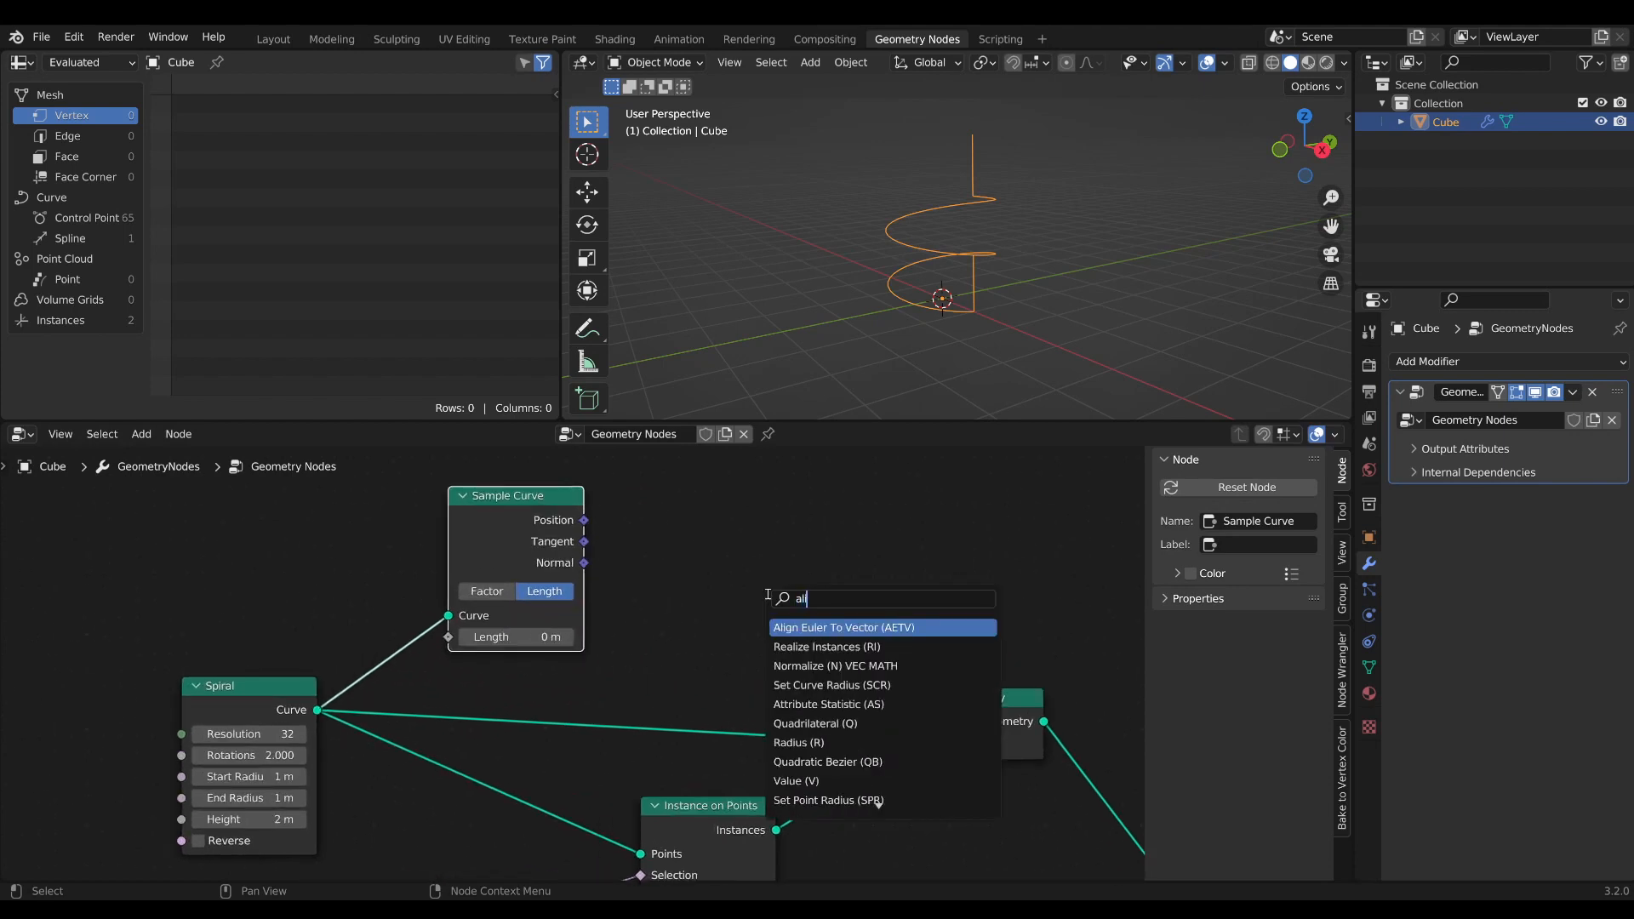
Add Align Euler to Vector and Spline Parameter, sampling the curve by Factor.
{"action": "left_click", "coordinate": [842, 626]}
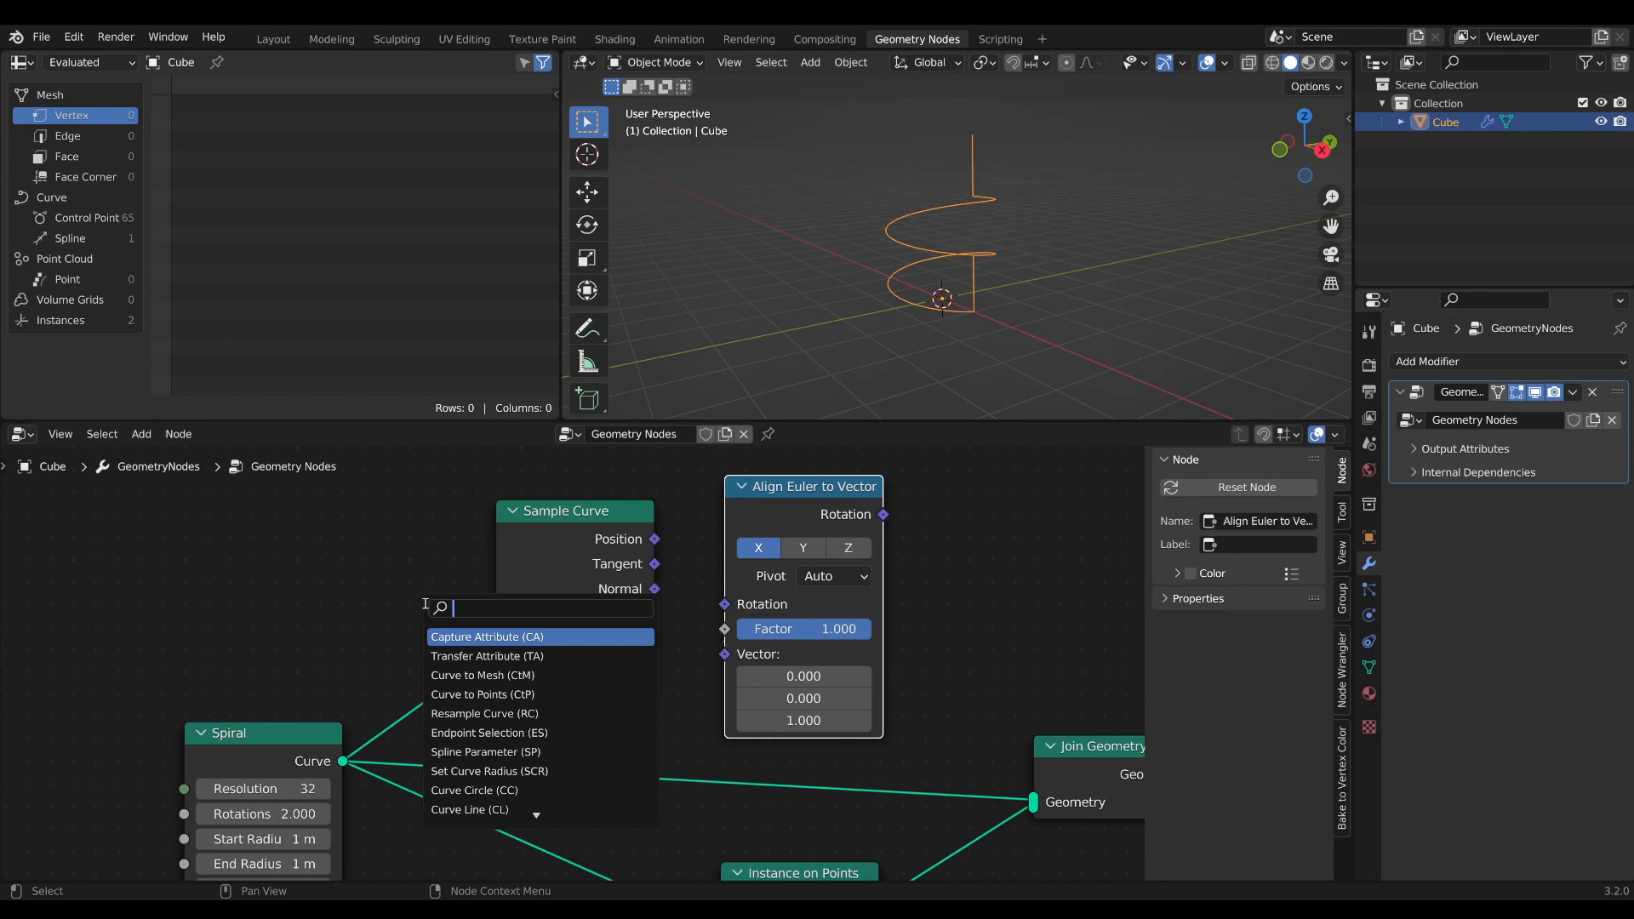
{"action": "left_click", "coordinate": [485, 751]}
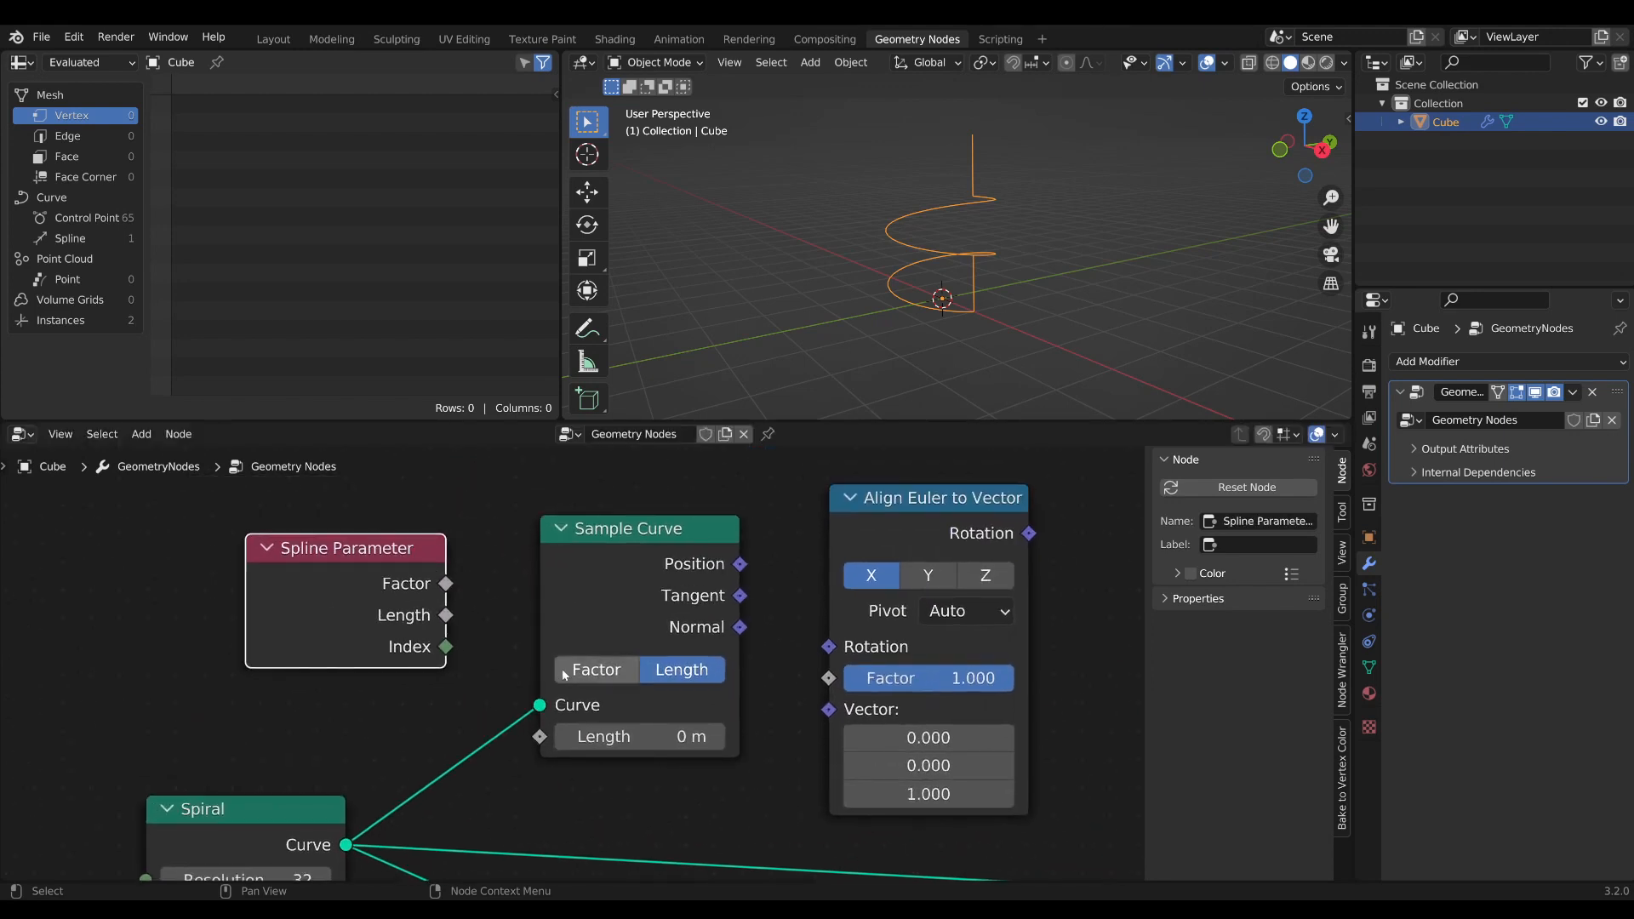
{"action": "left_click", "coordinate": [596, 669]}
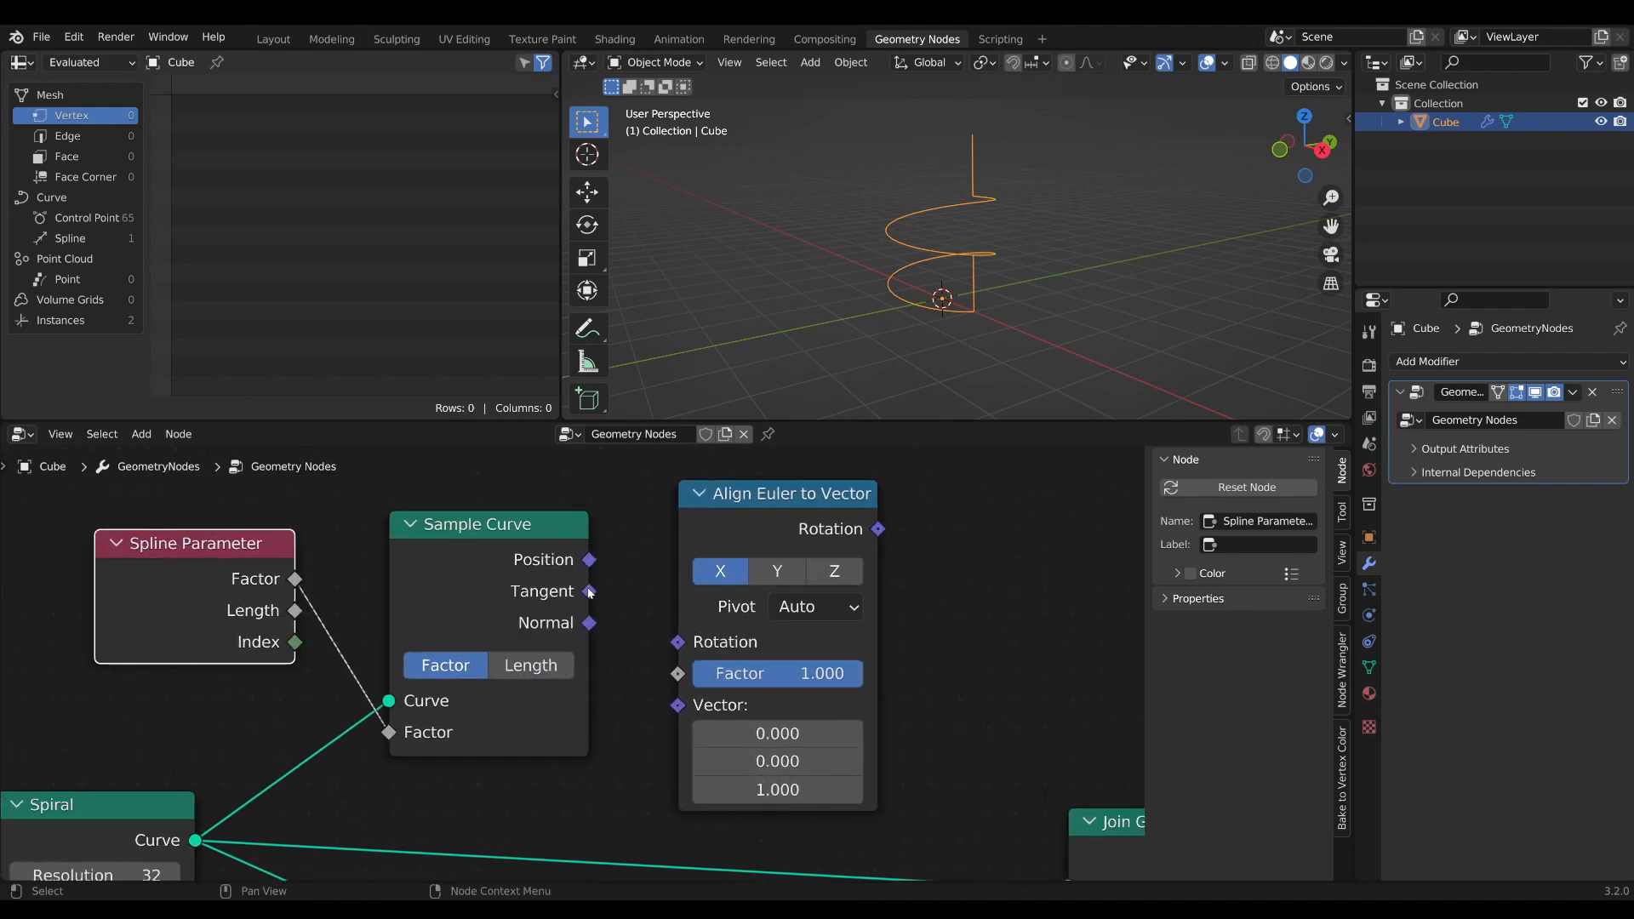
{"action": "scroll", "scroll_direction": "down", "scroll_amount": 3}
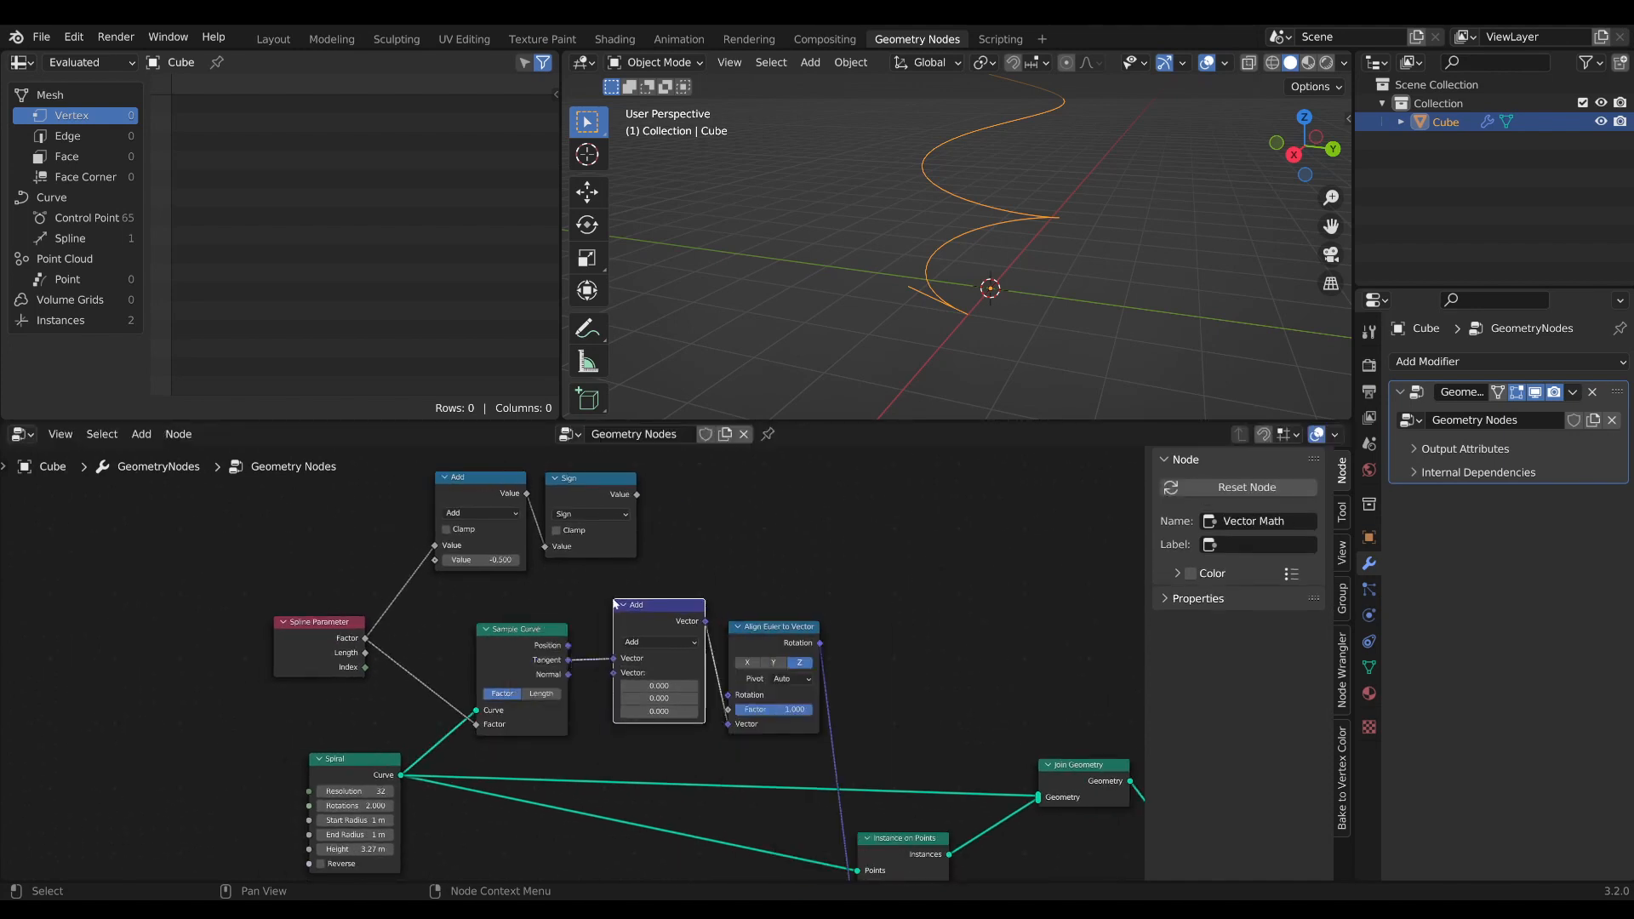
Frame the endpoint-instancing nodes and label the frame 'spikes'.
{"action": "left_click", "coordinate": [657, 641]}
{"action": "type", "text": "base"}
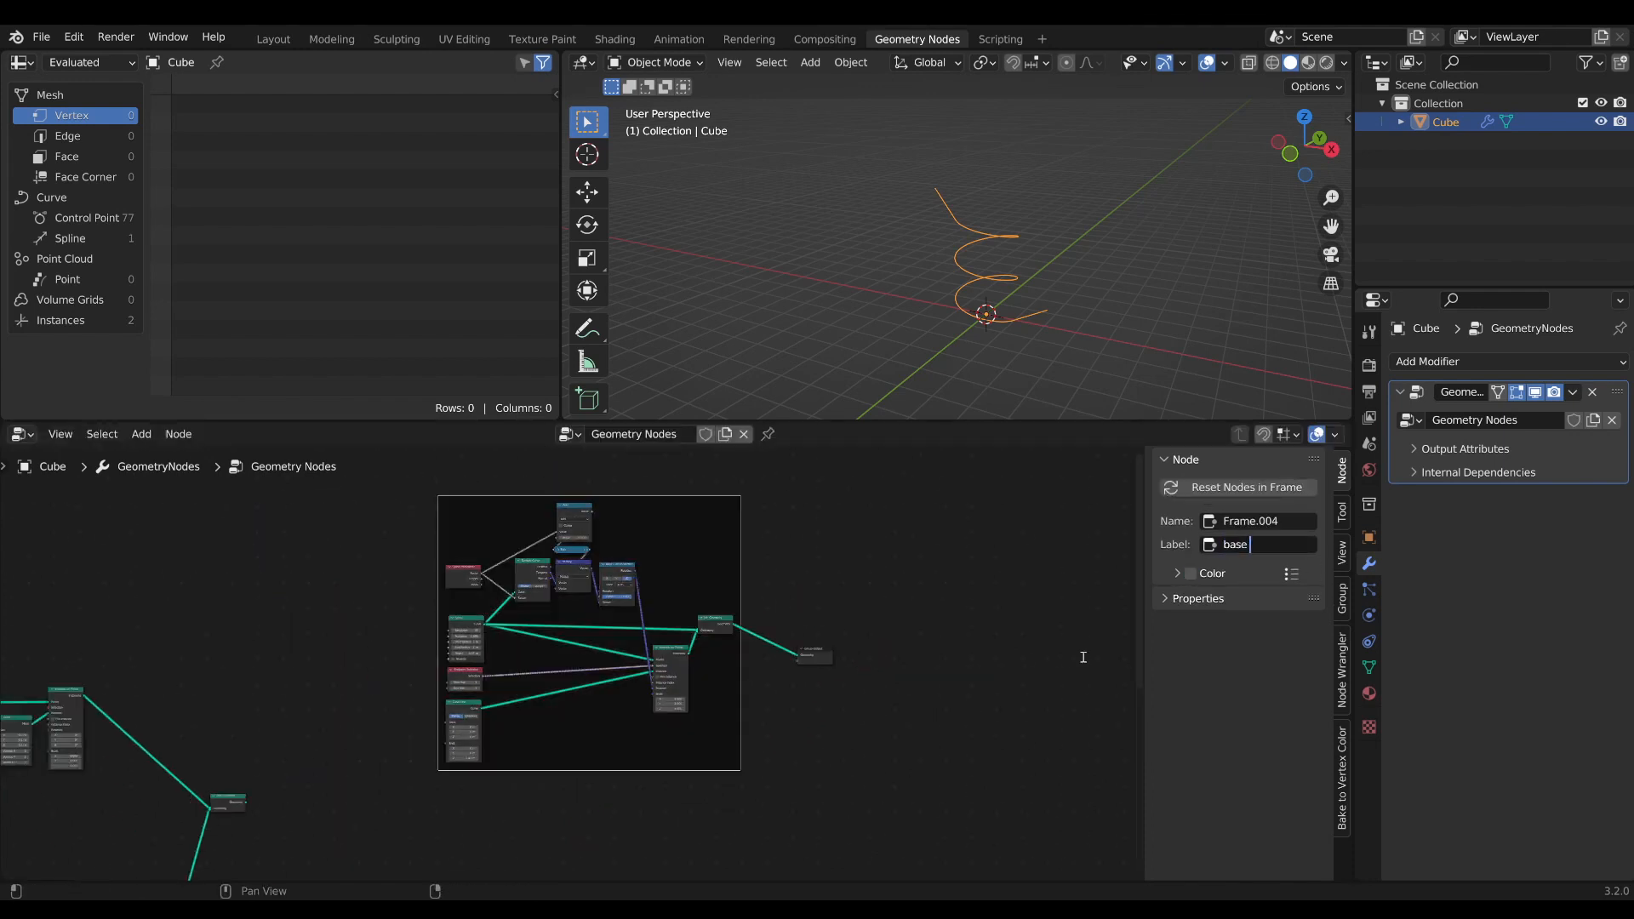
{"action": "type", "text": "spikes"}
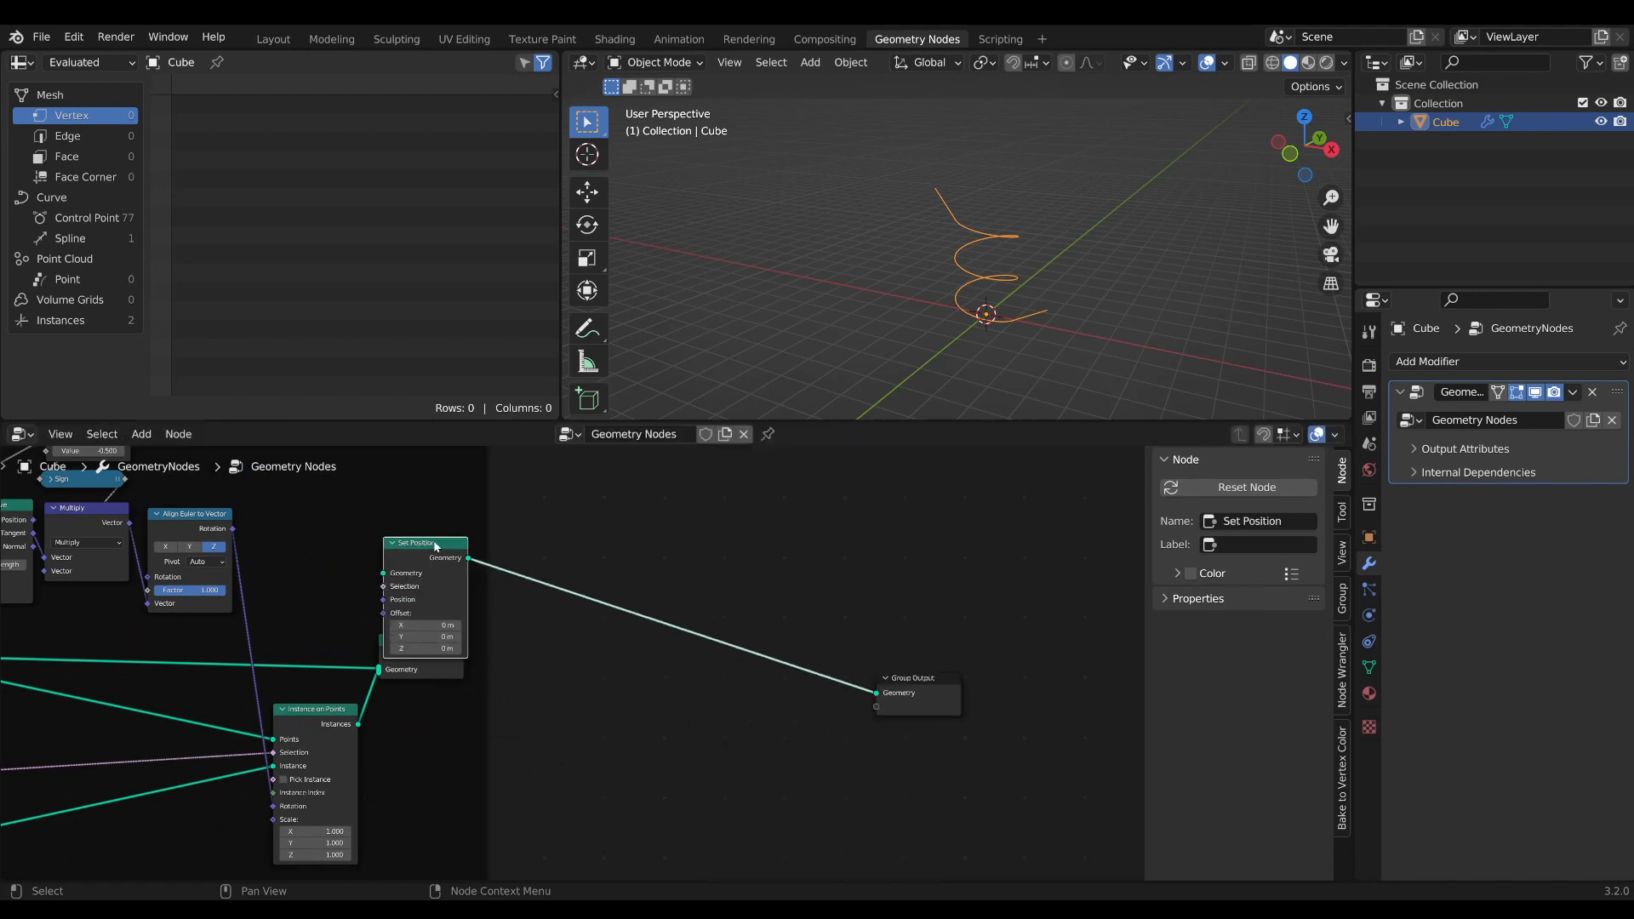
Add a Position-fed Vector Rotate and Join Geometry leading into Set Position after Realize Instances.
{"action": "type", "text": "vect"}
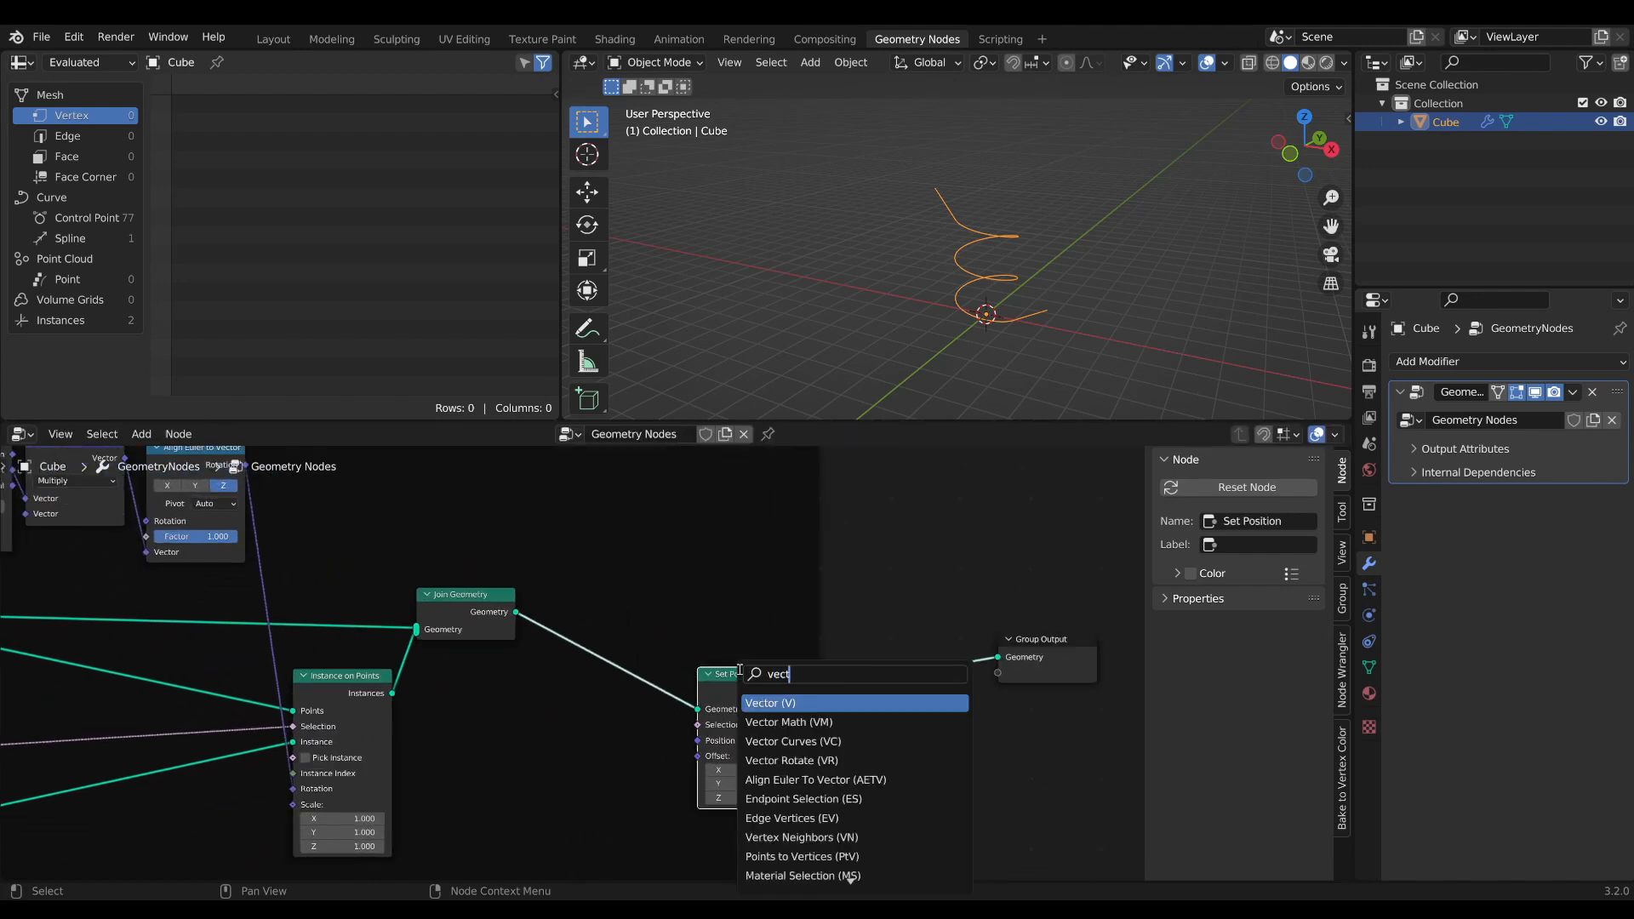
{"action": "left_click", "coordinate": [792, 759]}
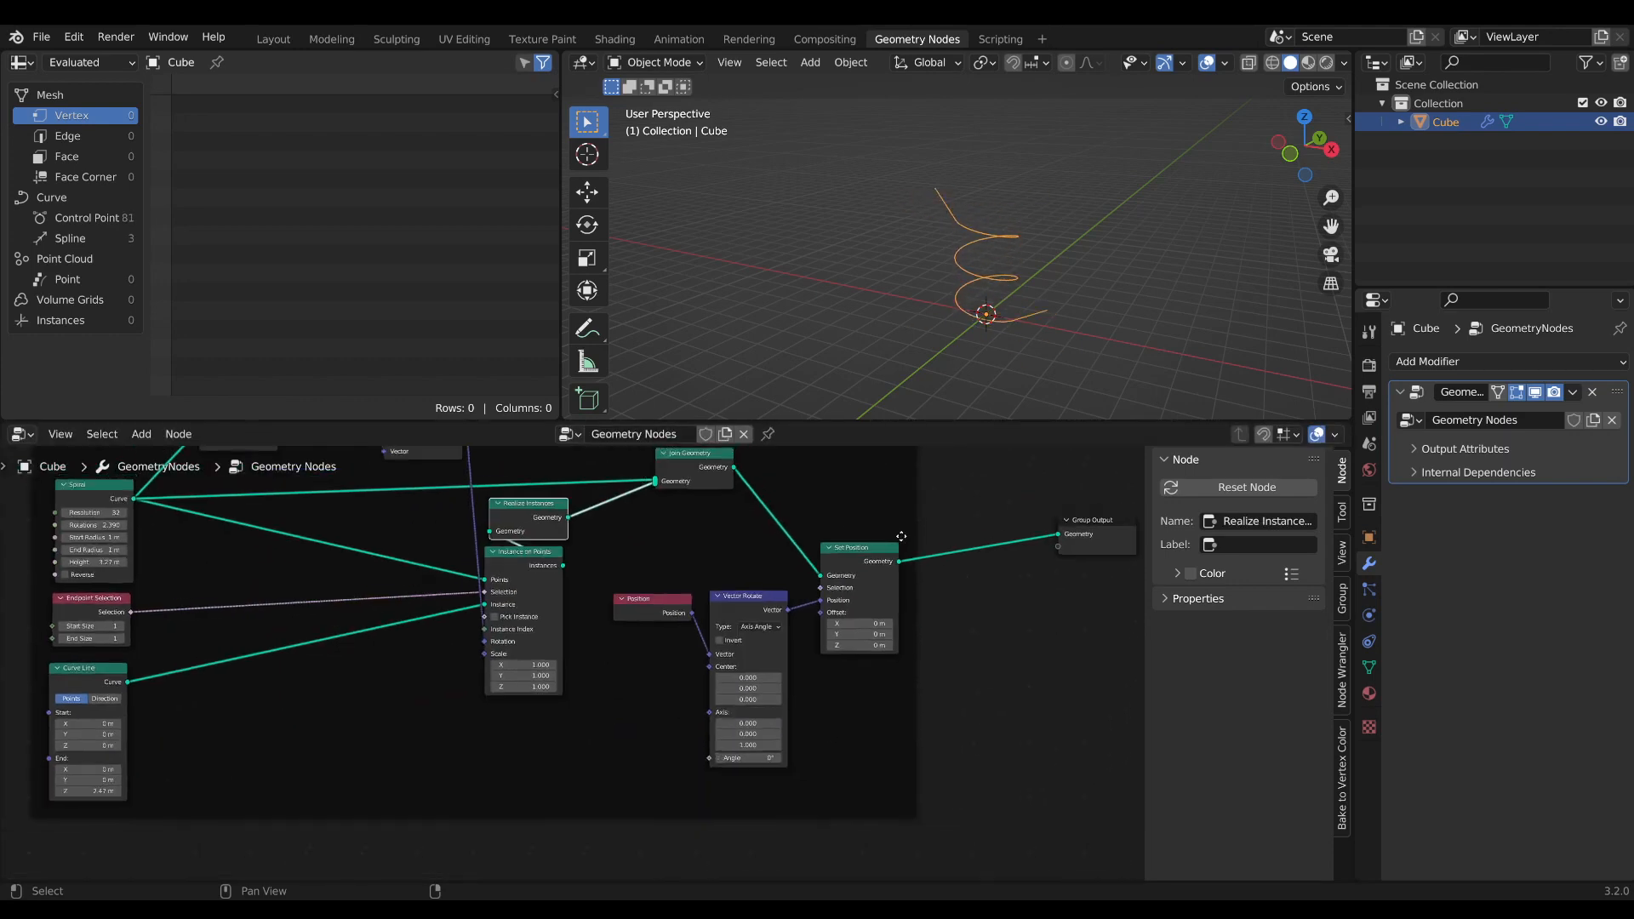
{"action": "type", "text": "join"}
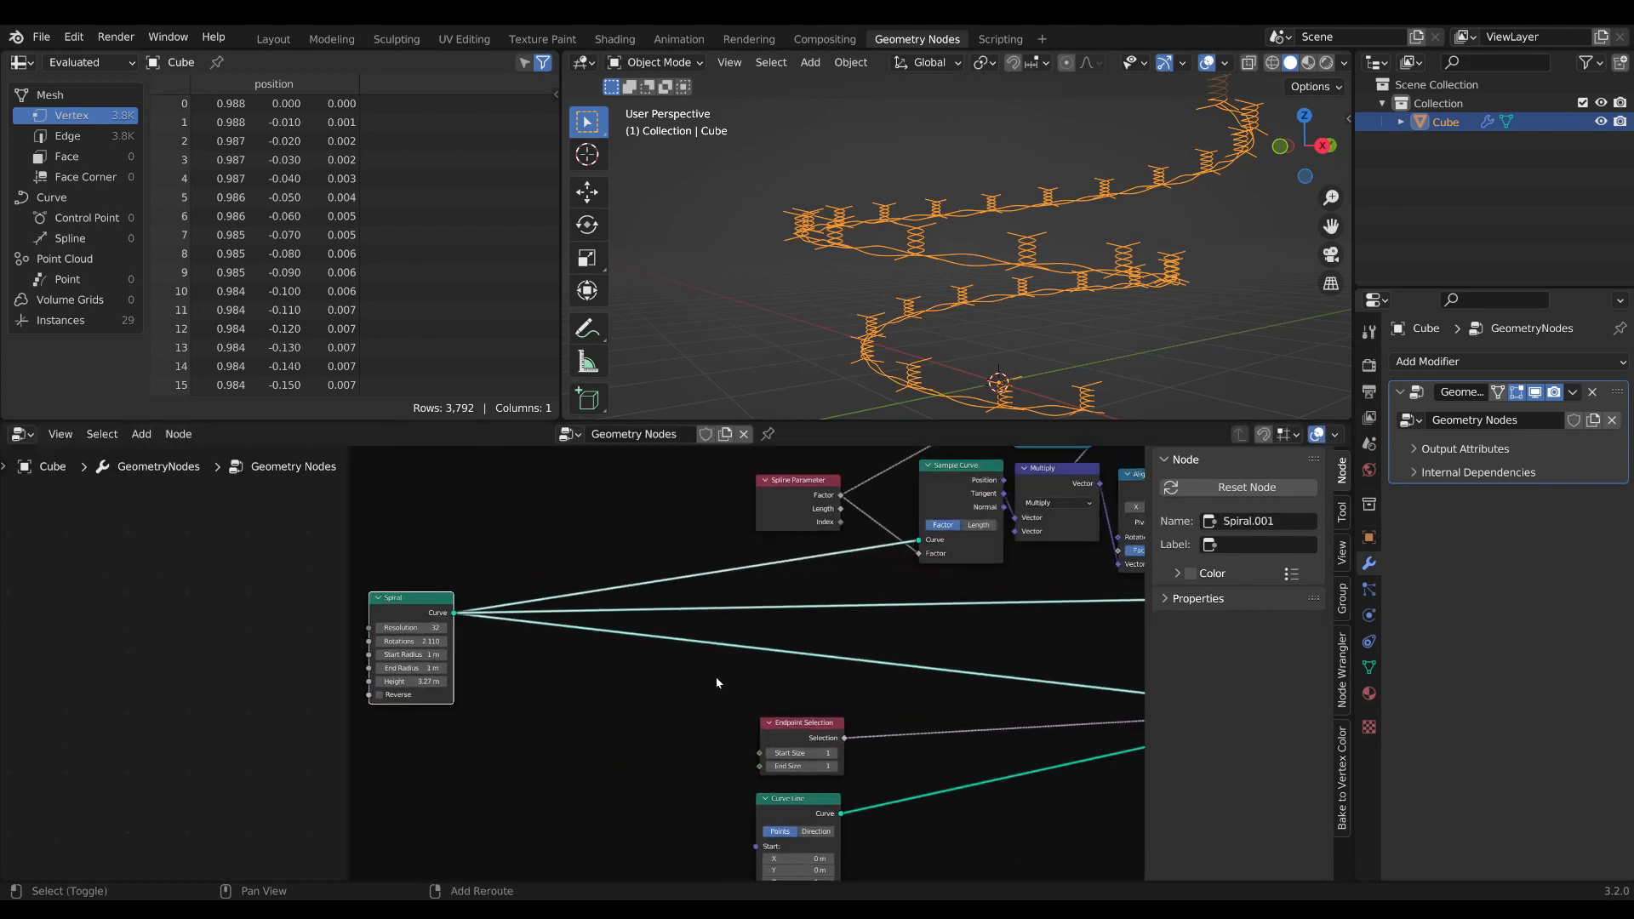
Add Set Position fed by a Combine XYZ with a Value node set to 3.0.
{"action": "type", "text": "se"}
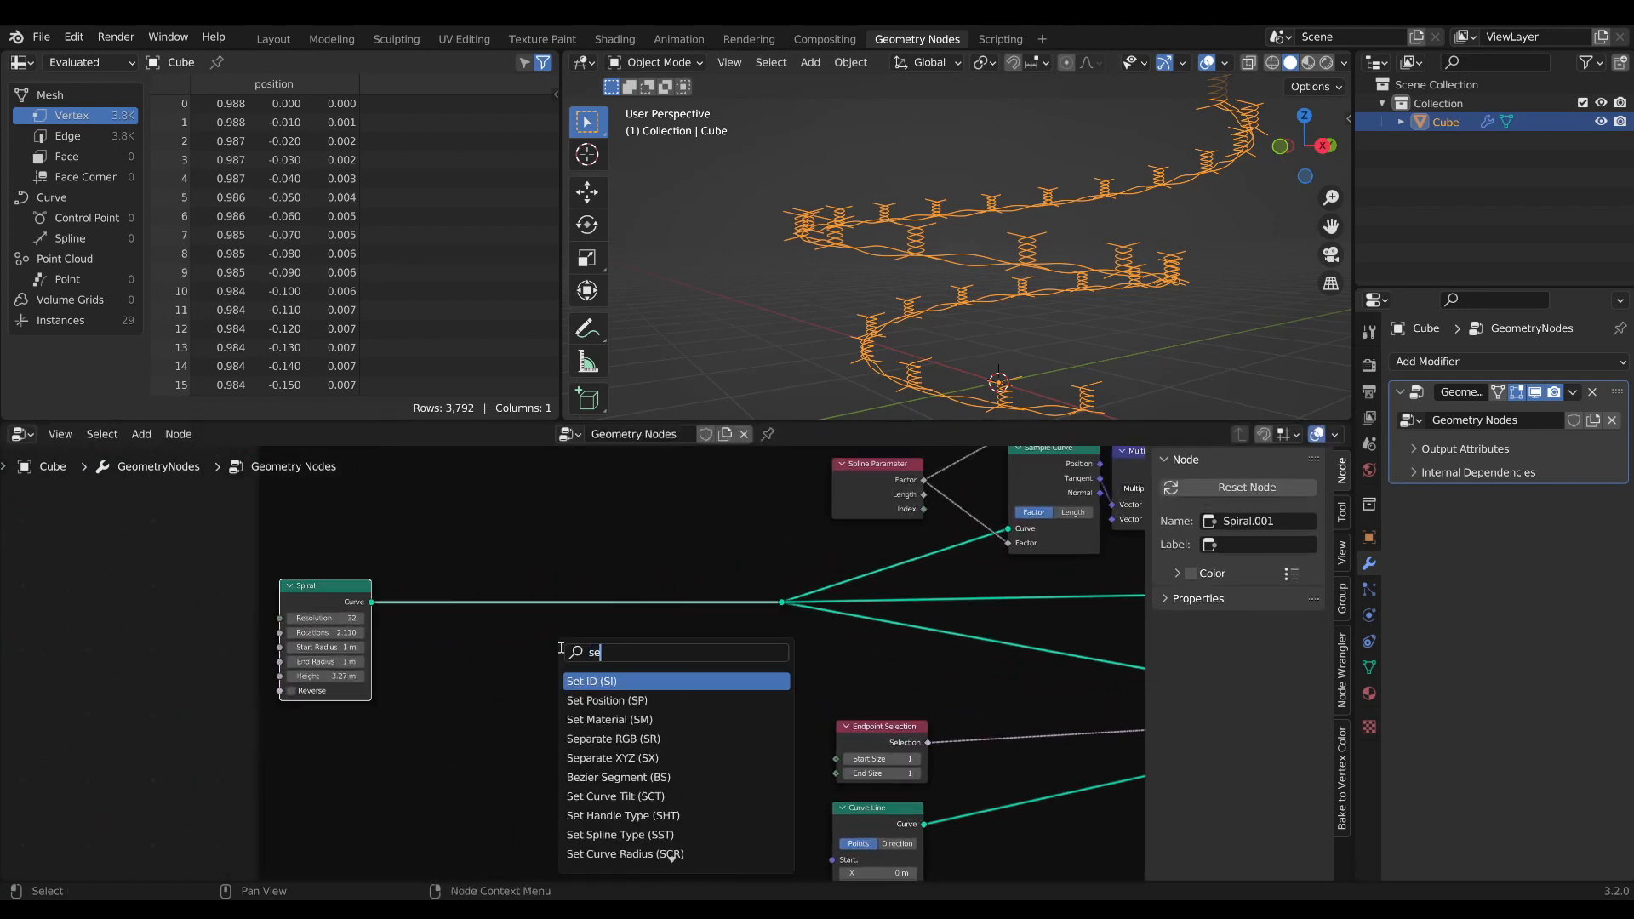
{"action": "left_click", "coordinate": [605, 700]}
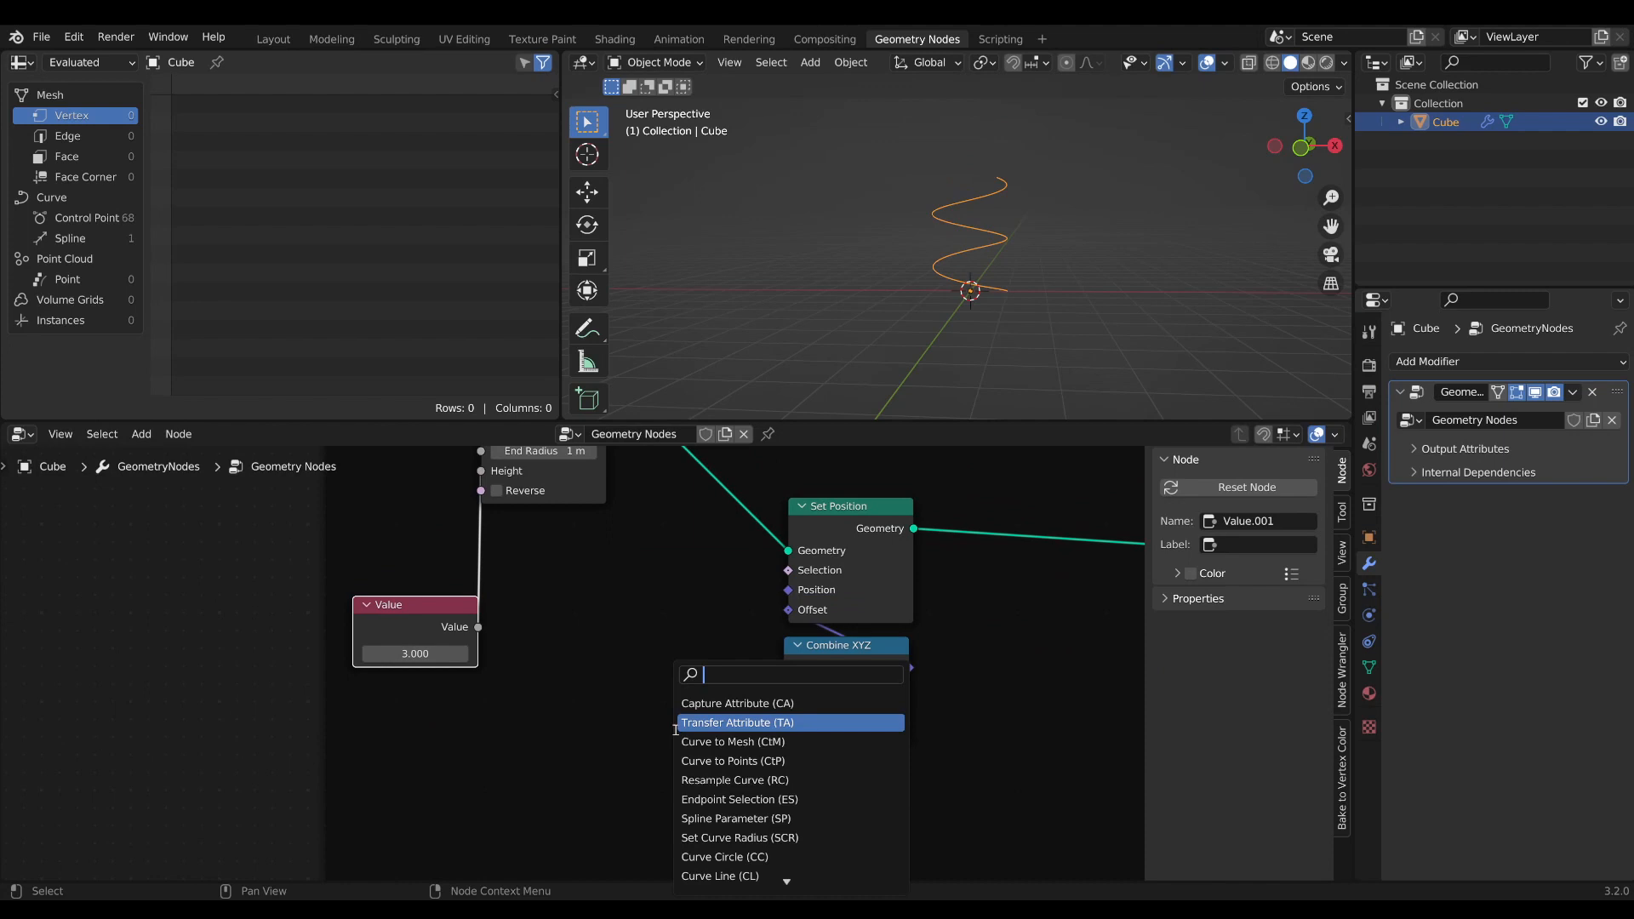
{"action": "left_click", "coordinate": [730, 721]}
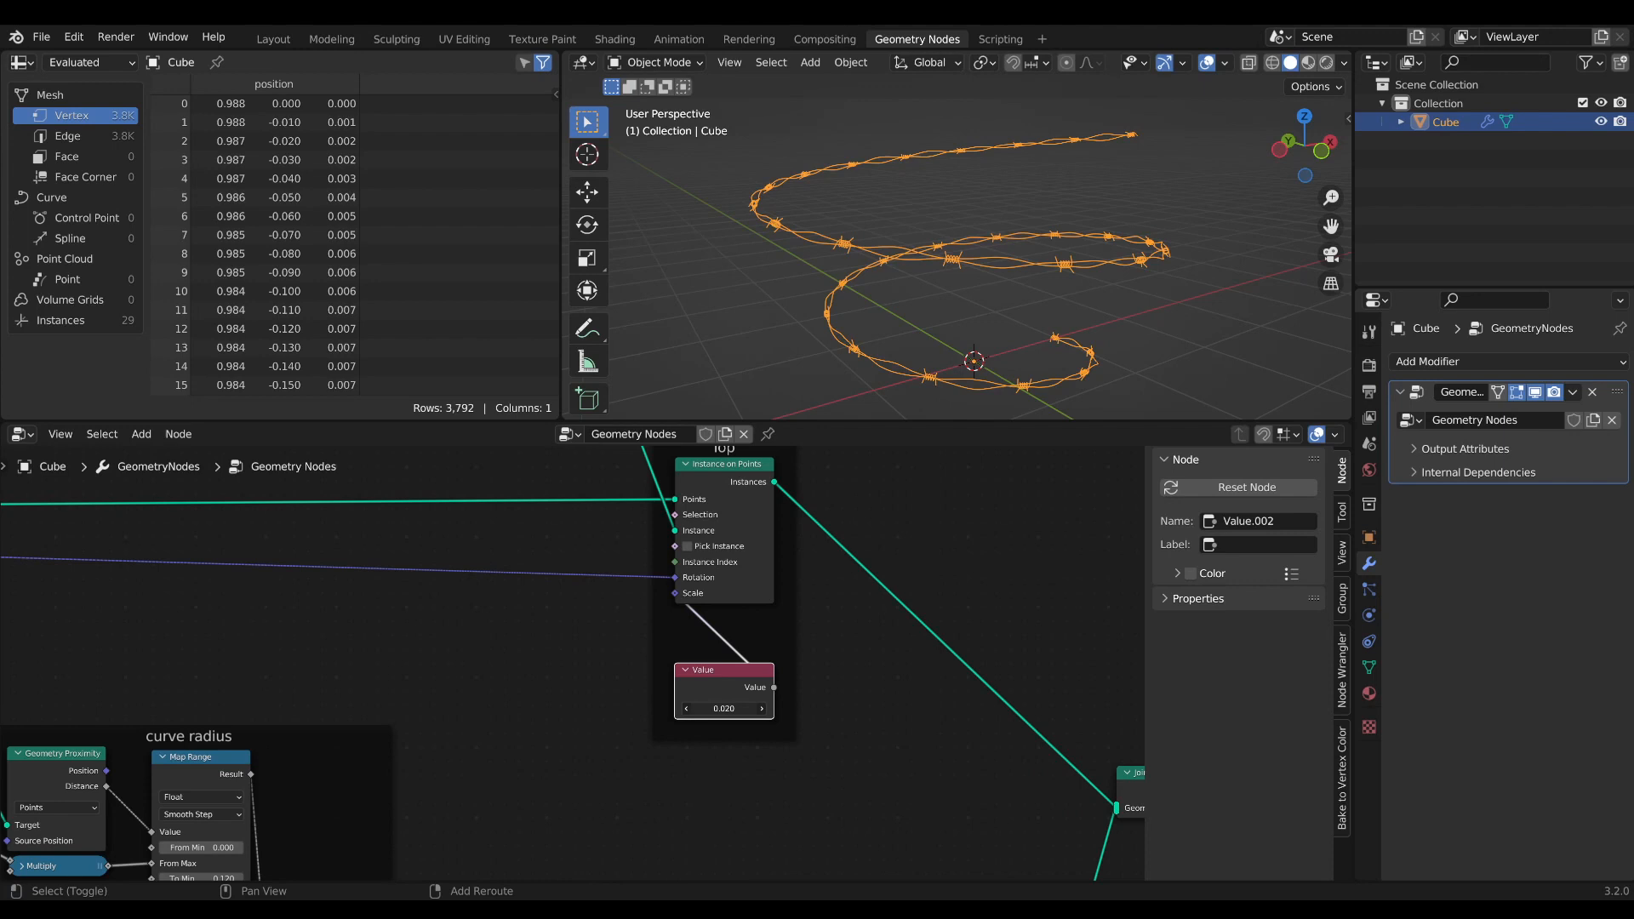
Scale the instanced spikes with a Value node of 0.02.
{"action": "left_click", "coordinate": [760, 708]}
{"action": "type", "text": "cir"}
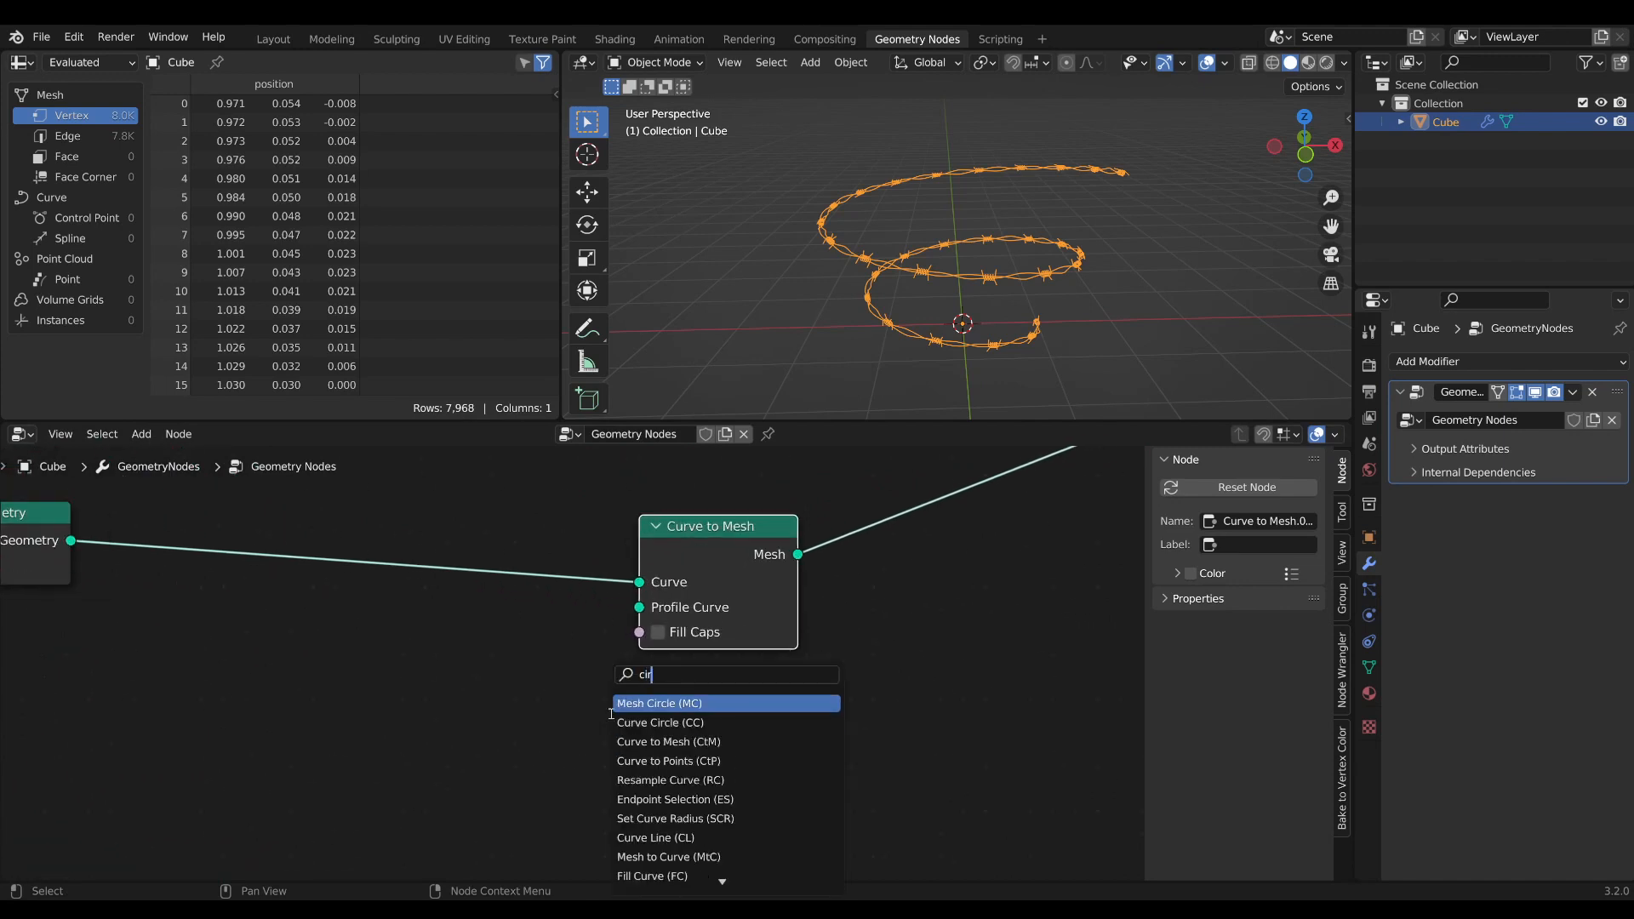
Use a 0.01 m Curve Circle as the Curve to Mesh profile for a solid wire tube.
{"action": "left_click", "coordinate": [658, 721]}
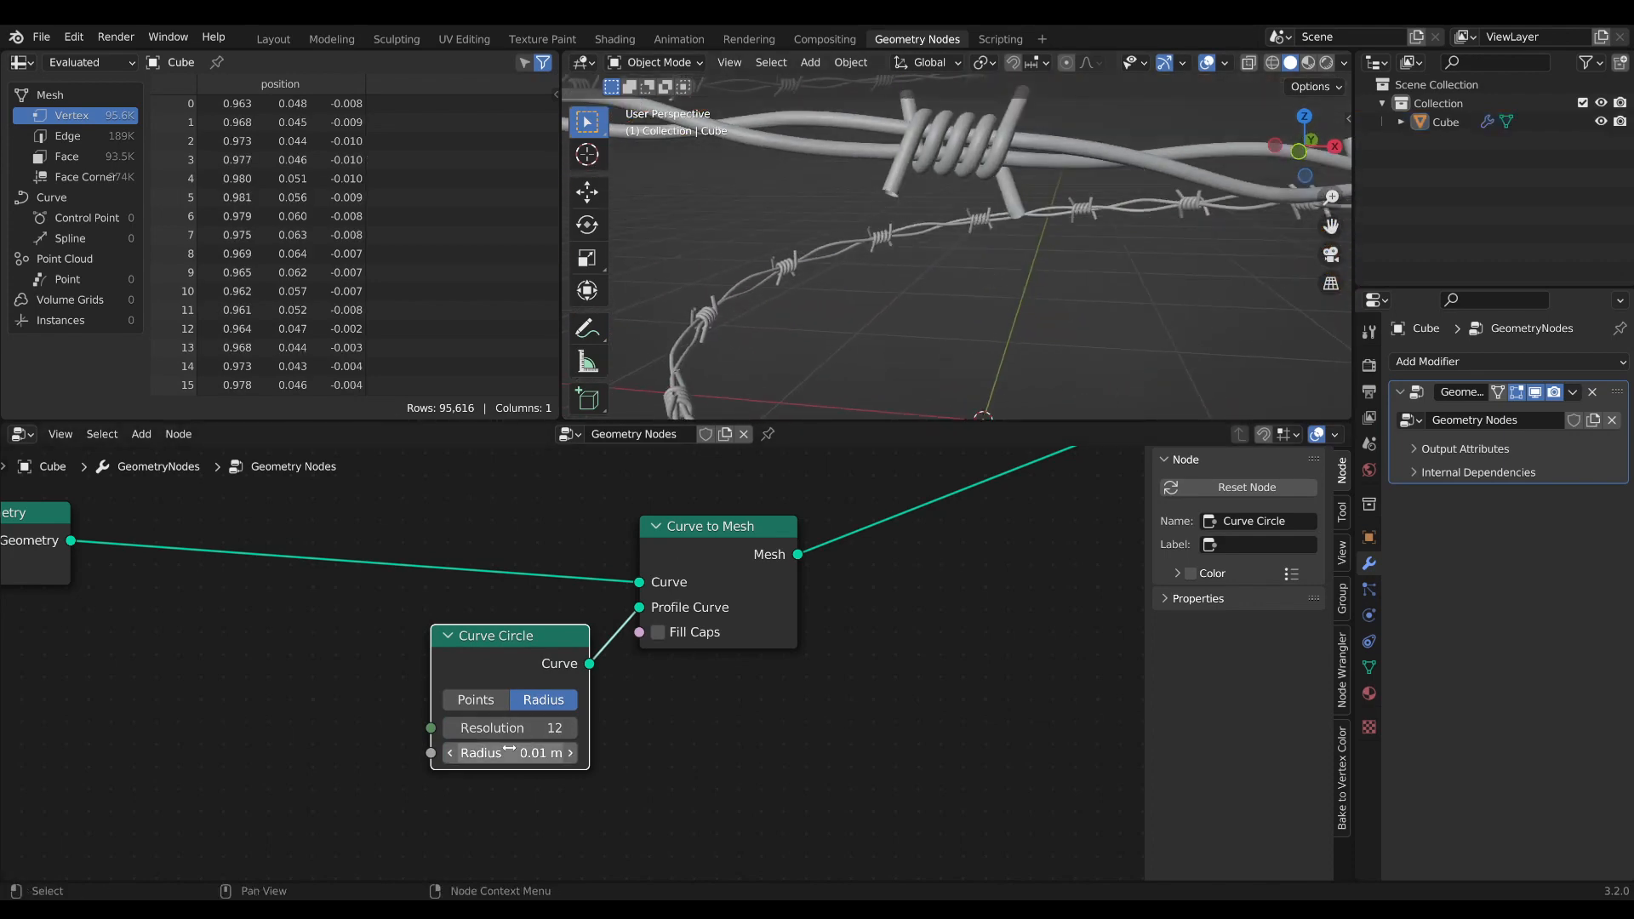
{"action": "left_click", "coordinate": [657, 632]}
{"action": "type", "text": "mesh"}
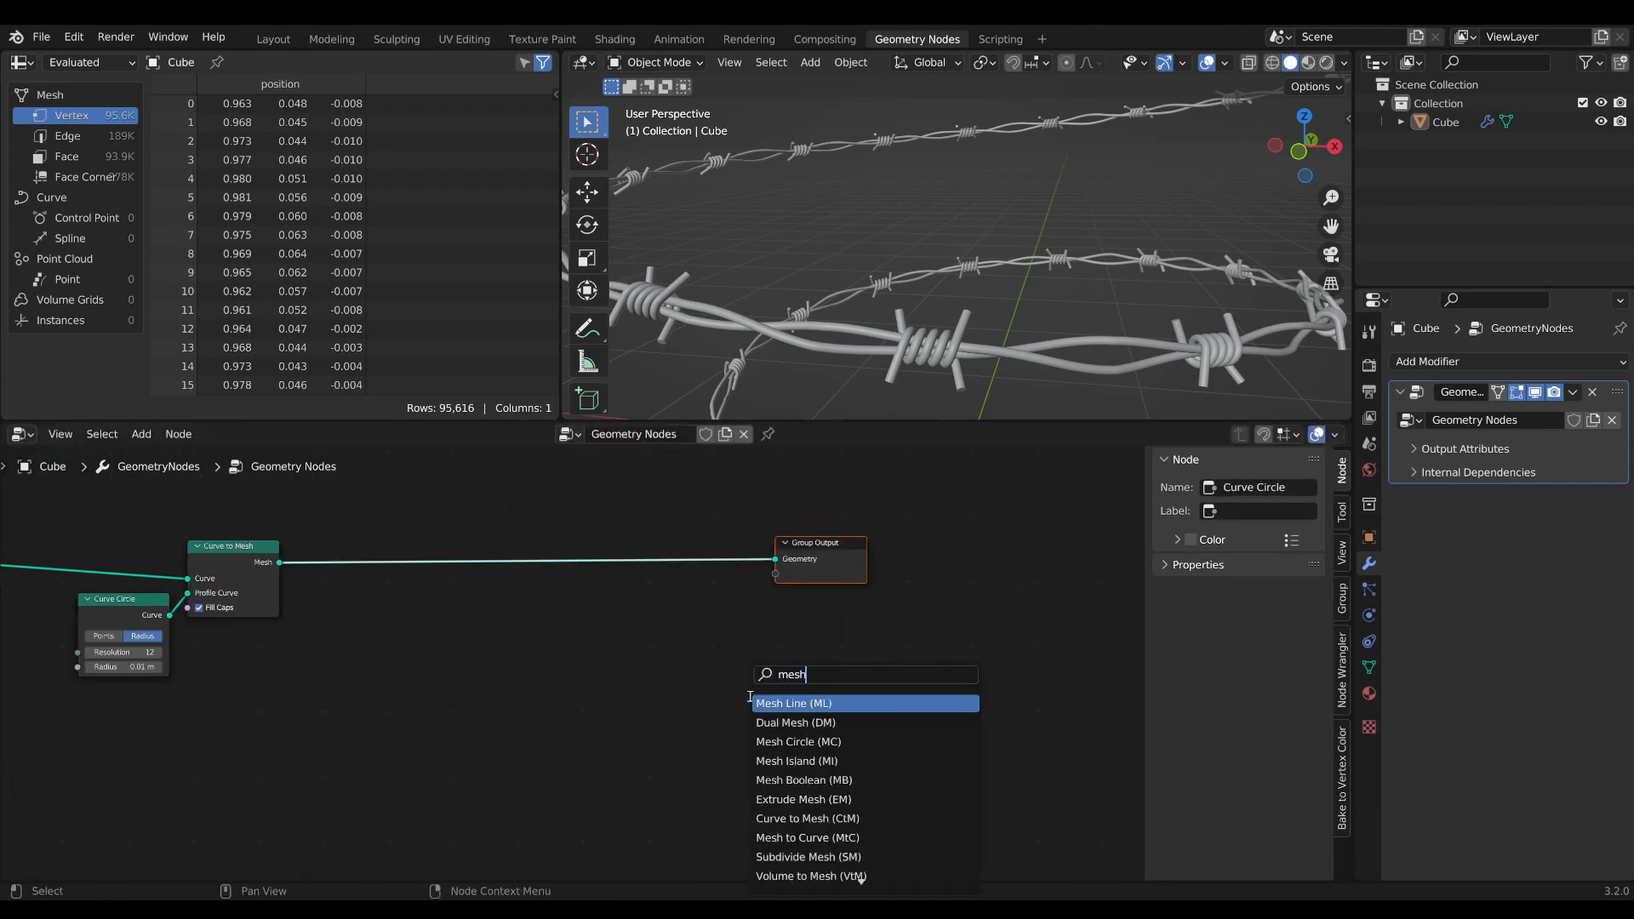
Output a random Mesh Island value as attribute 'val' and read it with a material Attribute node.
{"action": "left_click", "coordinate": [796, 759]}
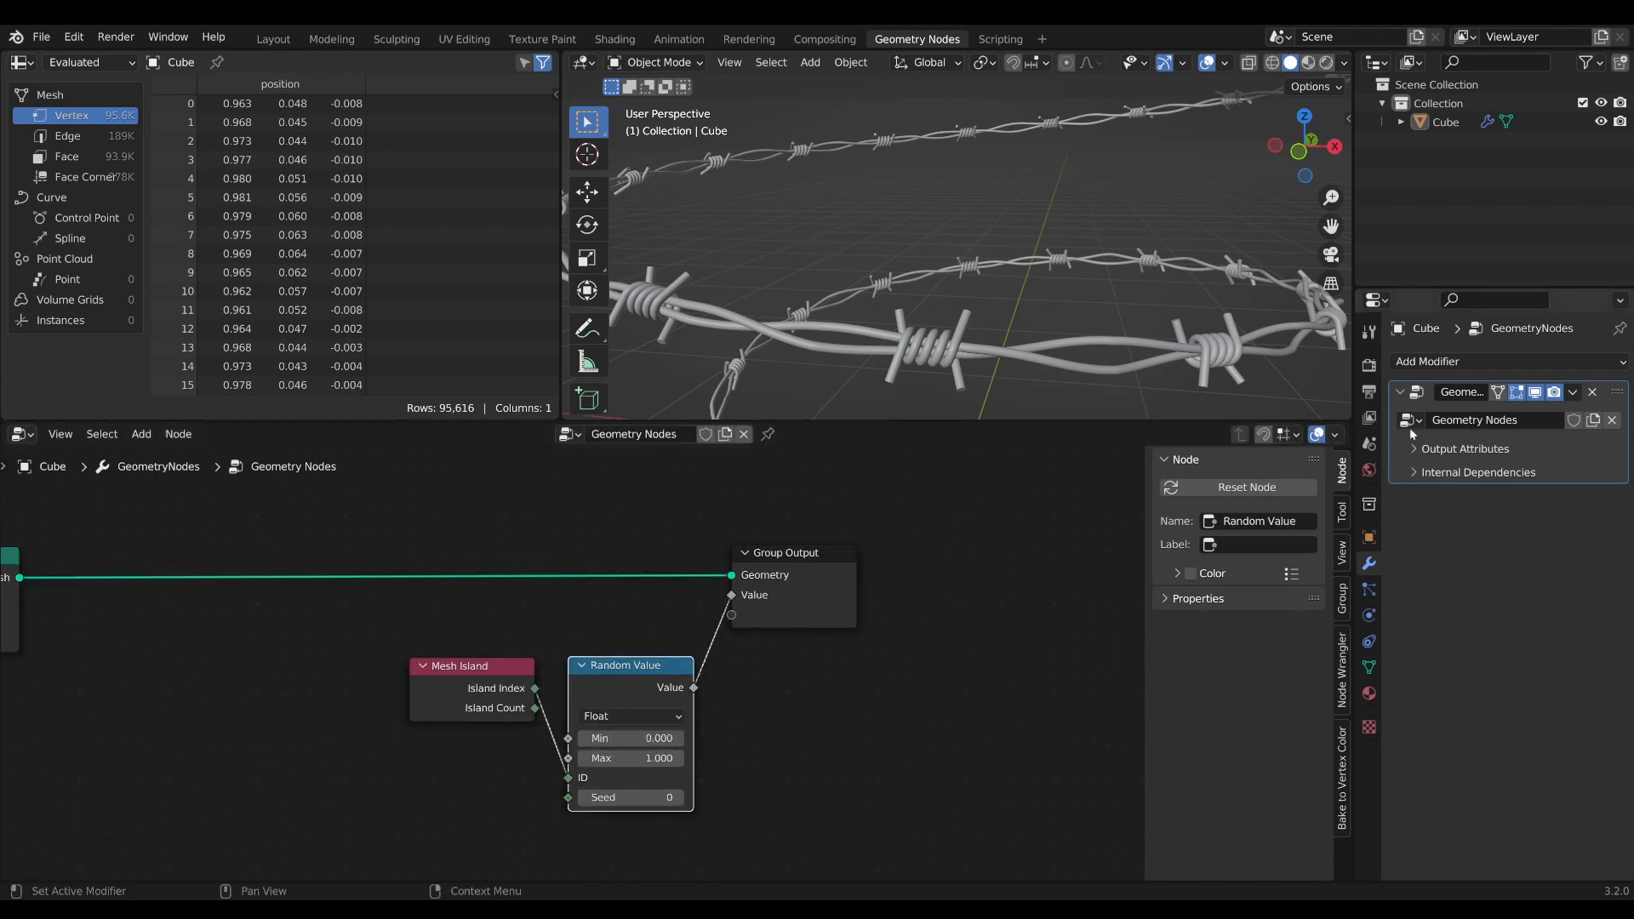
{"action": "left_click", "coordinate": [1463, 447]}
{"action": "type", "text": "at"}
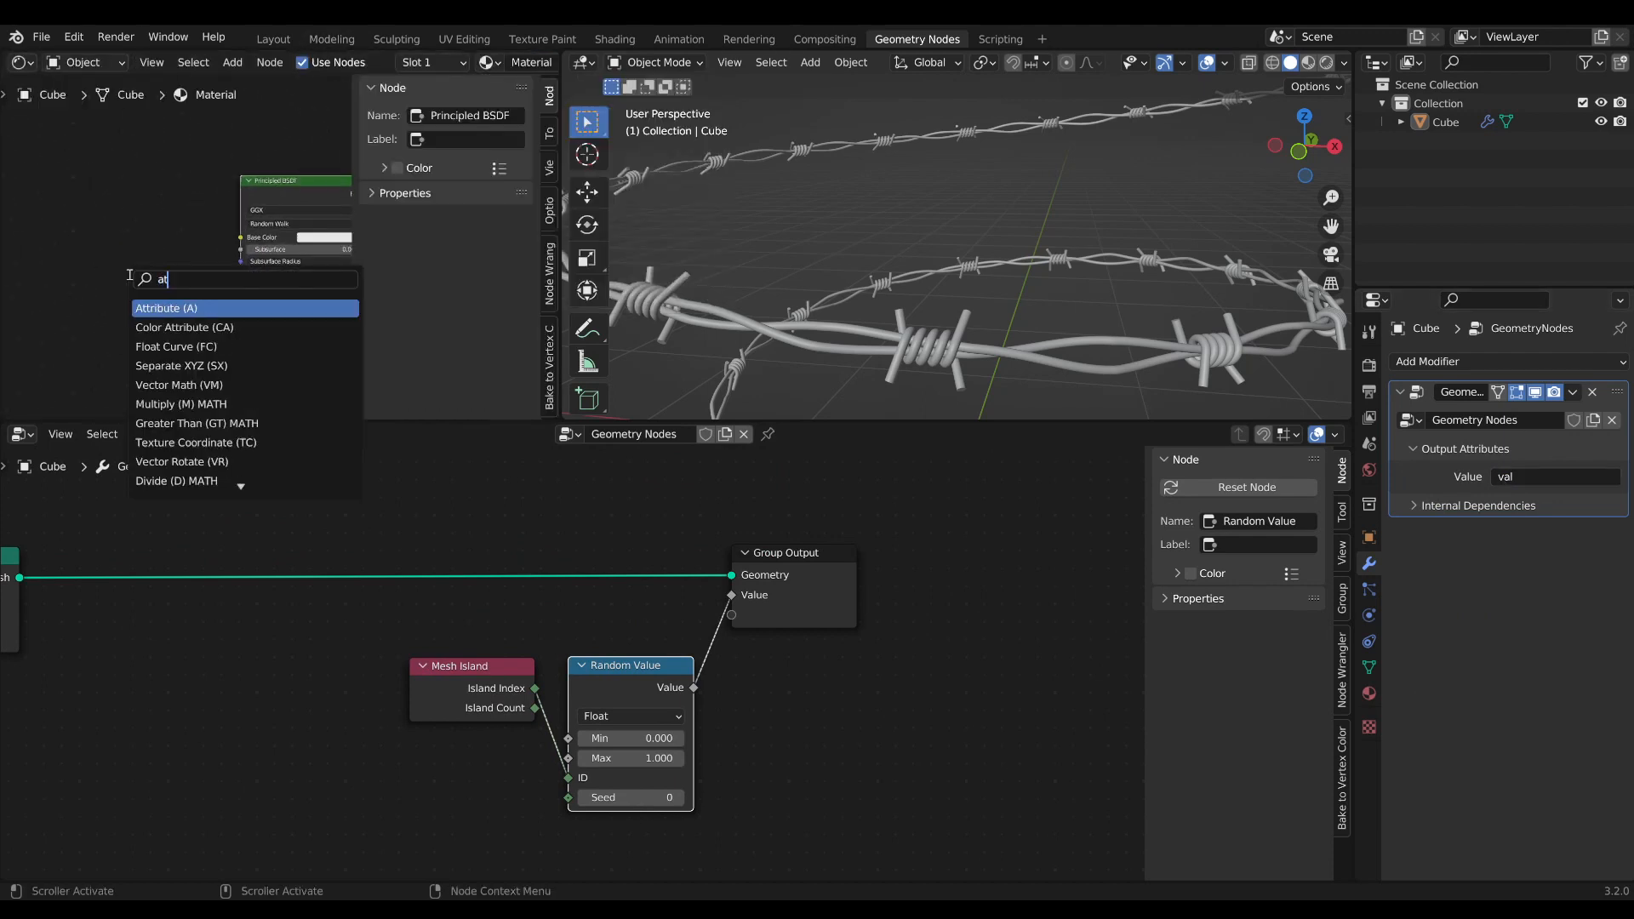
{"action": "left_click", "coordinate": [165, 308]}
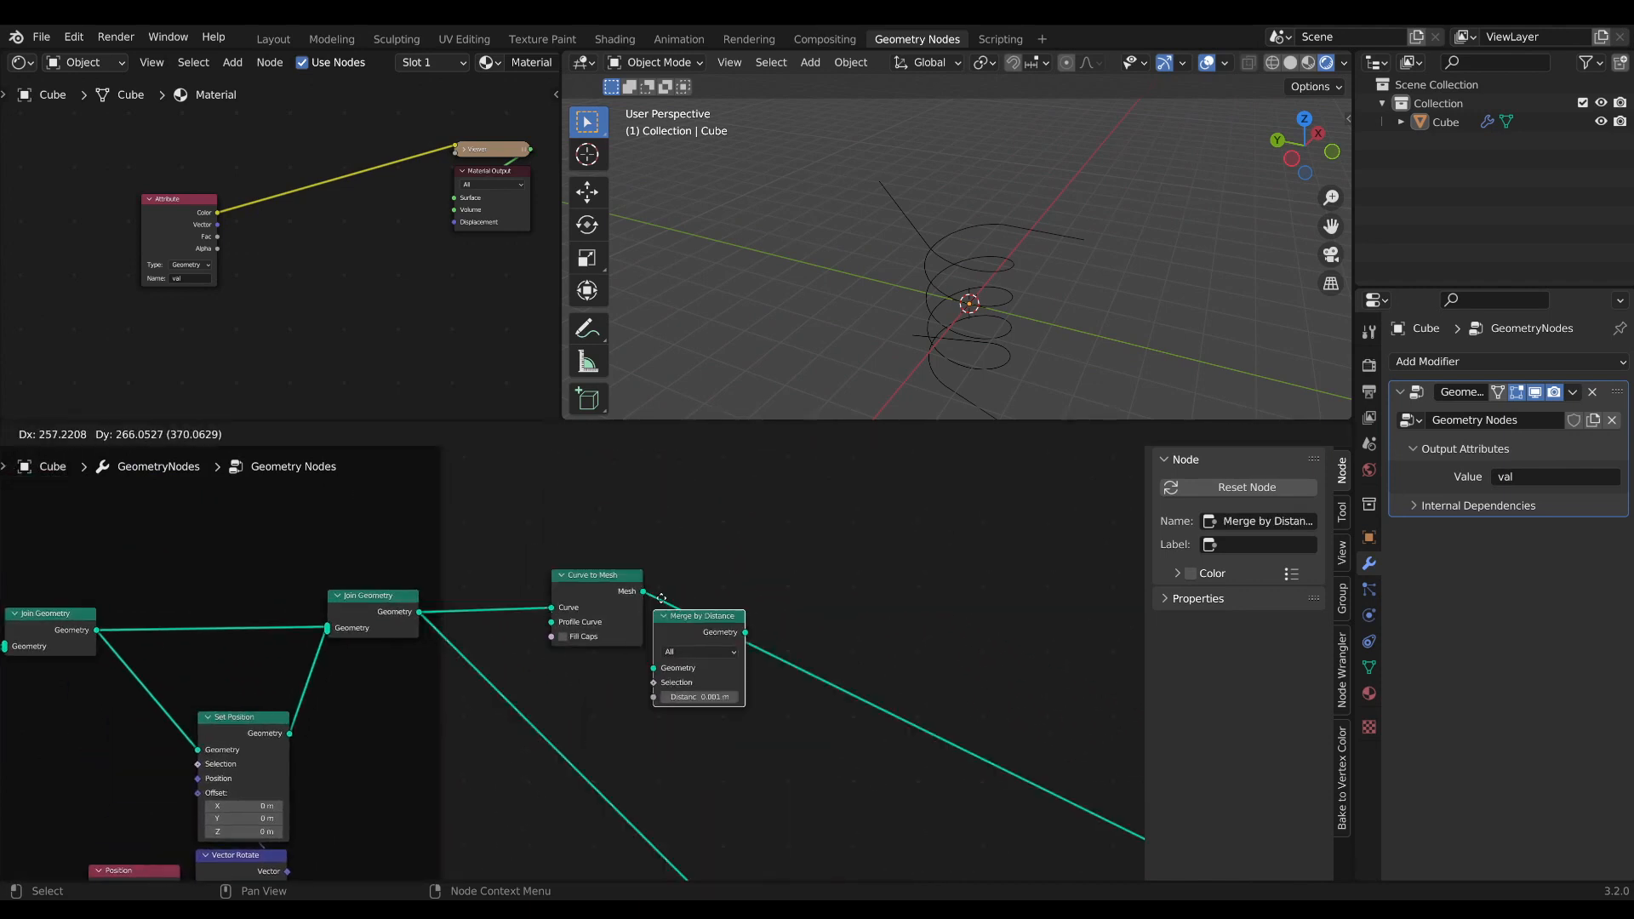
Frame Curve Circle and Curve to Mesh as 'solidify' and follow them with Set Material.
{"action": "type", "text": "mtc"}
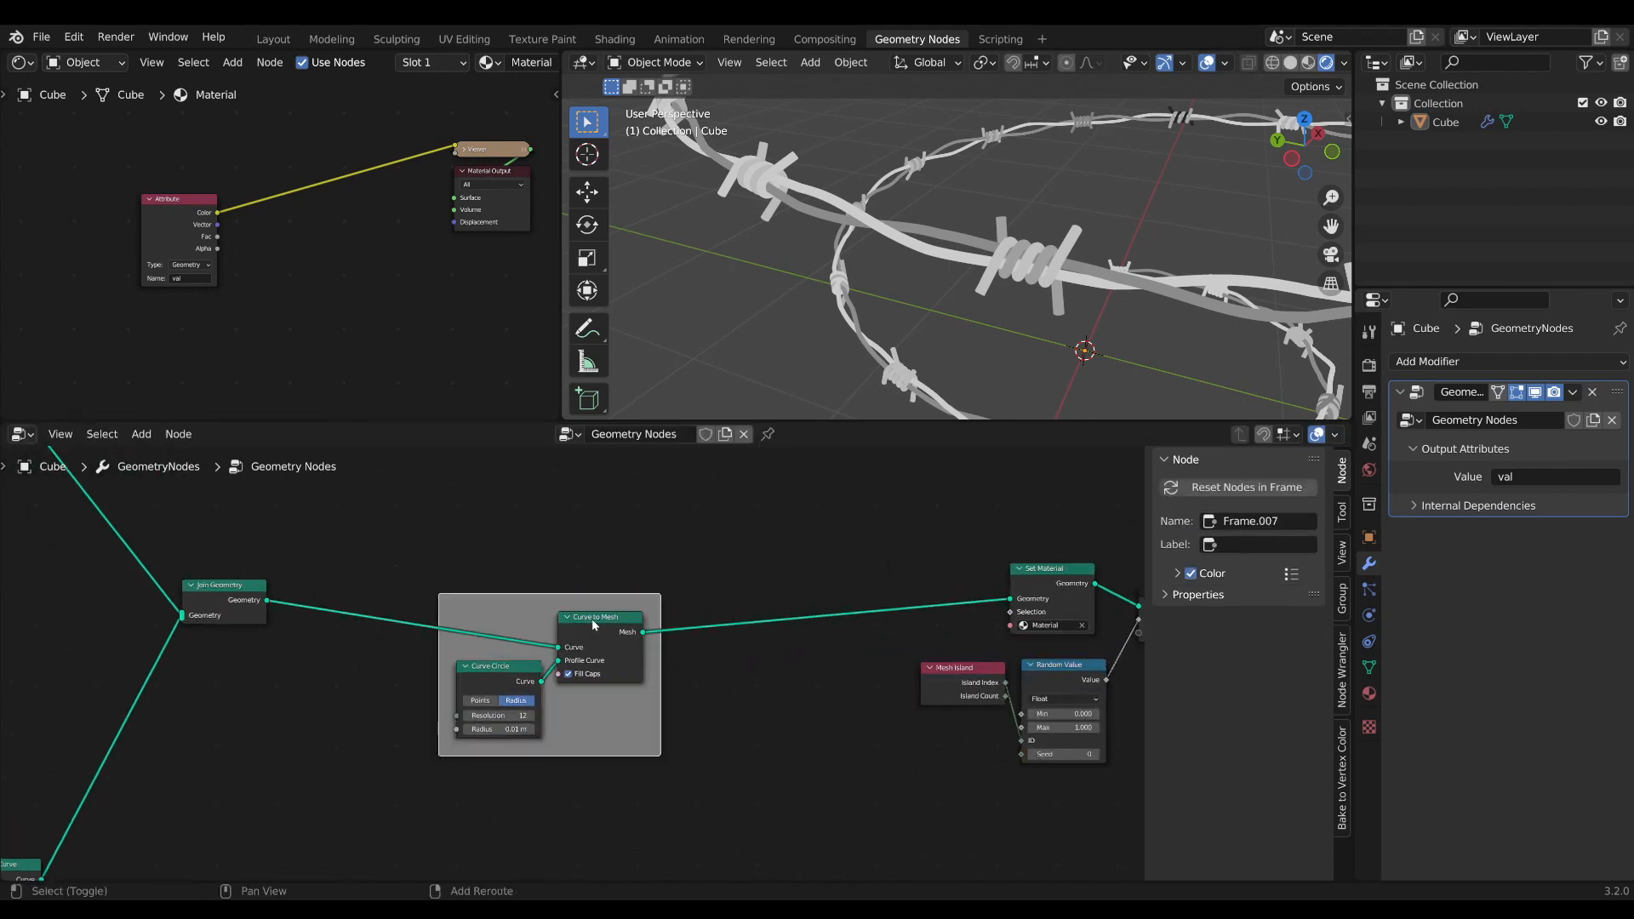
{"action": "type", "text": "solidify"}
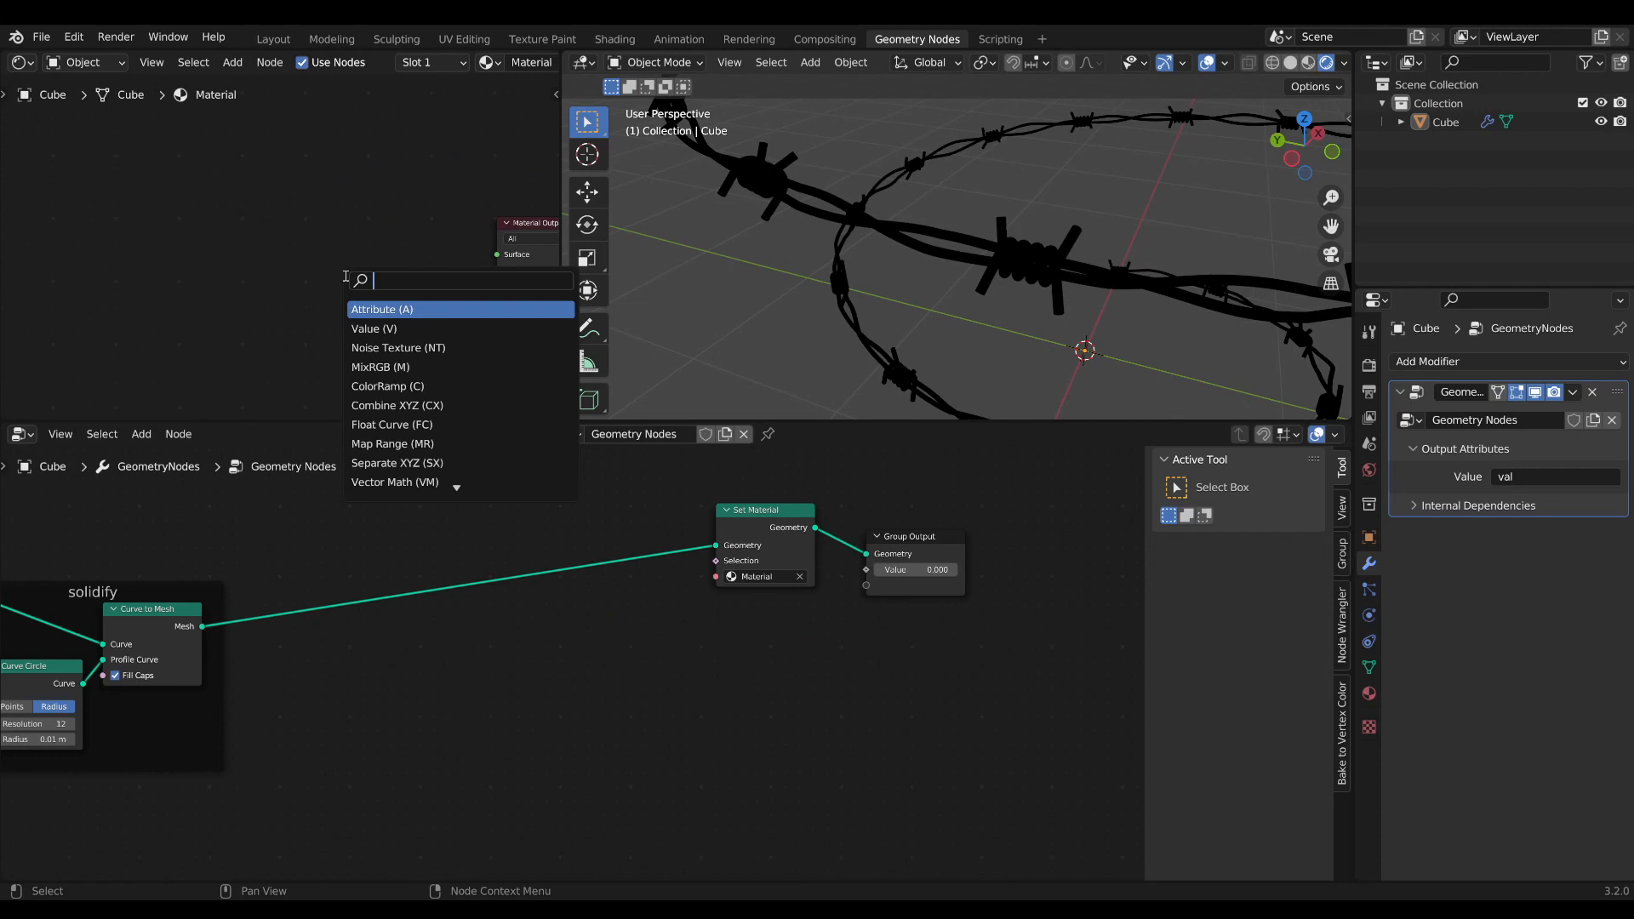
Make the wire material a Principled BSDF with Metallic 1 and roughness 0.073.
{"action": "type", "text": "princ"}
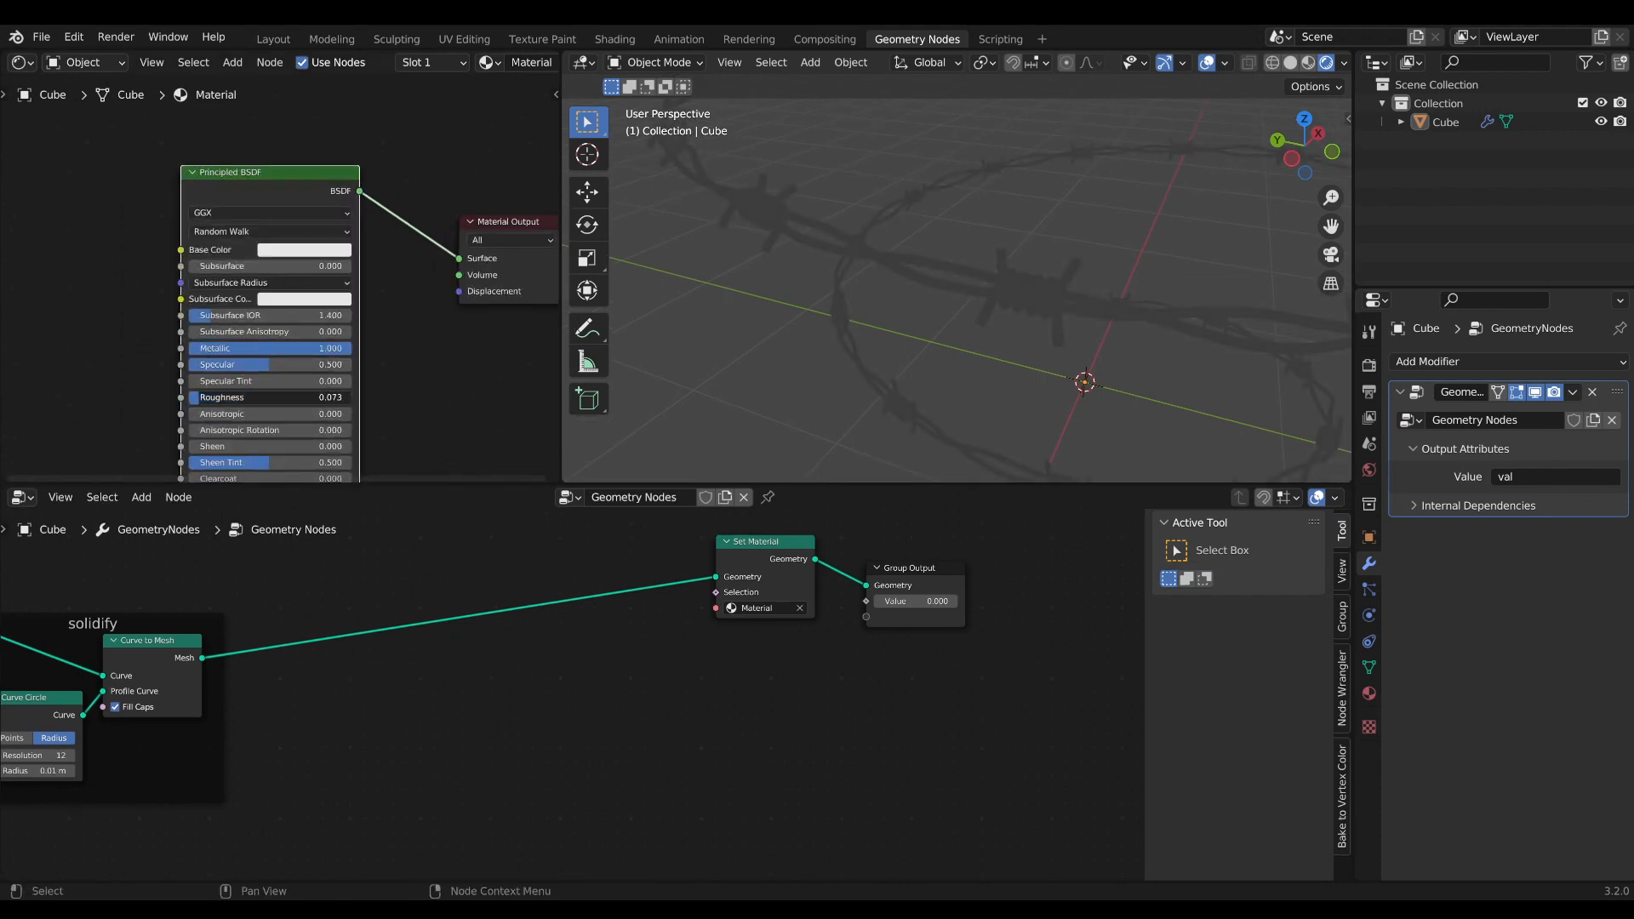
Build the world from Noise Texture, ColorRamp and Backgrounds mixed by a Light Path–driven Mix Shader.
{"action": "type", "text": "n"}
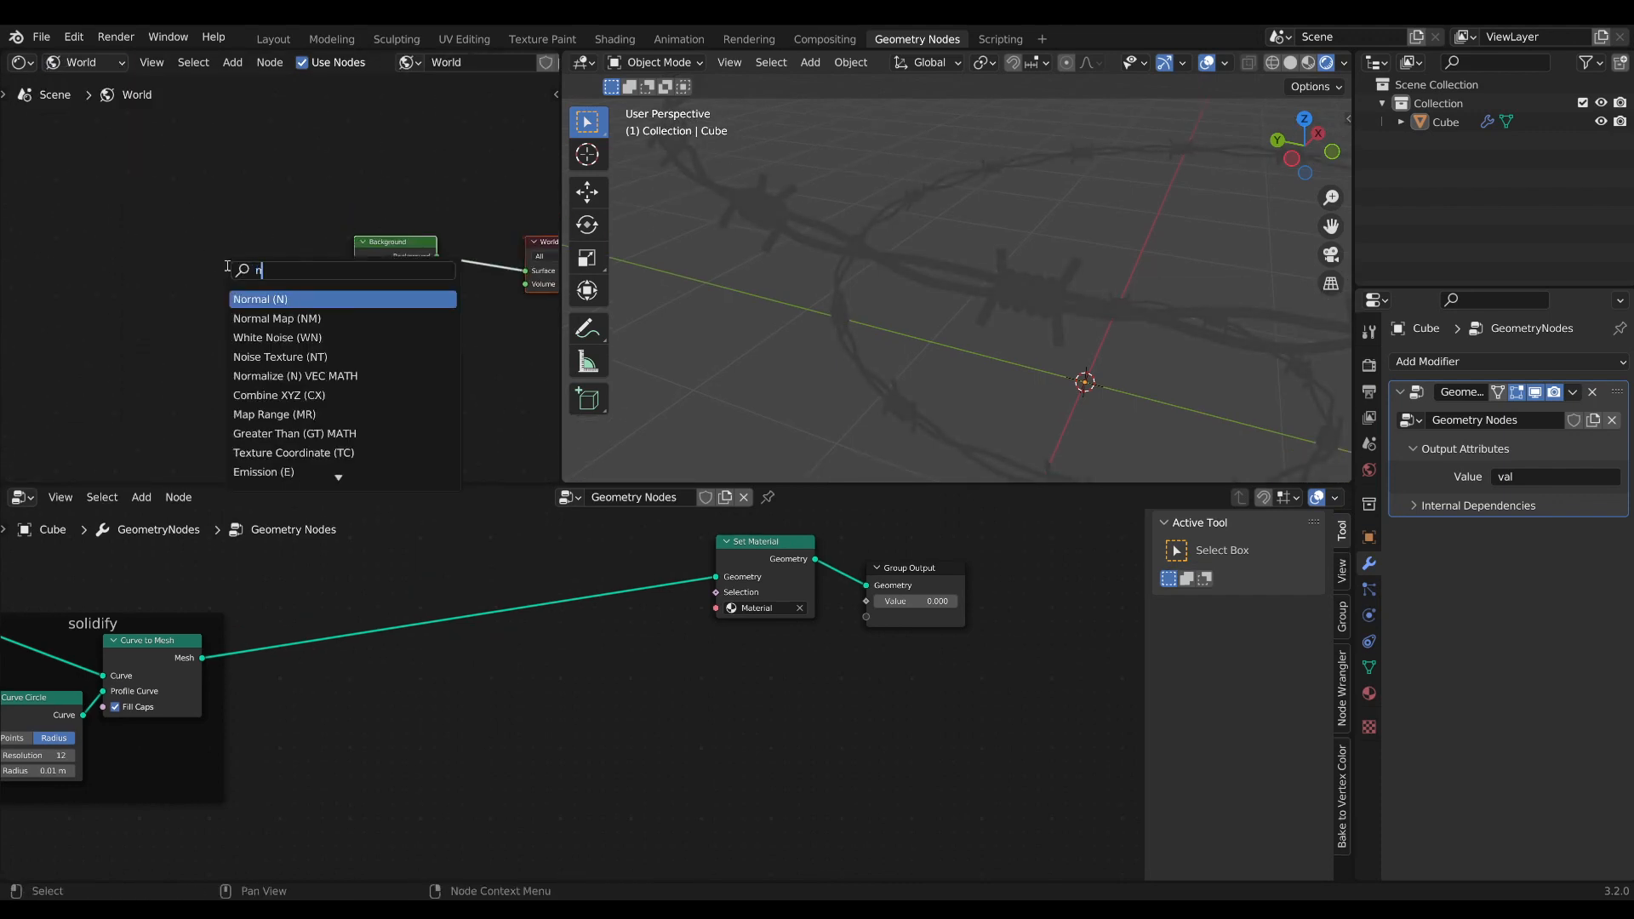
{"action": "left_click", "coordinate": [279, 356]}
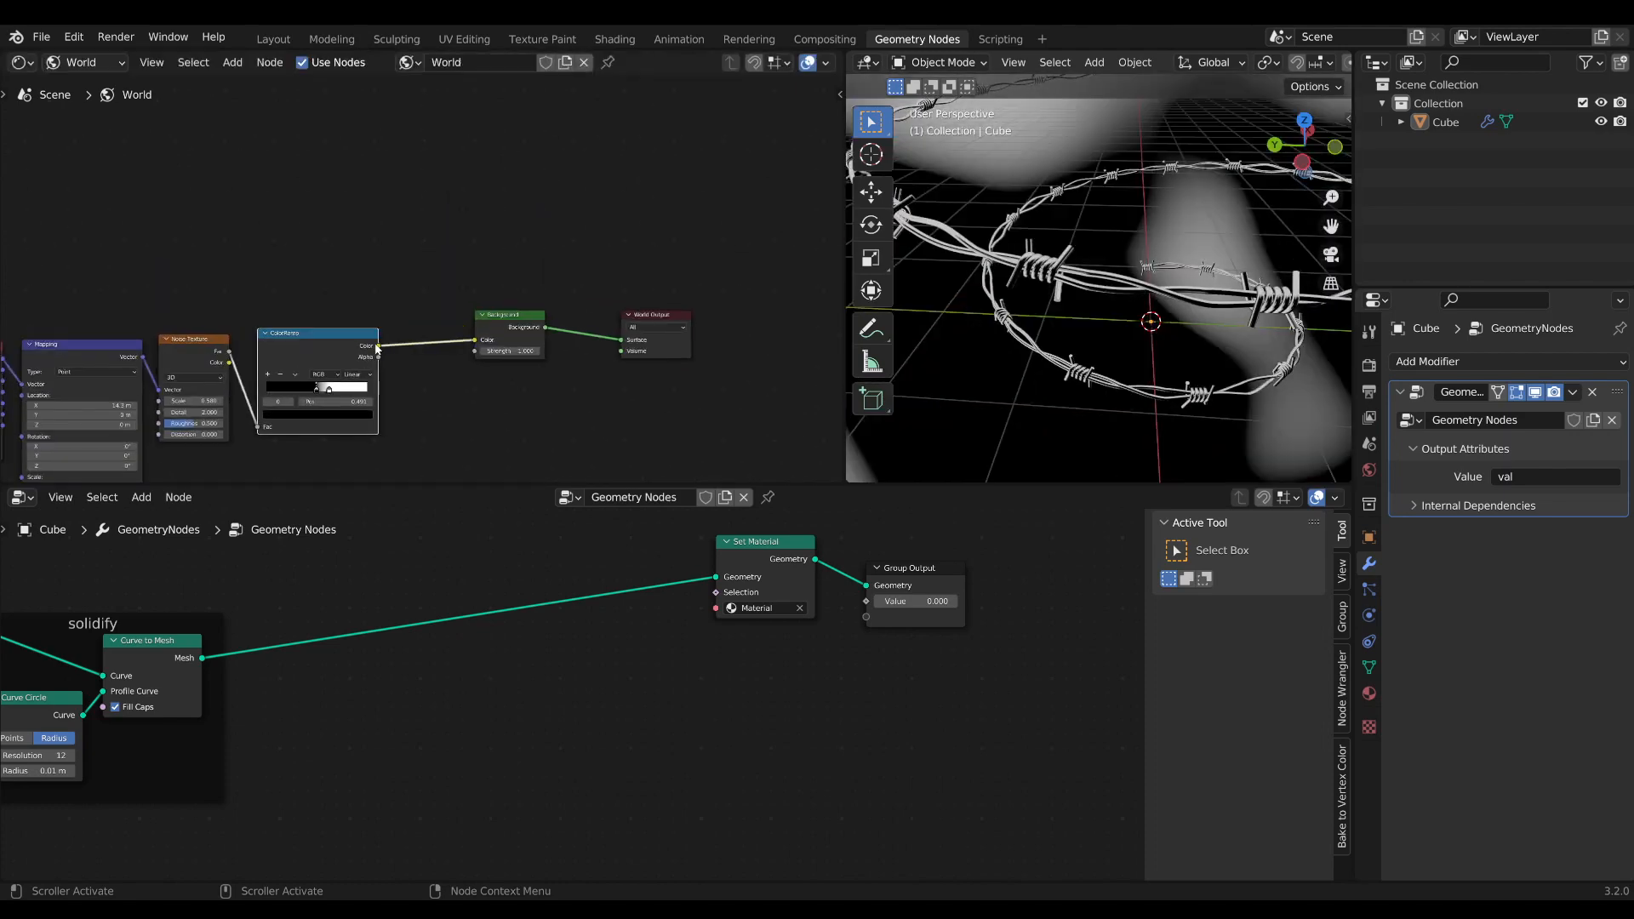
{"action": "type", "text": "mix"}
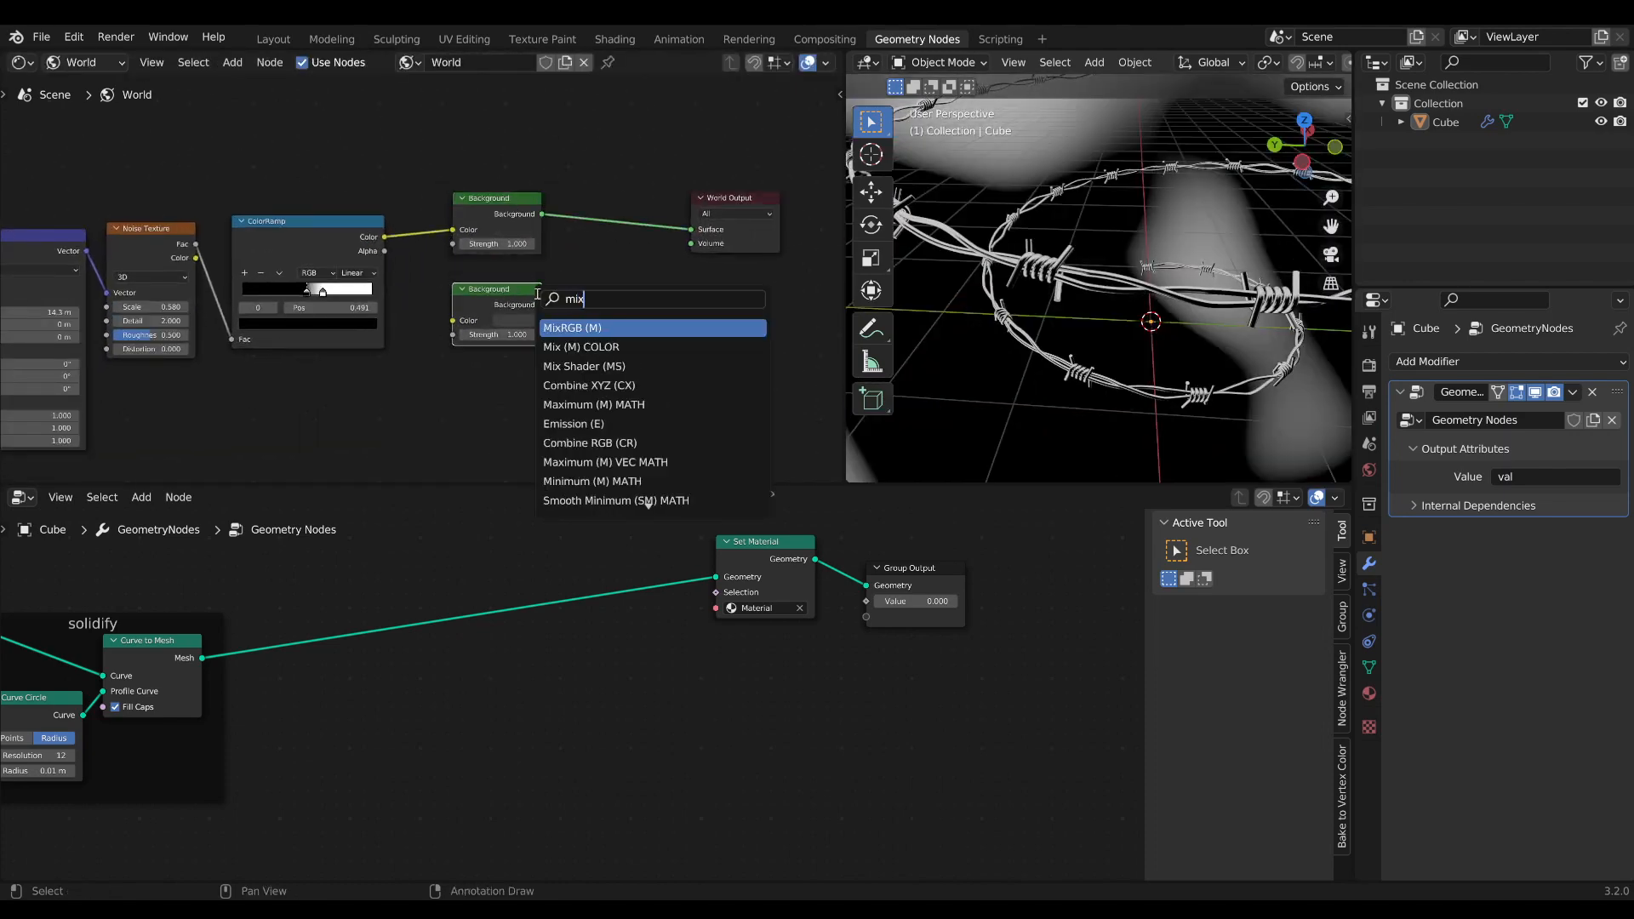
{"action": "left_click", "coordinate": [584, 366]}
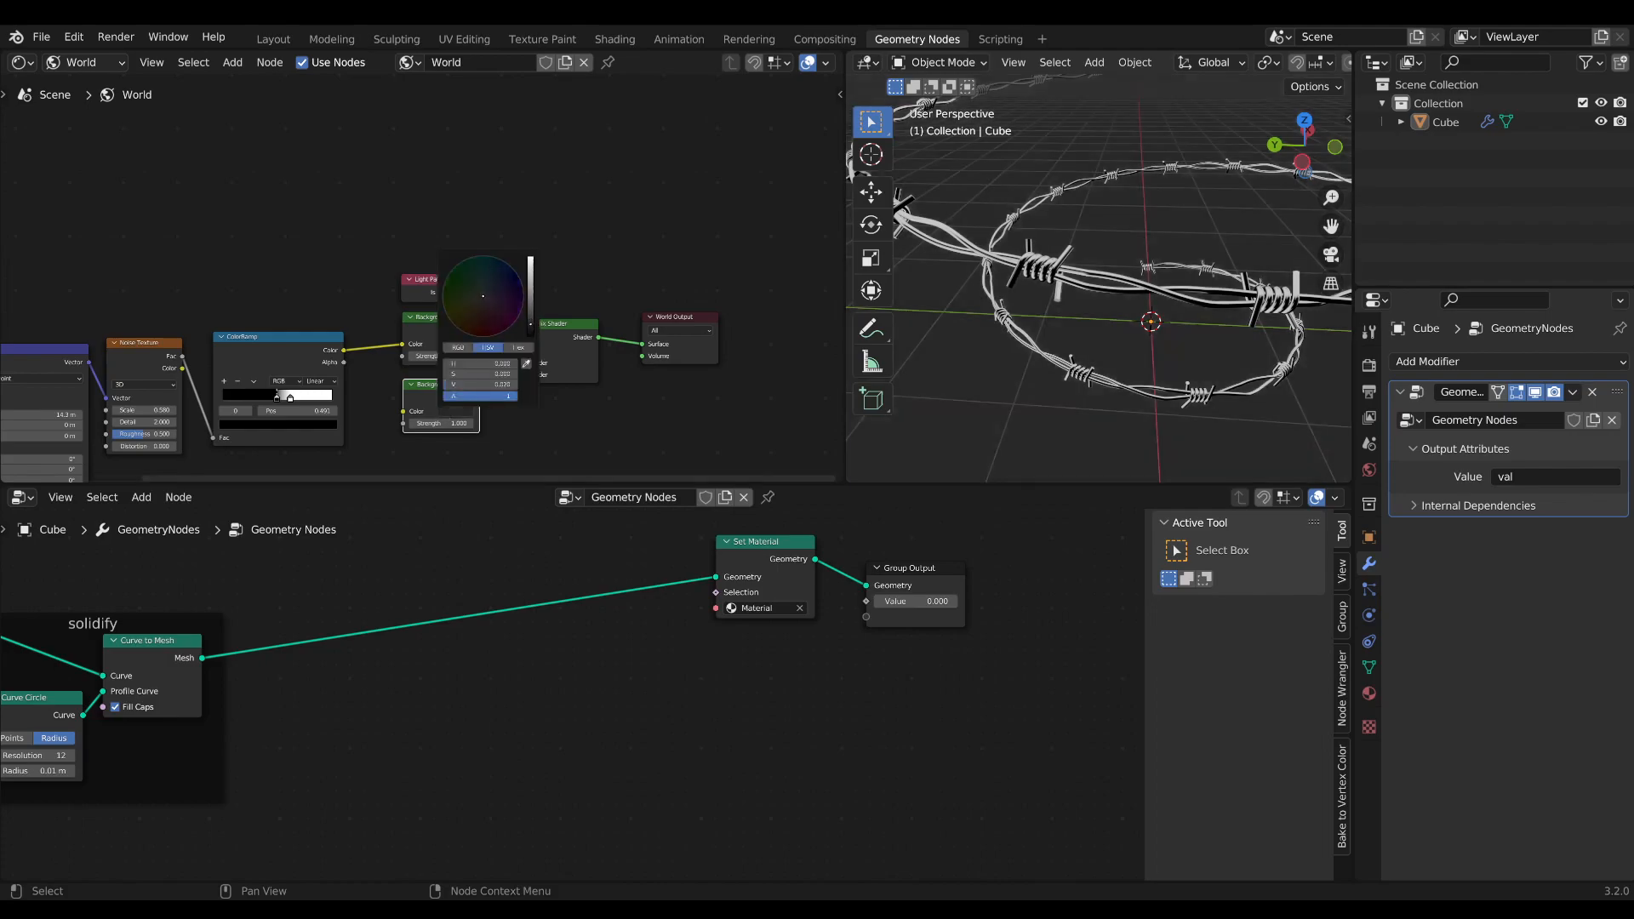
Inspect the wire in the maximized viewport, then frame the Spiral as 'input curve' with String to Curves beside it.
{"action": "key", "text": "ctrl+space"}
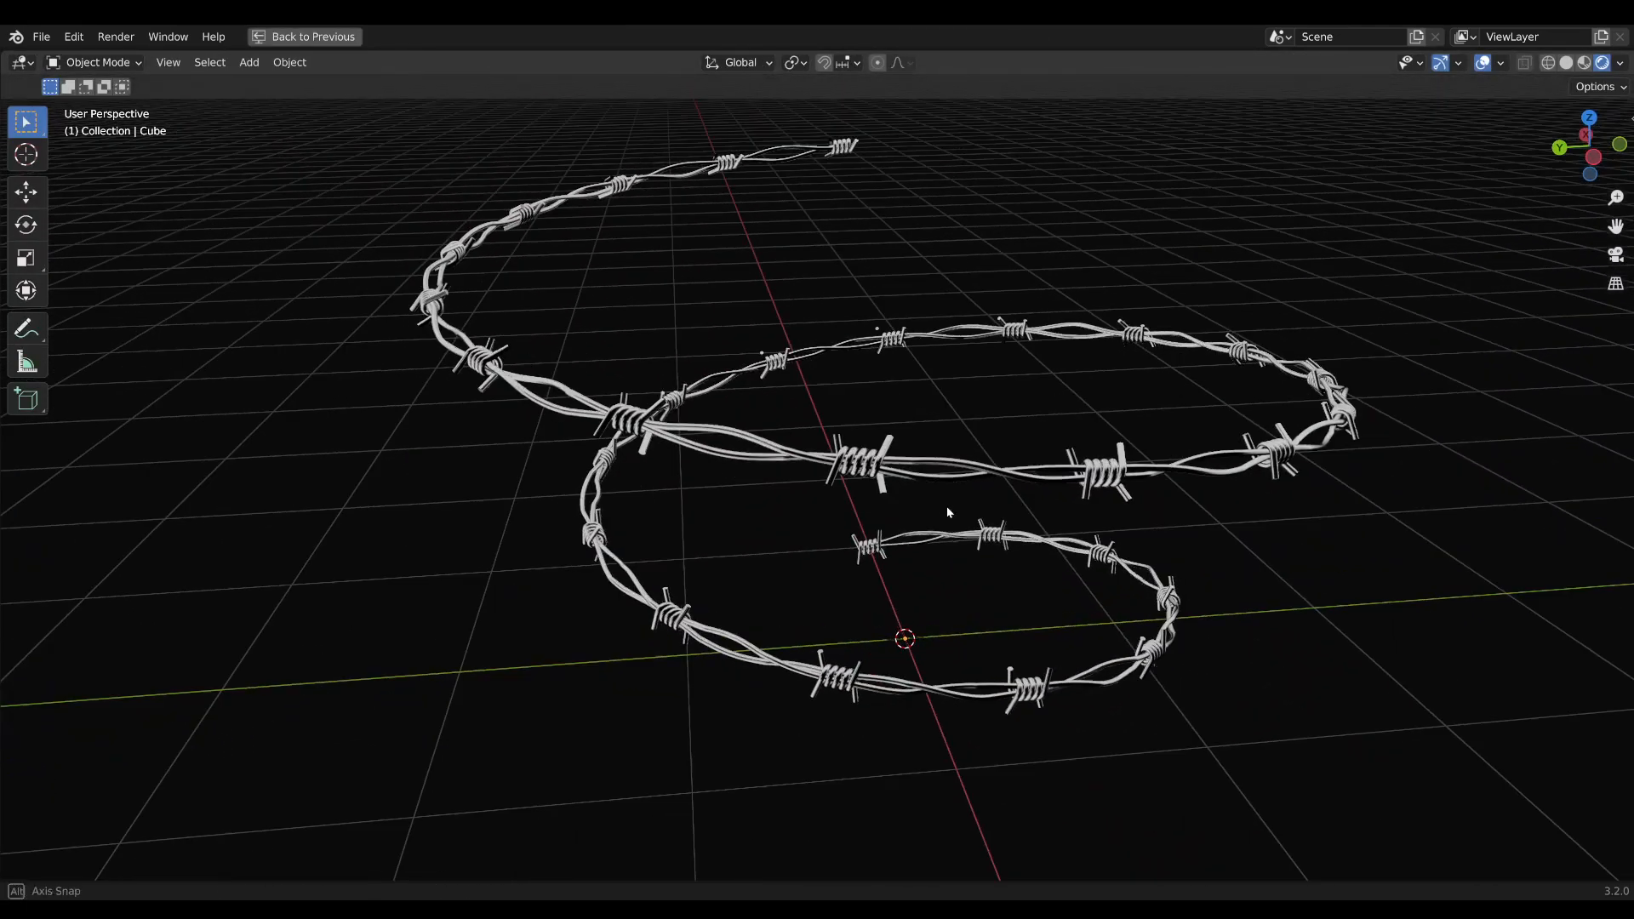
{"action": "left_click", "coordinate": [916, 39]}
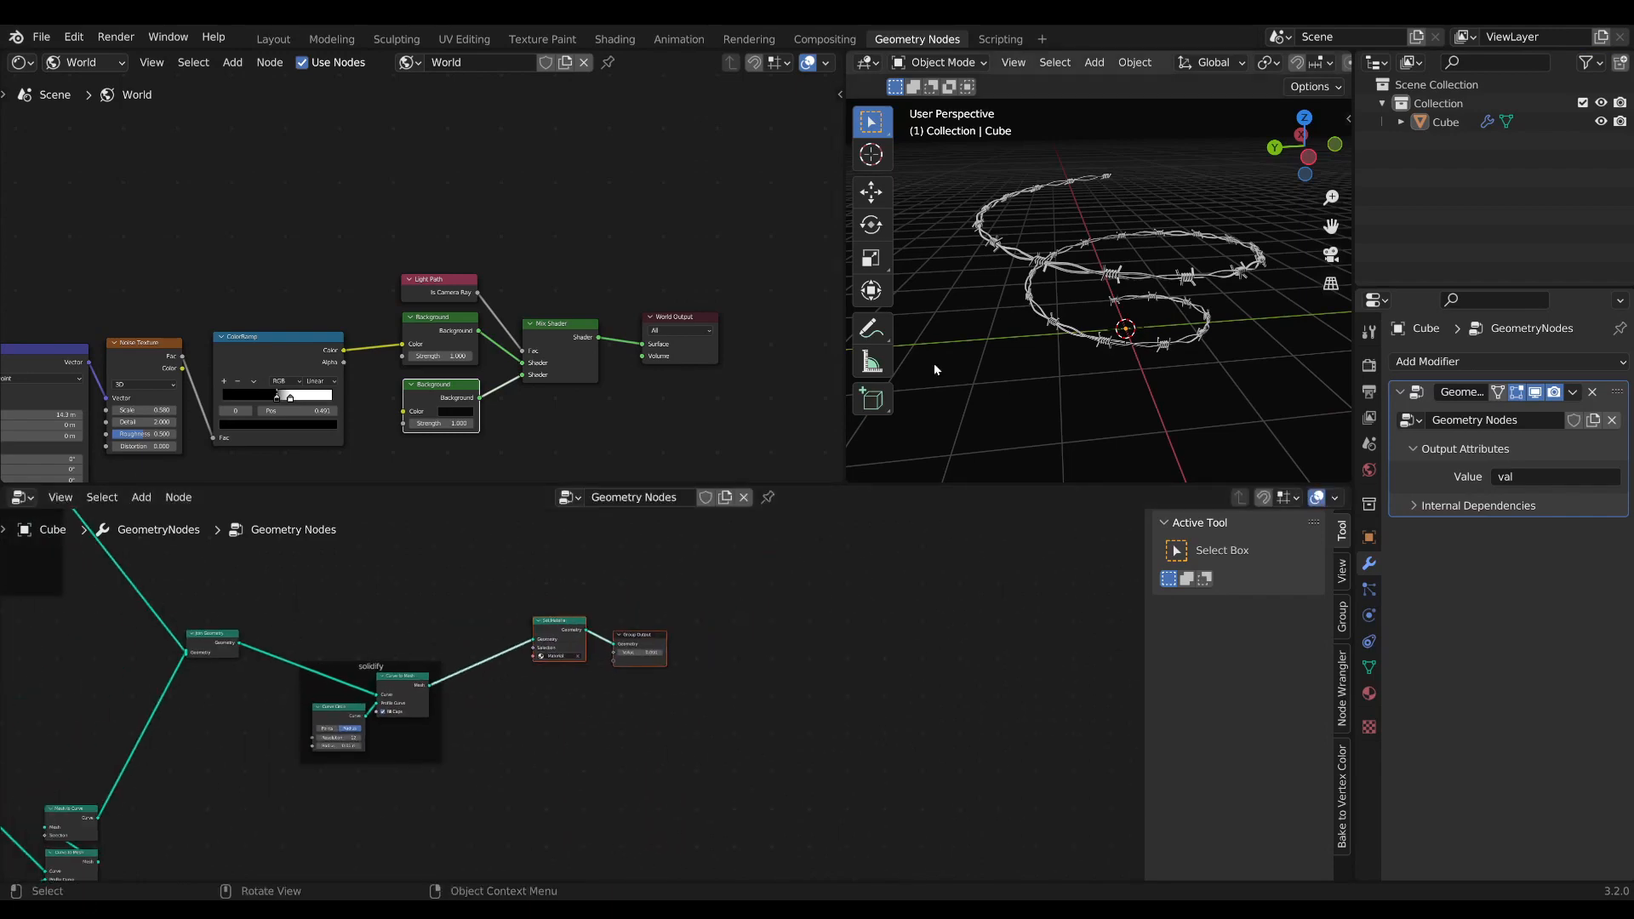
{"action": "scroll", "scroll_direction": "down", "scroll_amount": 3}
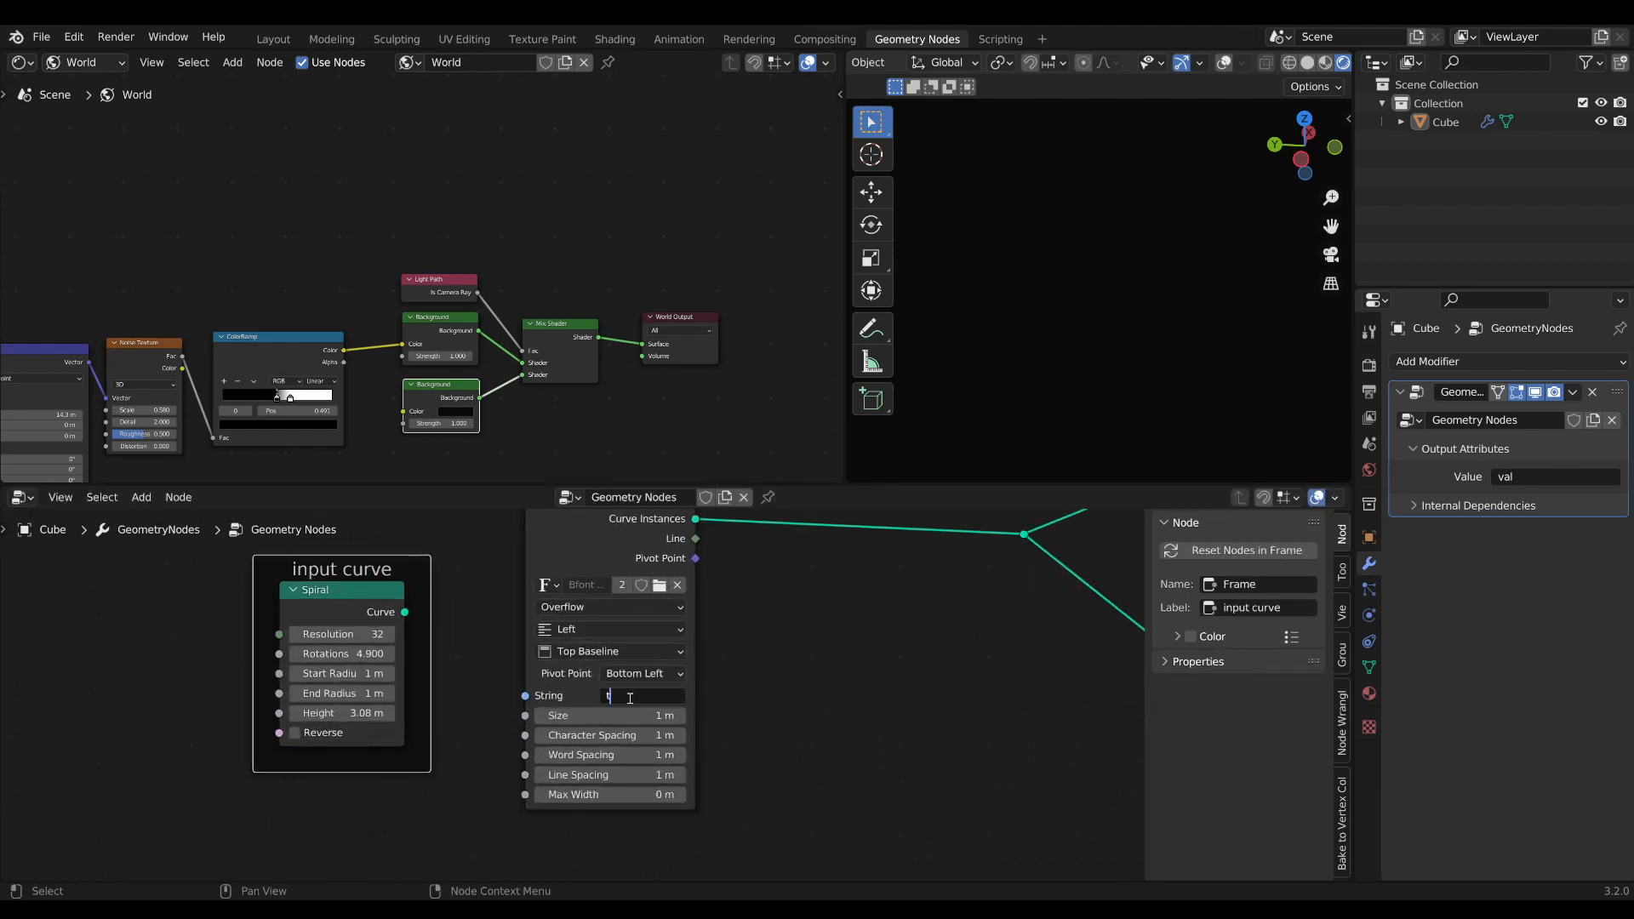
Set the String to Curves text to 'test' and resample its curves in Length mode.
{"action": "type", "text": "est"}
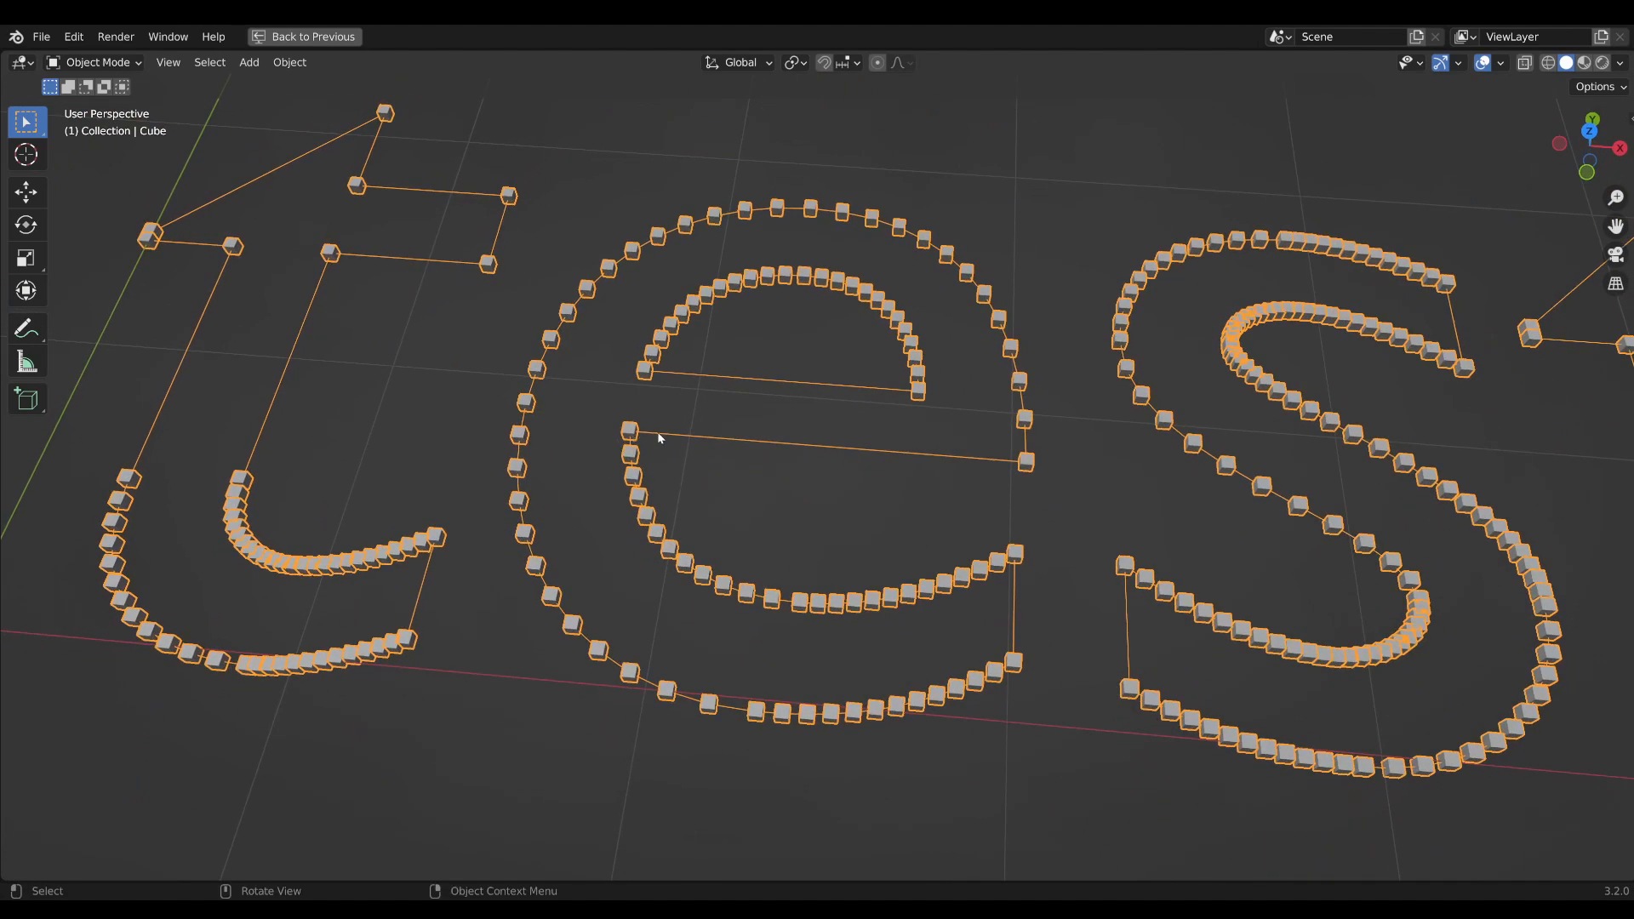
{"action": "mouse_move", "coordinate": [987, 461]}
{"action": "type", "text": "r"}
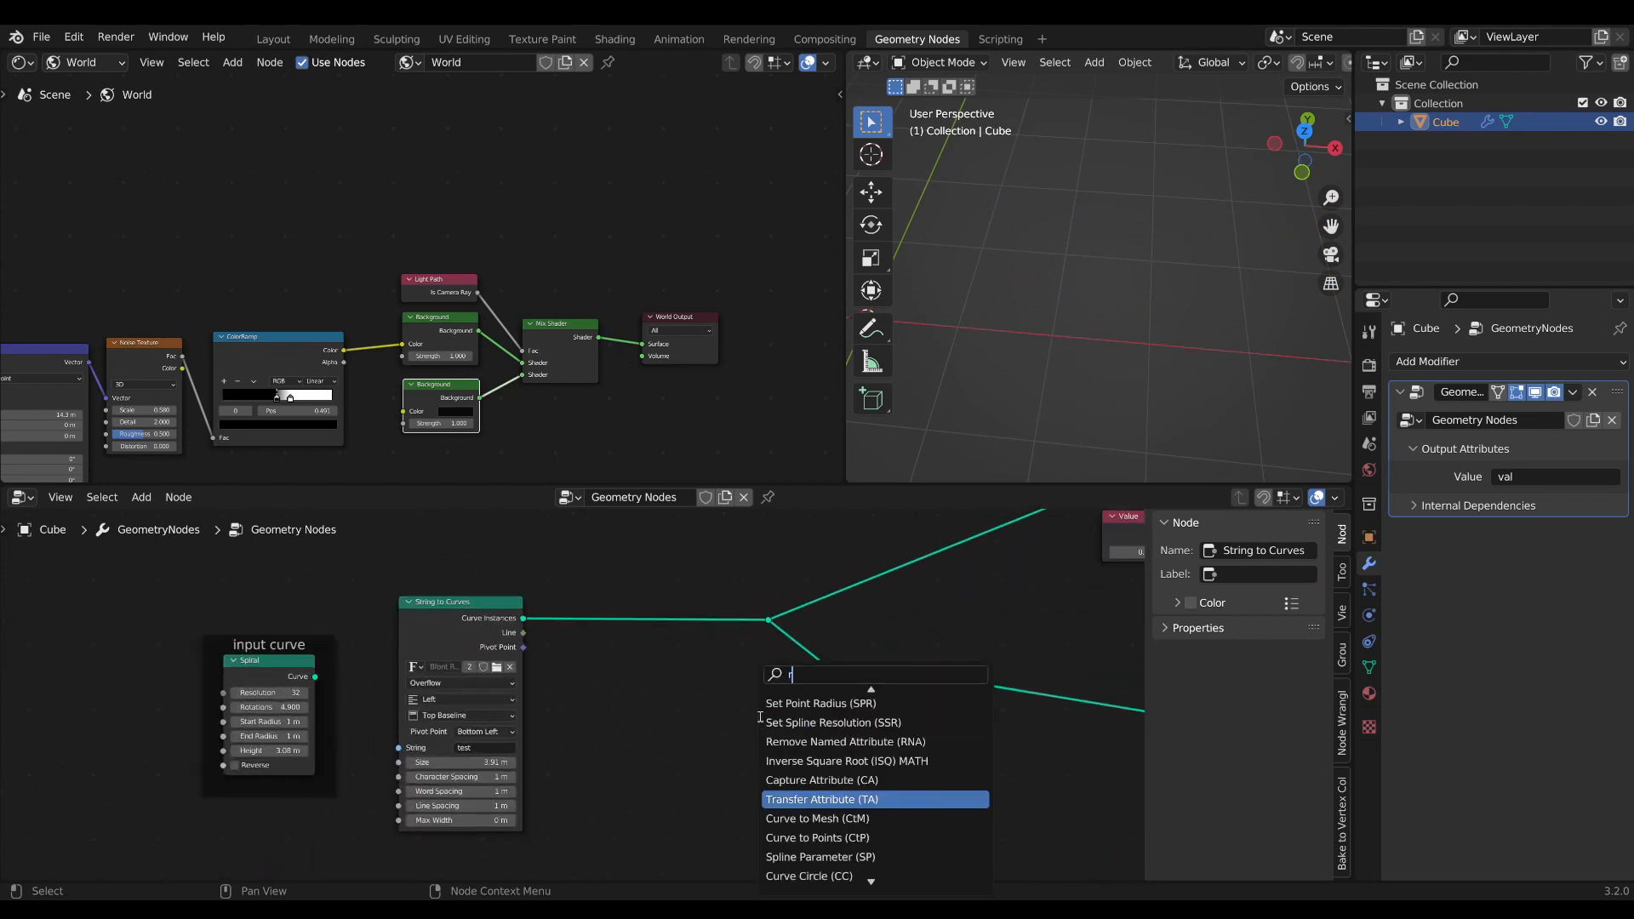
{"action": "left_click", "coordinate": [823, 798]}
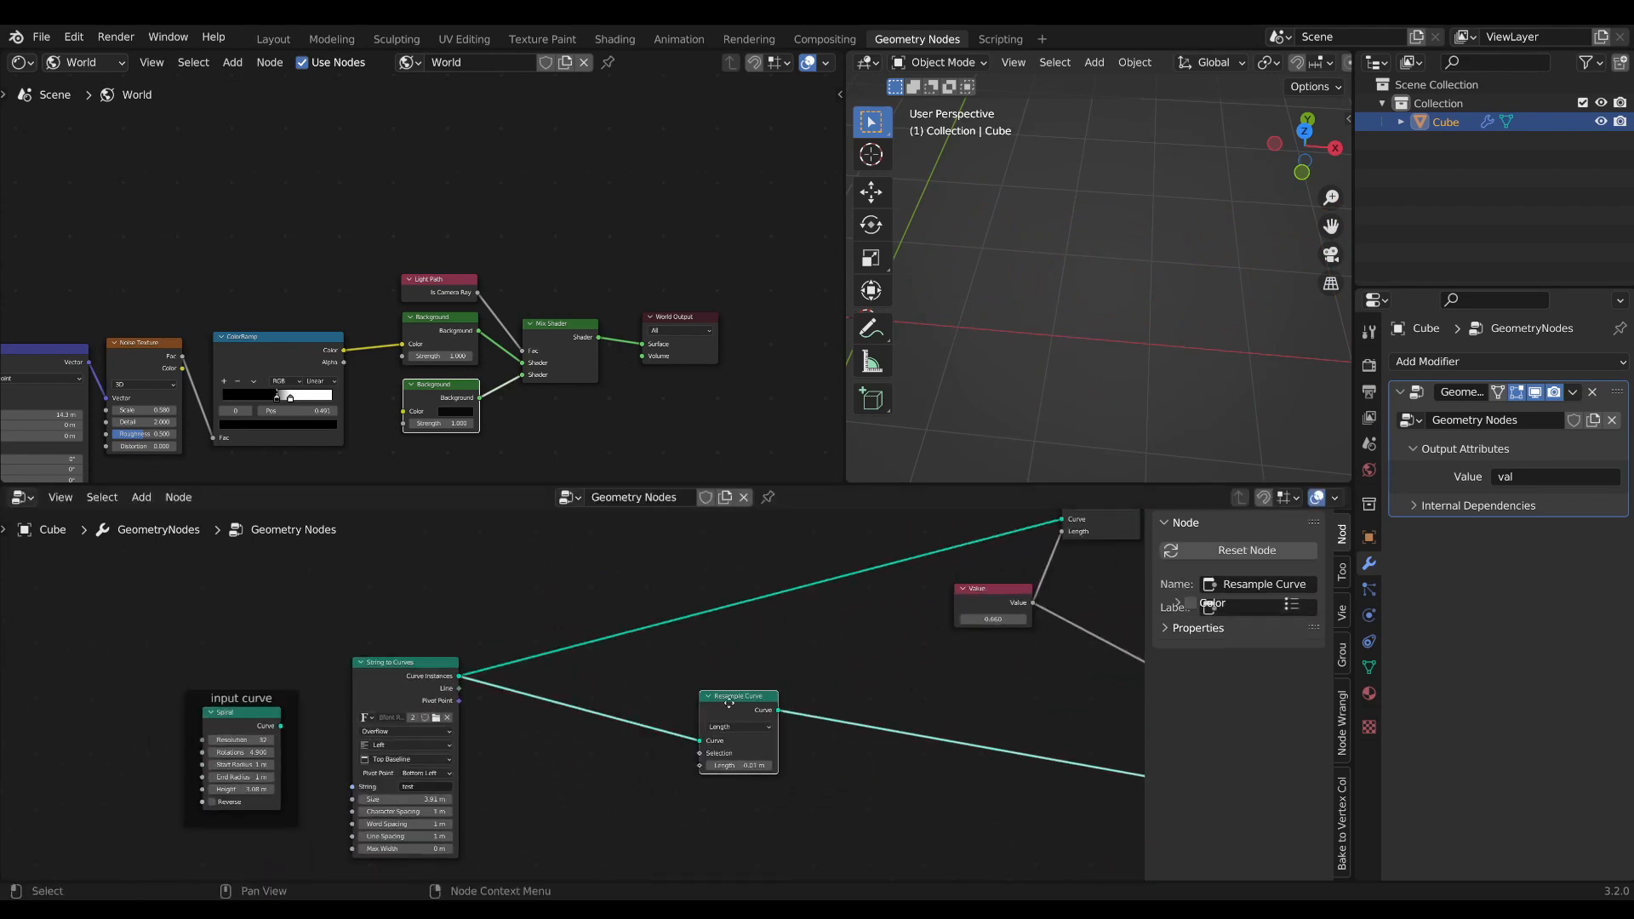